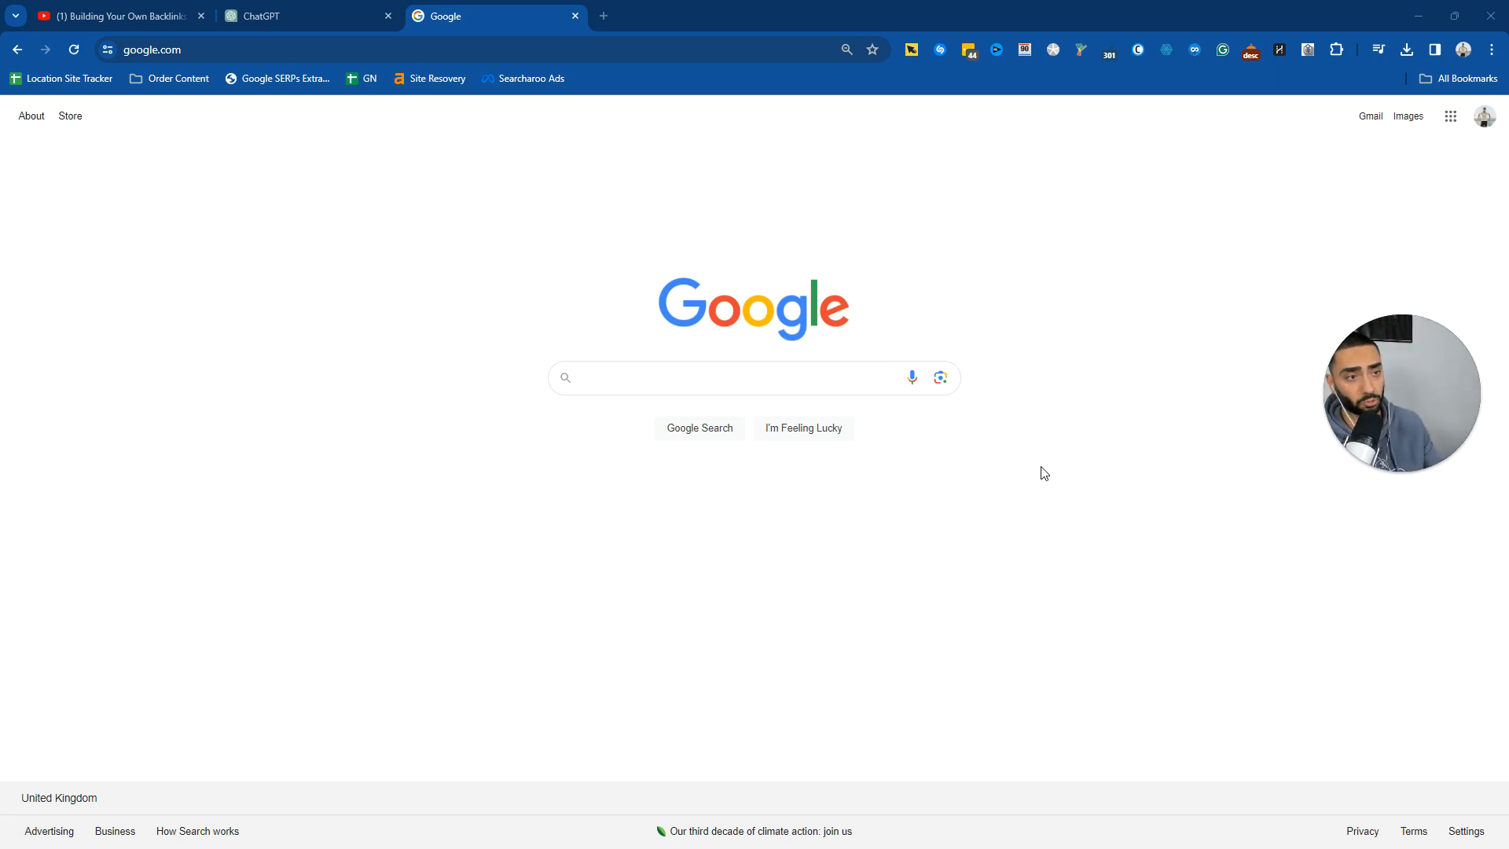
# - Switch to the Building Your Own Backlinks video, mute it, and ready the YouTube search box
pyautogui.click(115, 15)
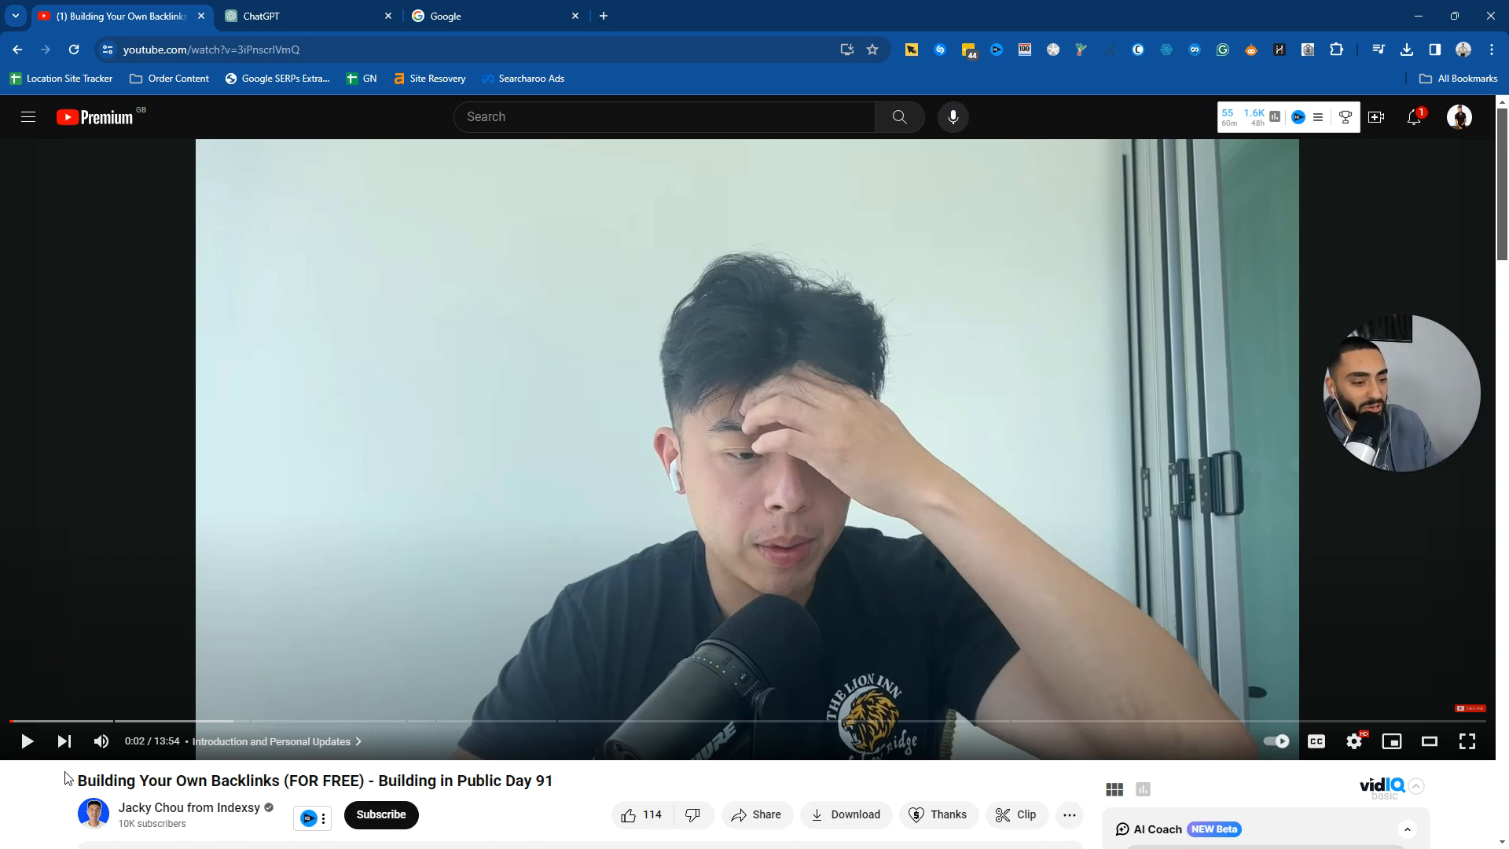
pyautogui.click(100, 740)
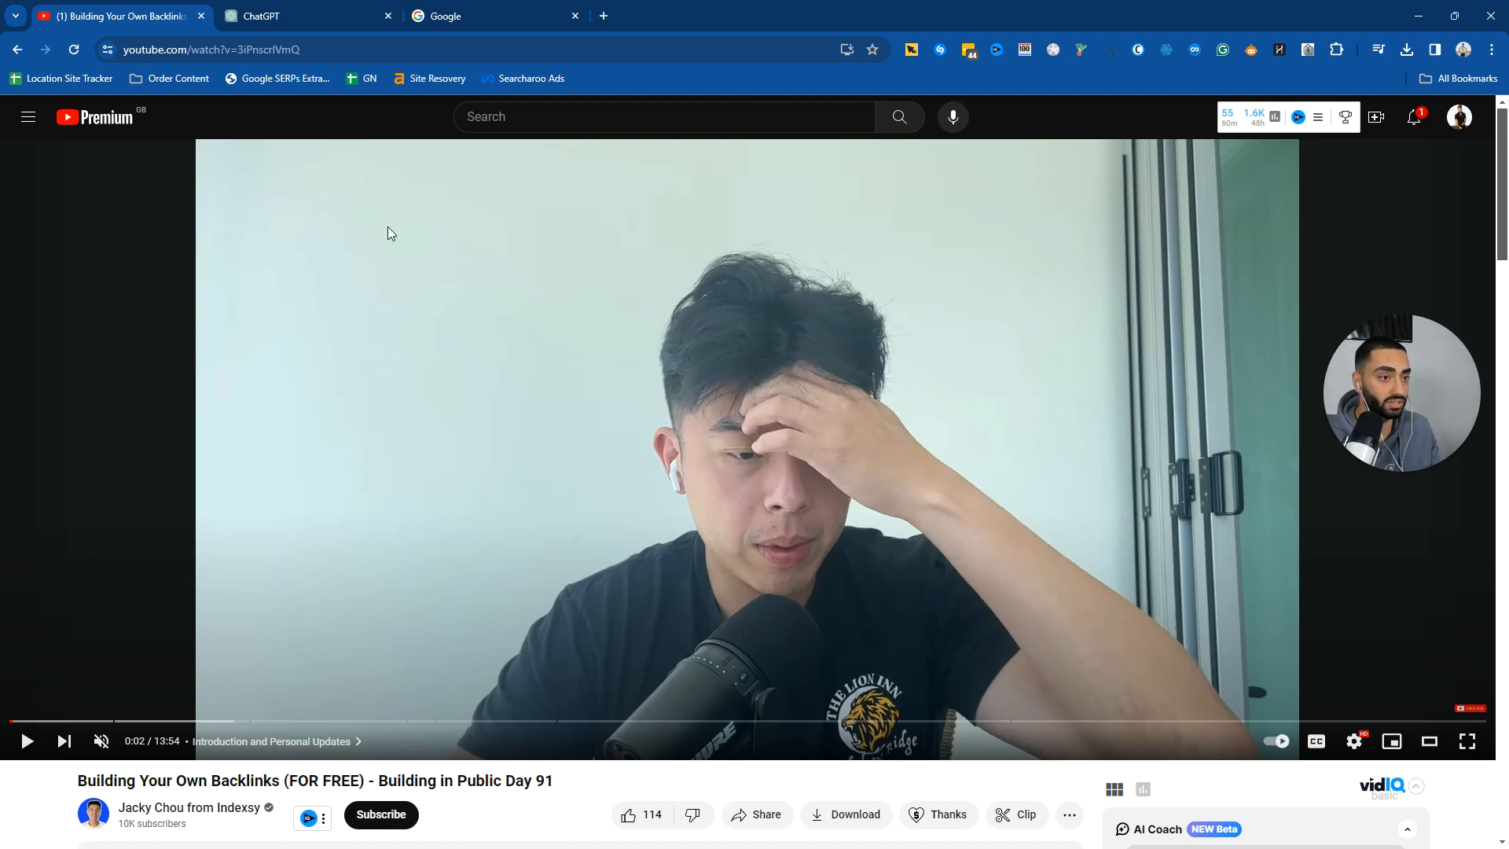
pyautogui.click(663, 116)
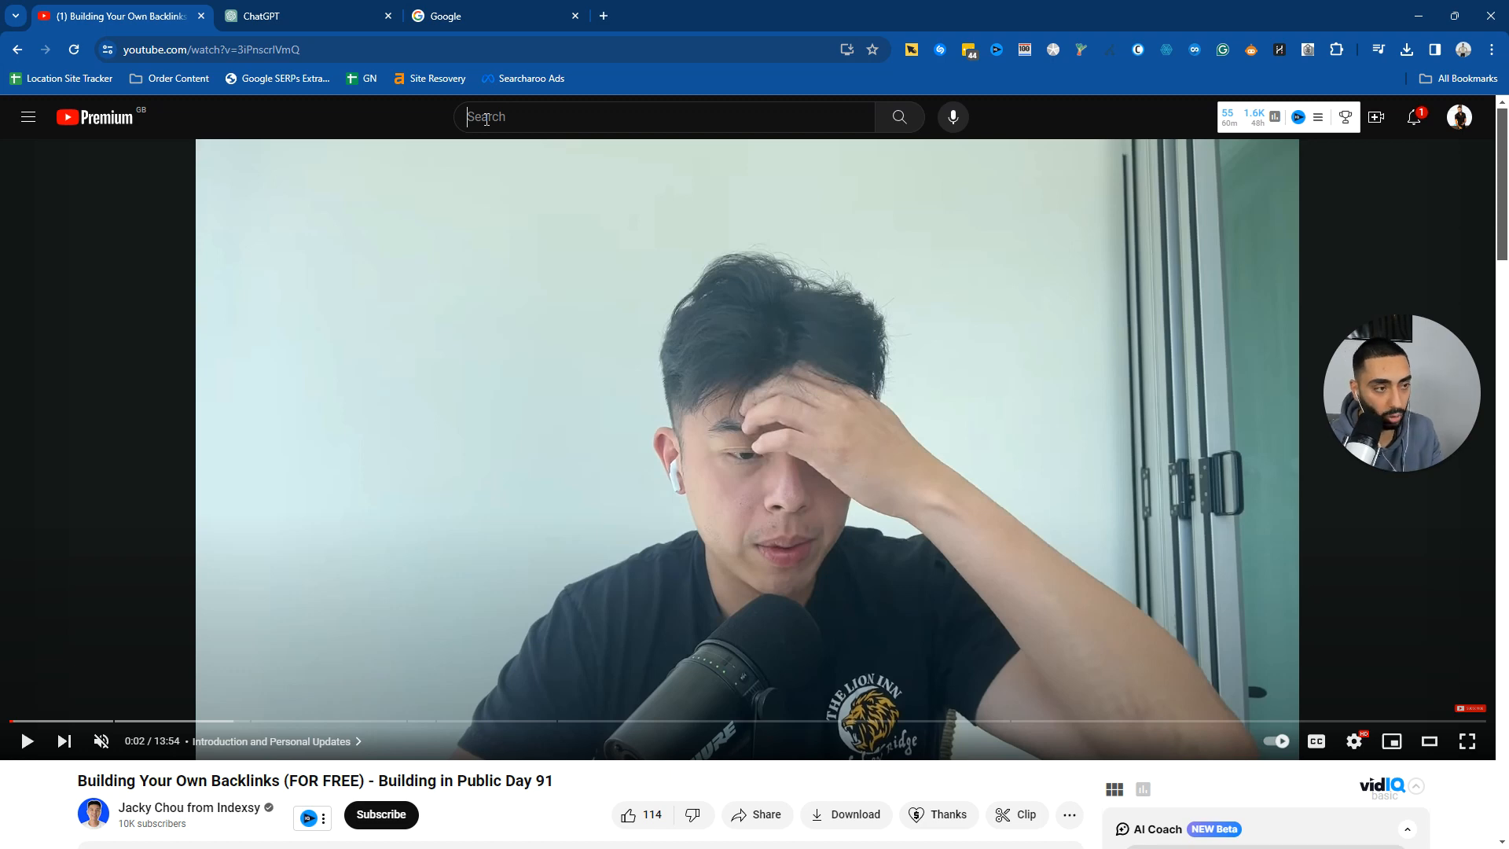
pyautogui.click(663, 116)
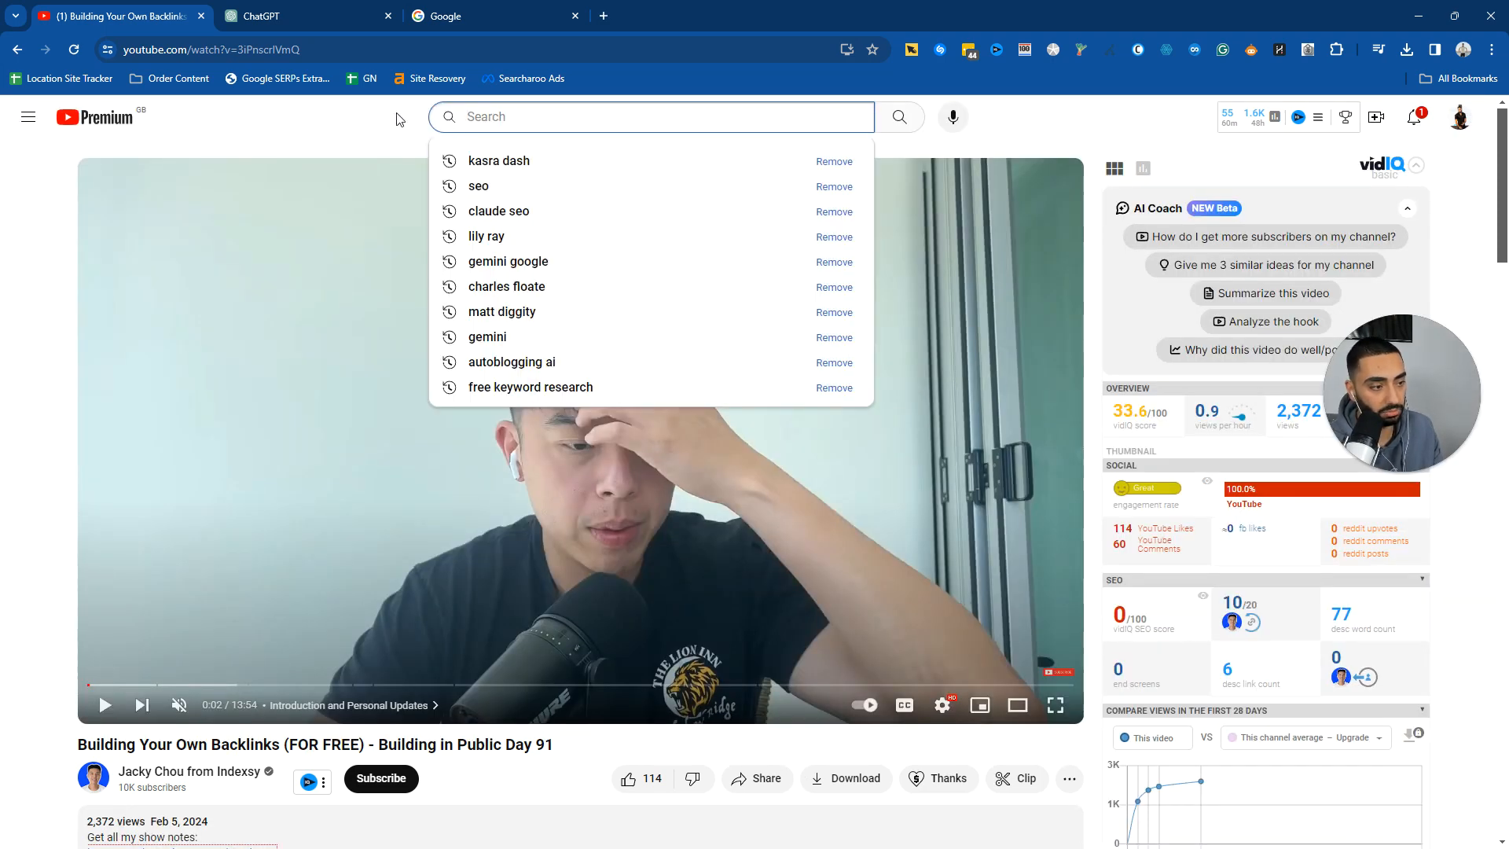
pyautogui.click(650, 116)
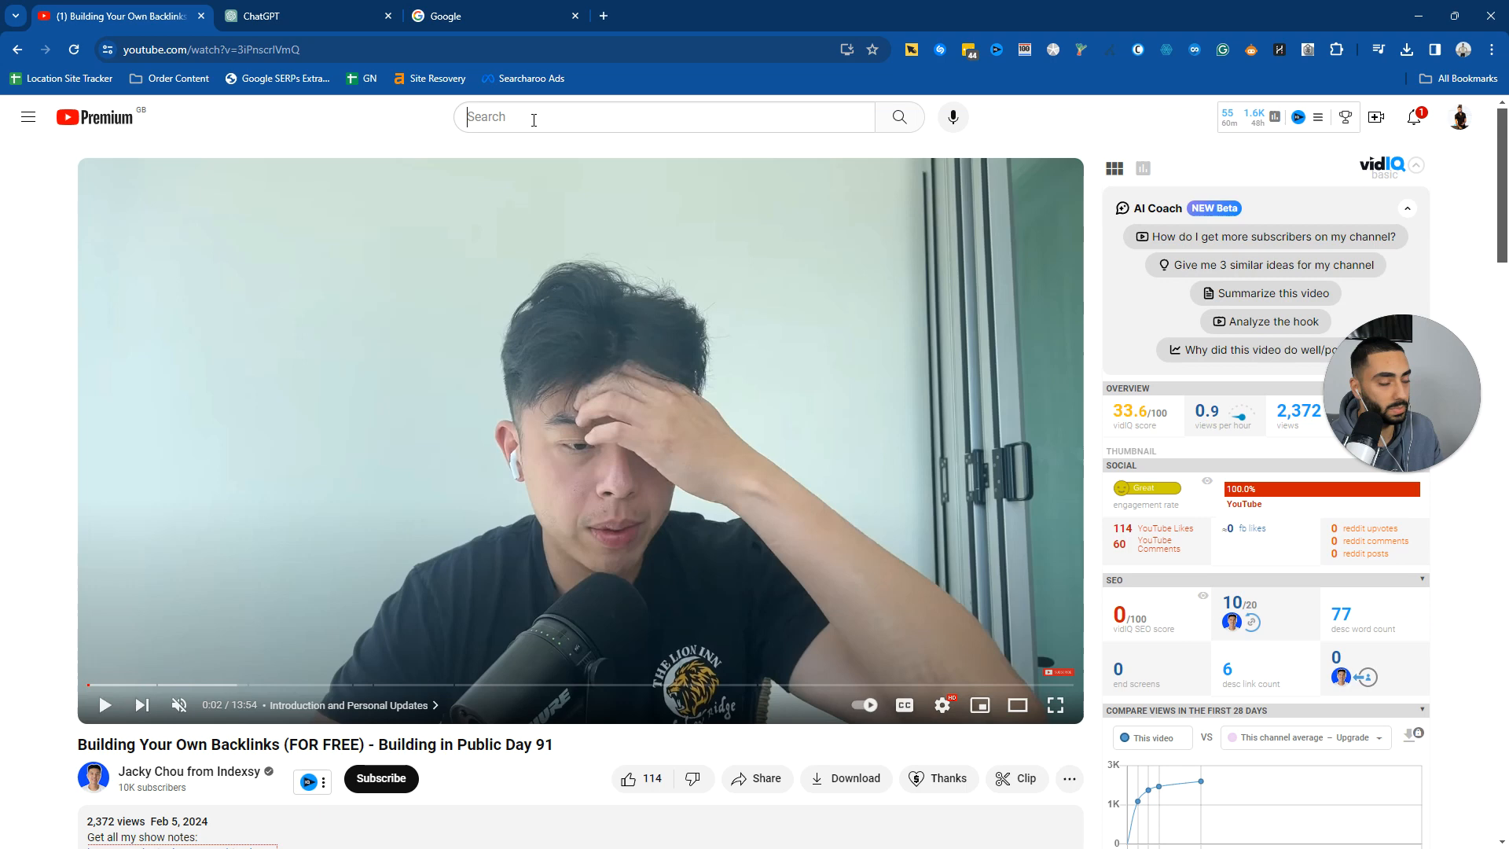
# - Search YouTube for 'travel vlogger' in a second tab and scroll through the results
pyautogui.write('tube.com/watch?v=3iPnscrlVmQ')
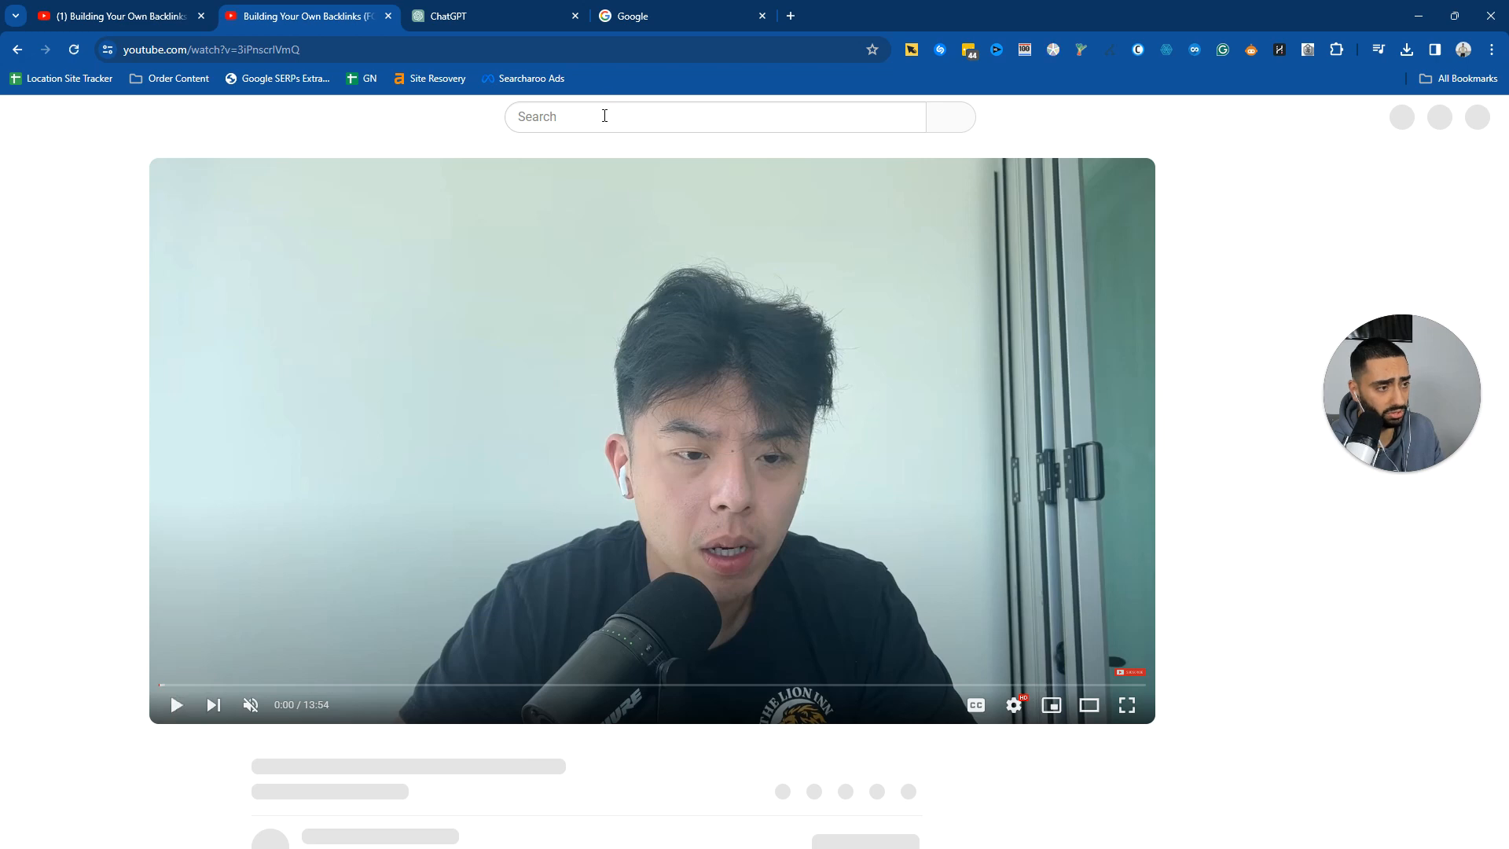
pyautogui.write('travel blogger')
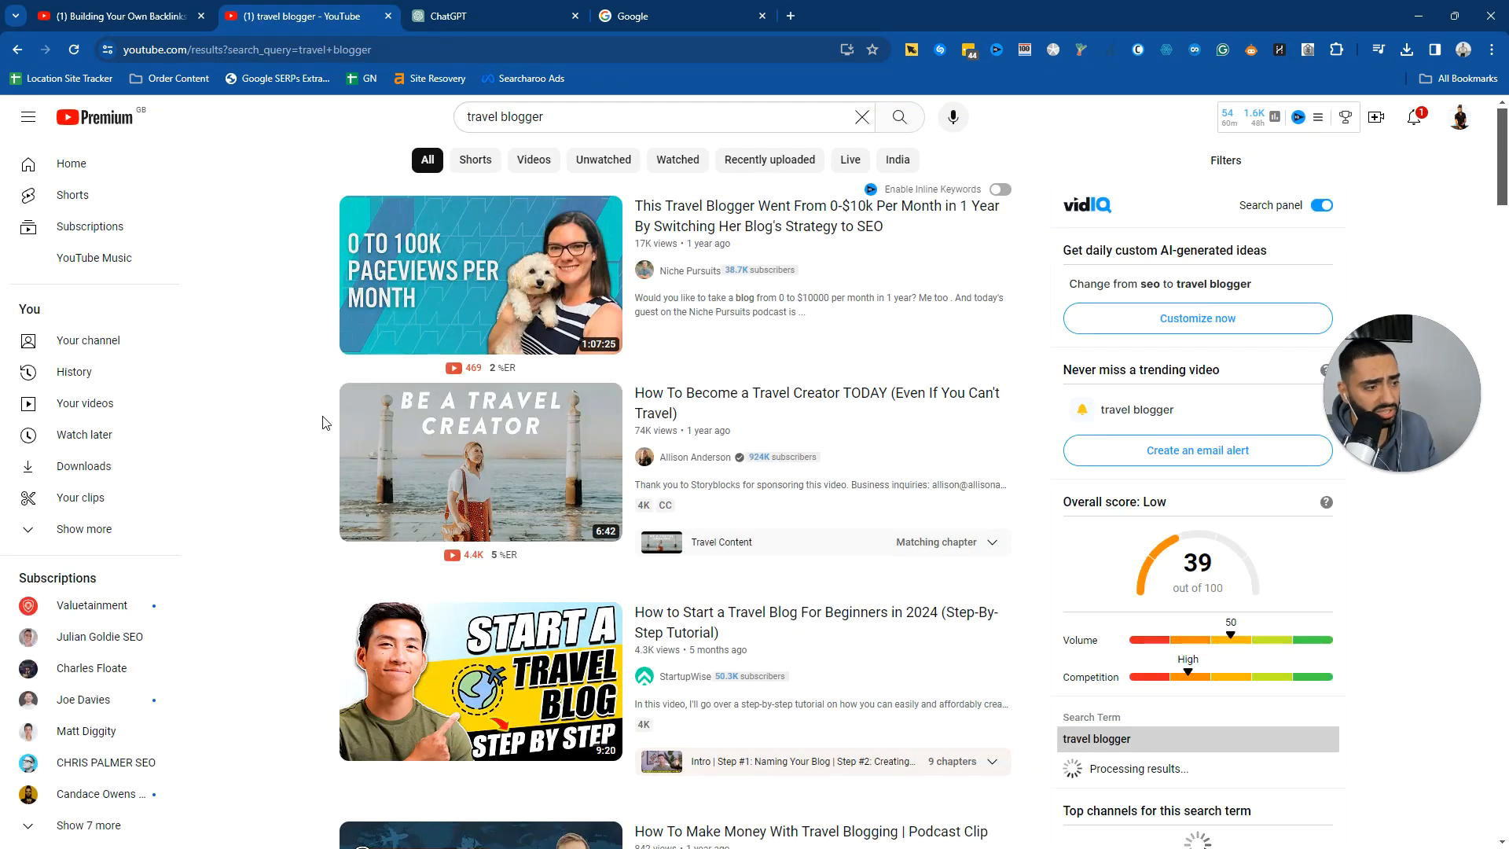
pyautogui.scroll(-3)
pyautogui.write('v')
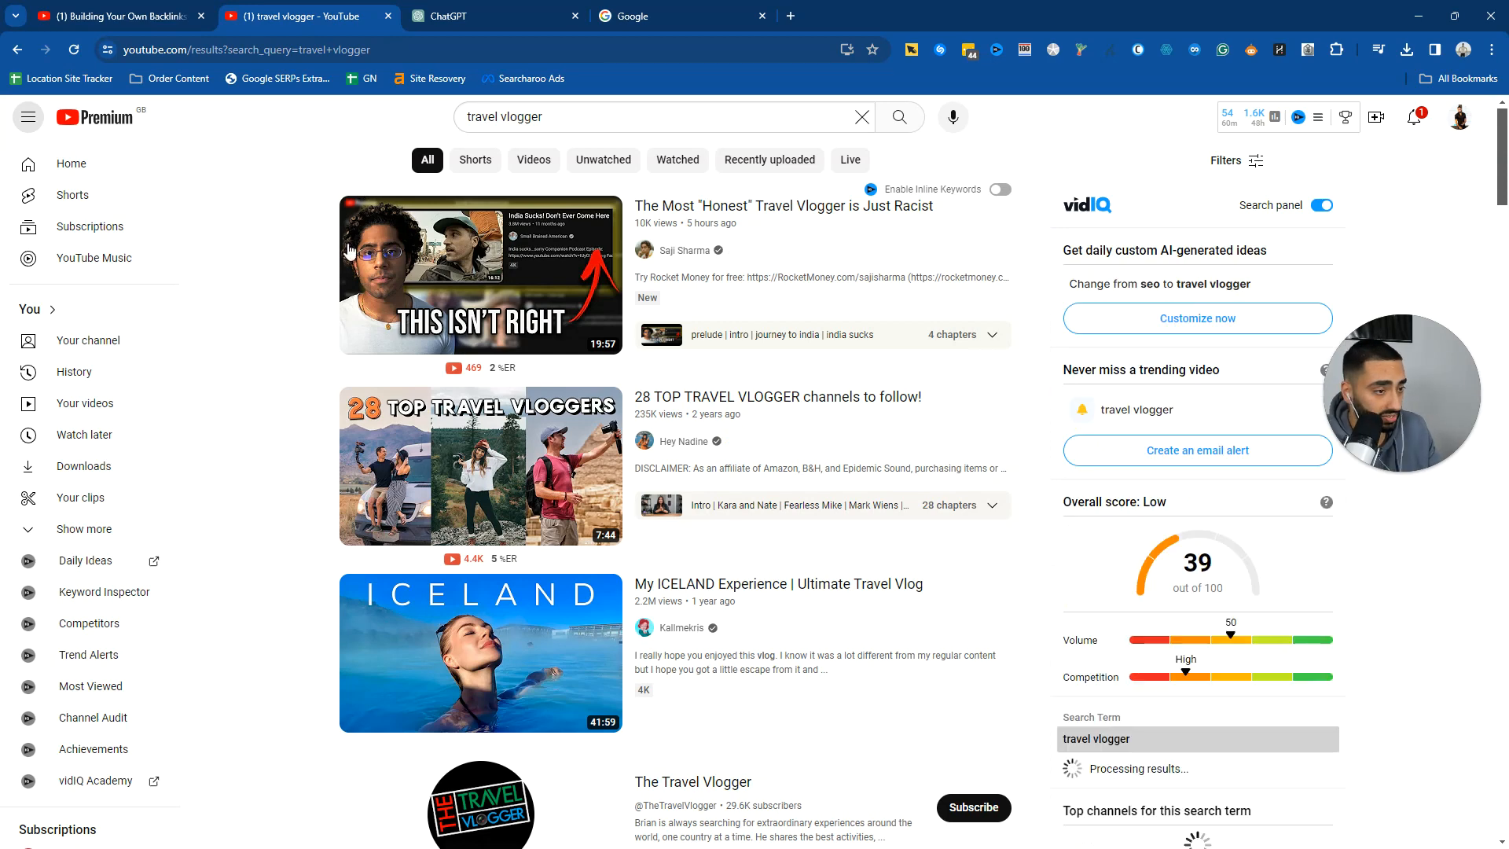
pyautogui.scroll(-3)
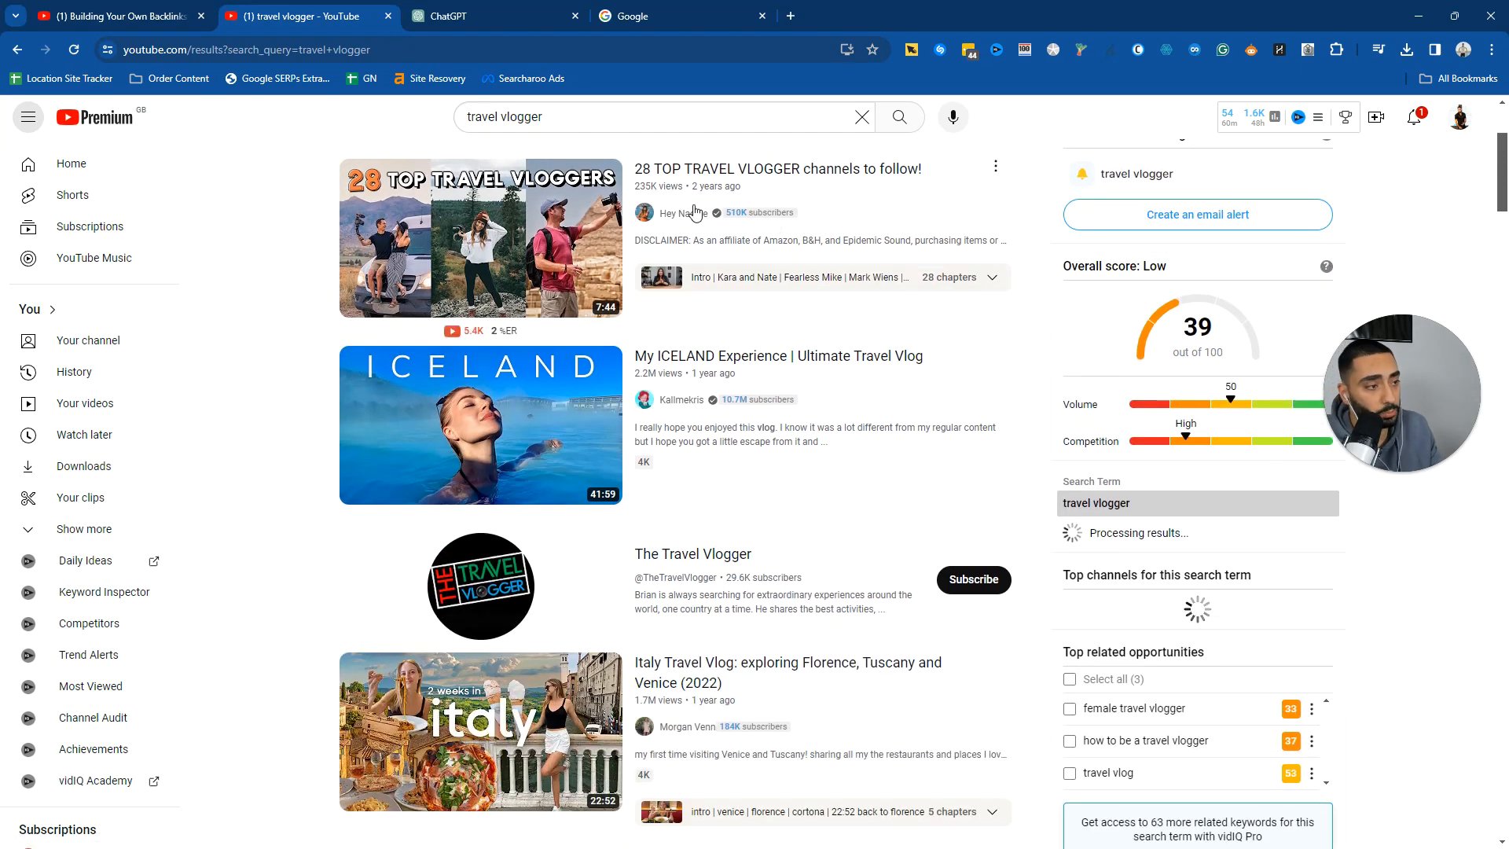
pyautogui.scroll(-3)
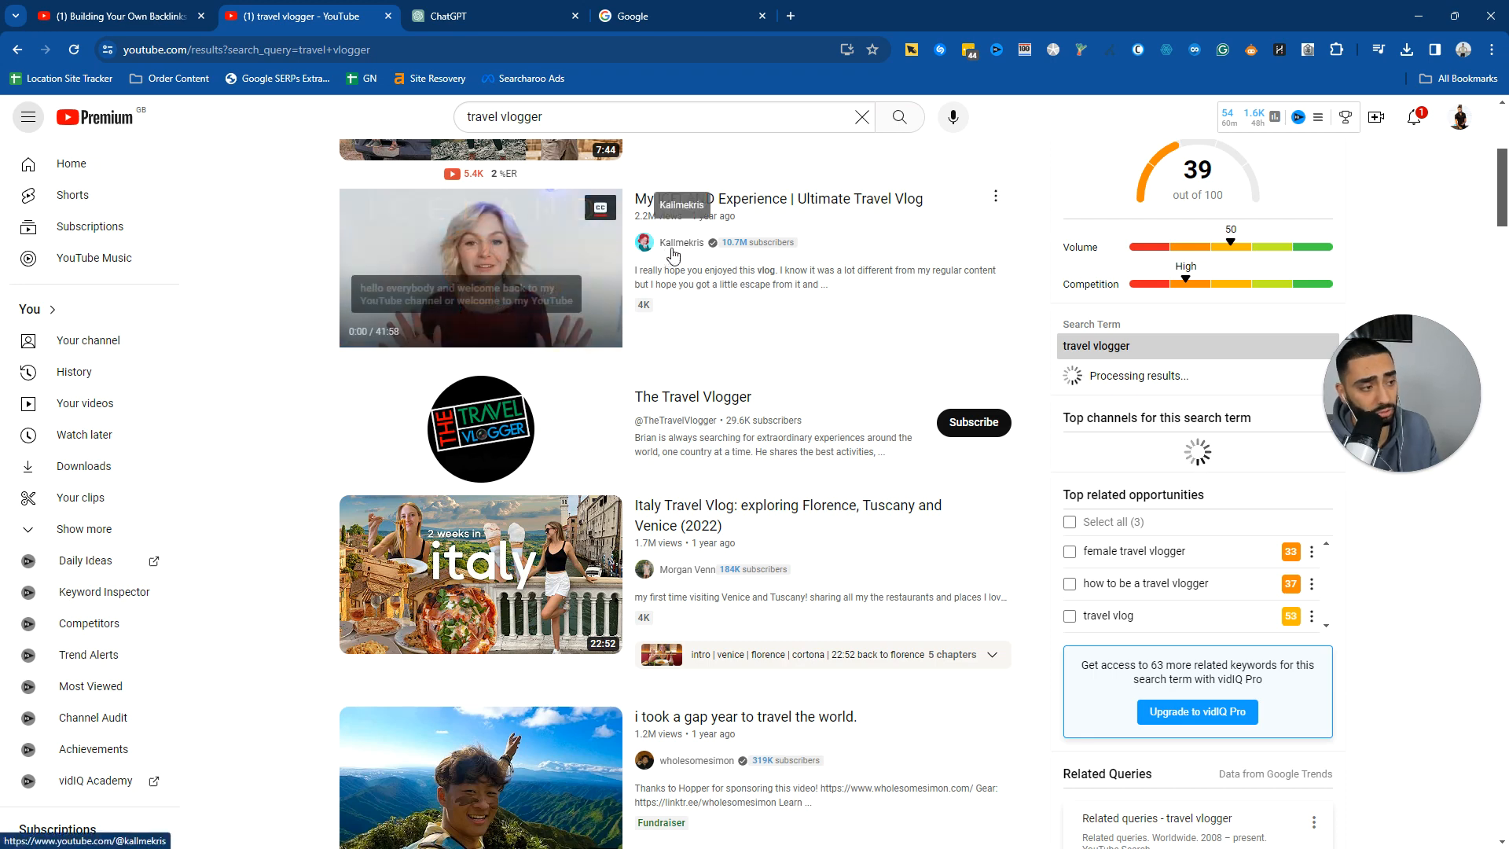
# - Open the channel behind the Iceland vlog and scroll through its full videos list
pyautogui.click(681, 242)
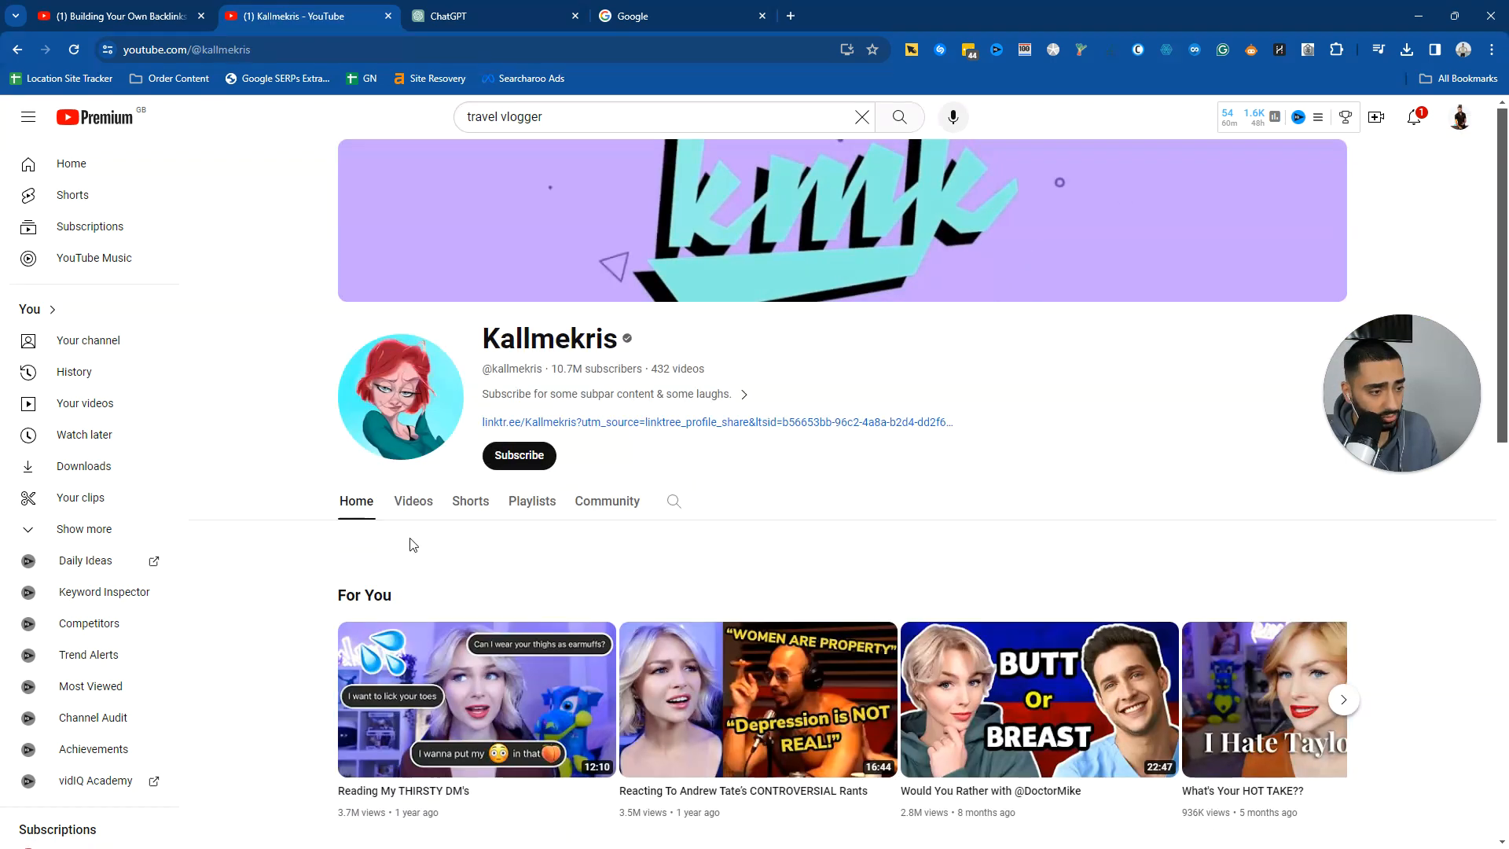
pyautogui.click(412, 500)
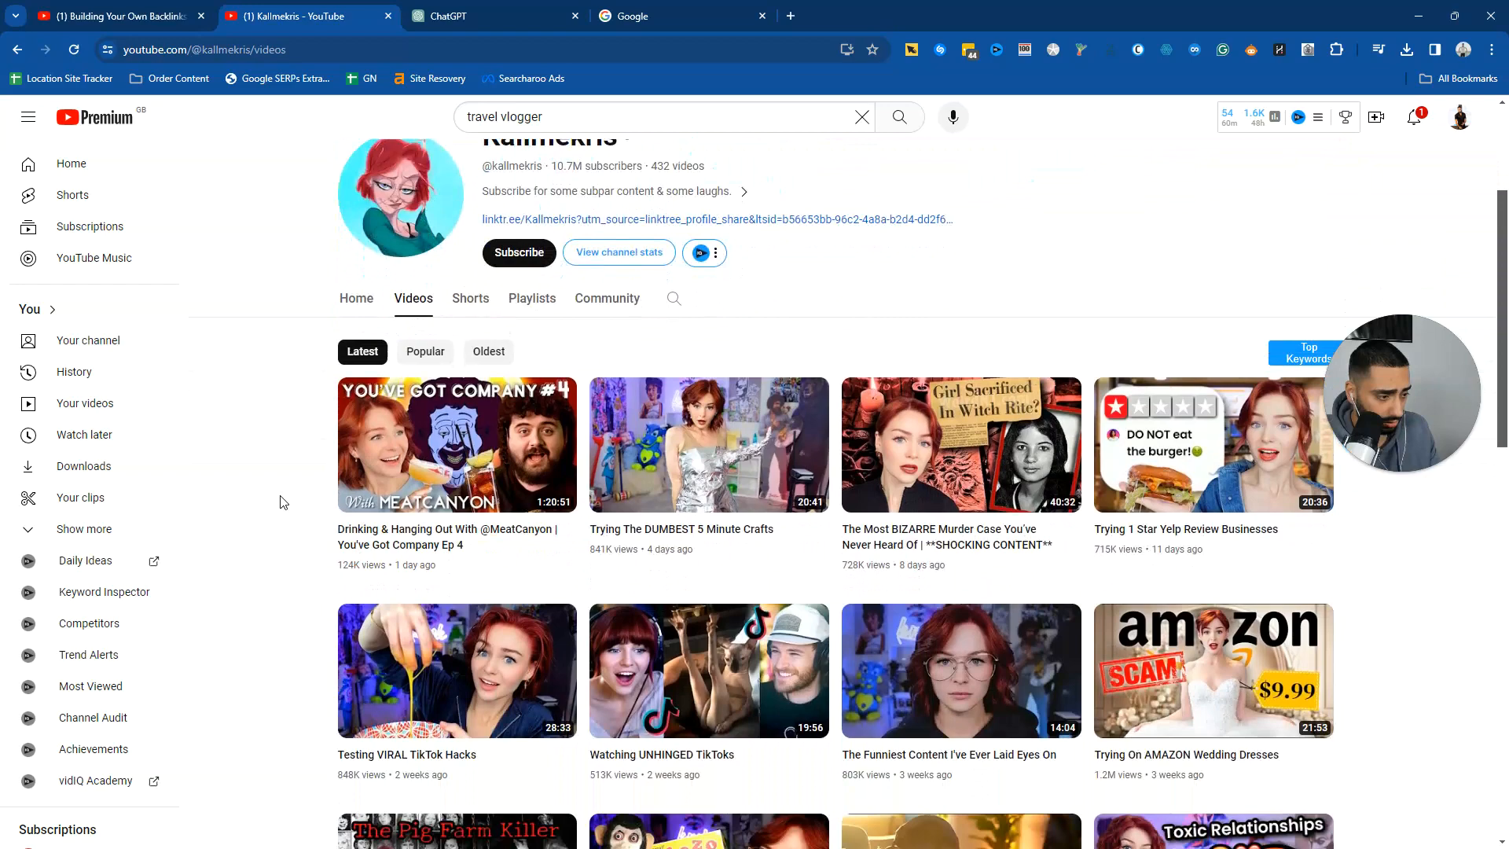
pyautogui.scroll(-3)
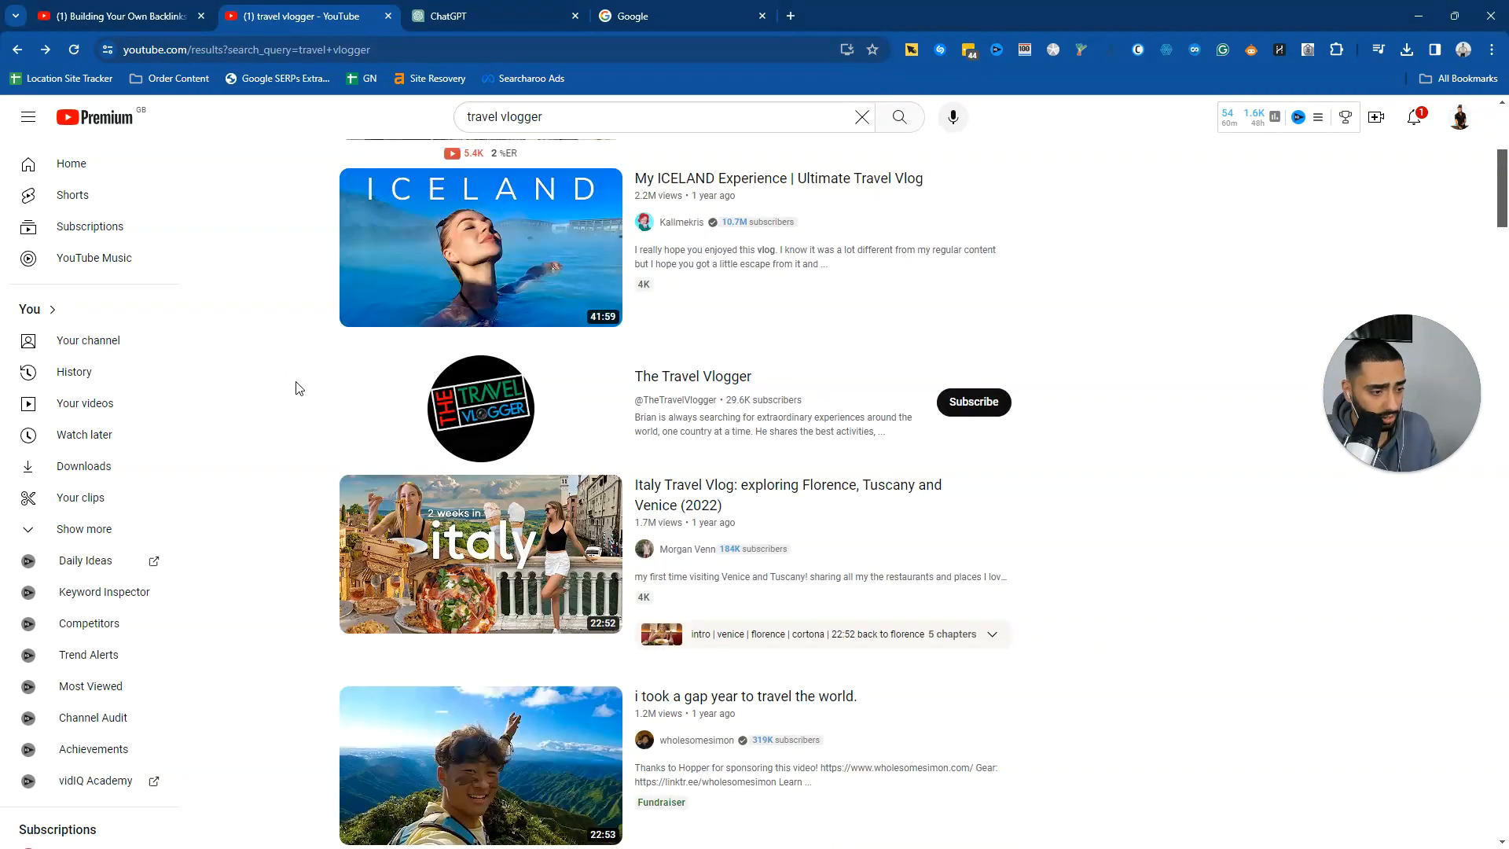
pyautogui.scroll(-3)
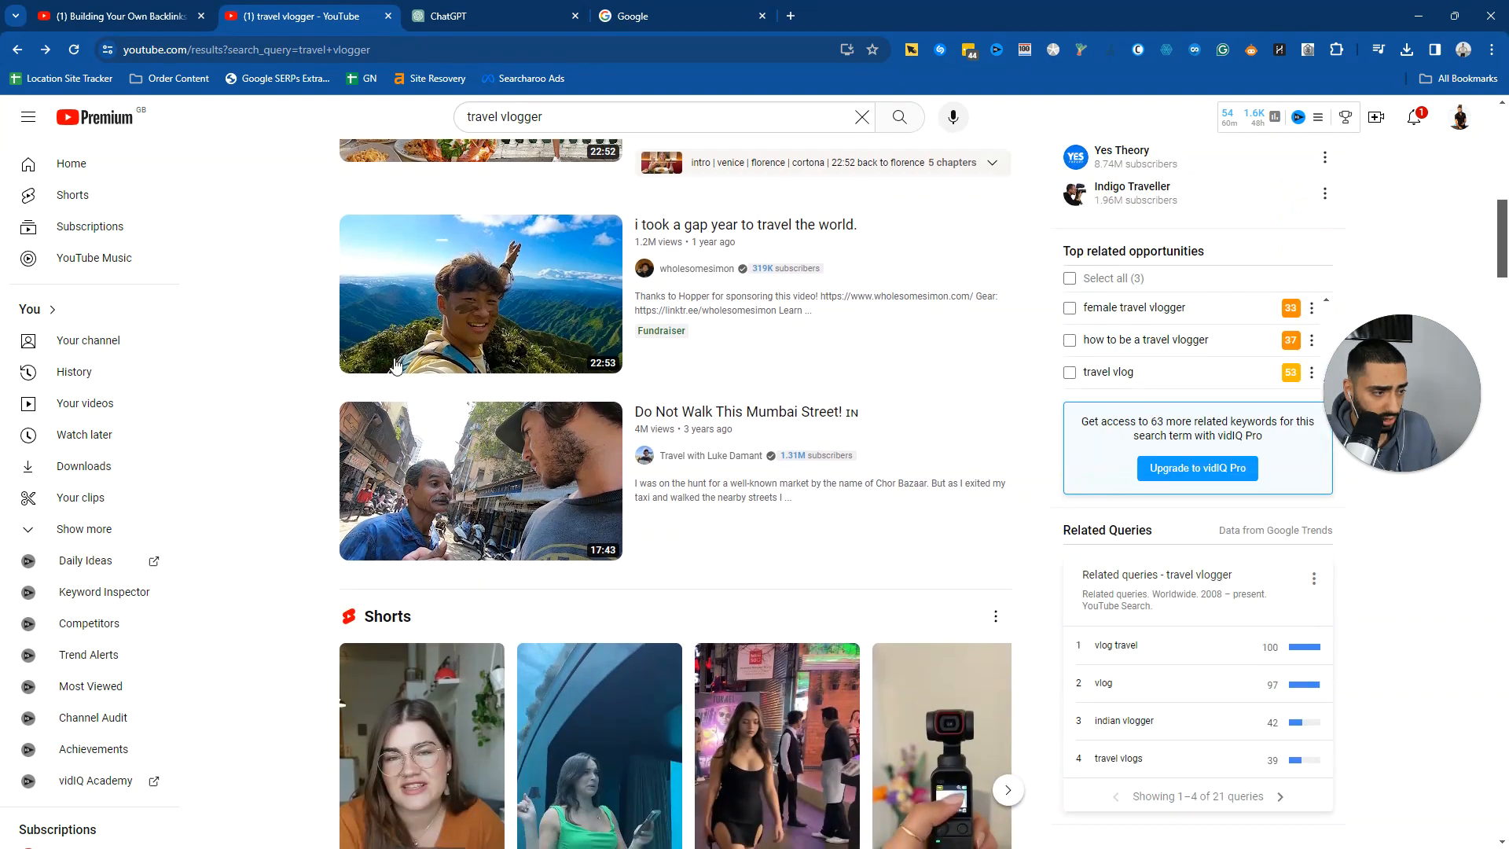
pyautogui.scroll(-3)
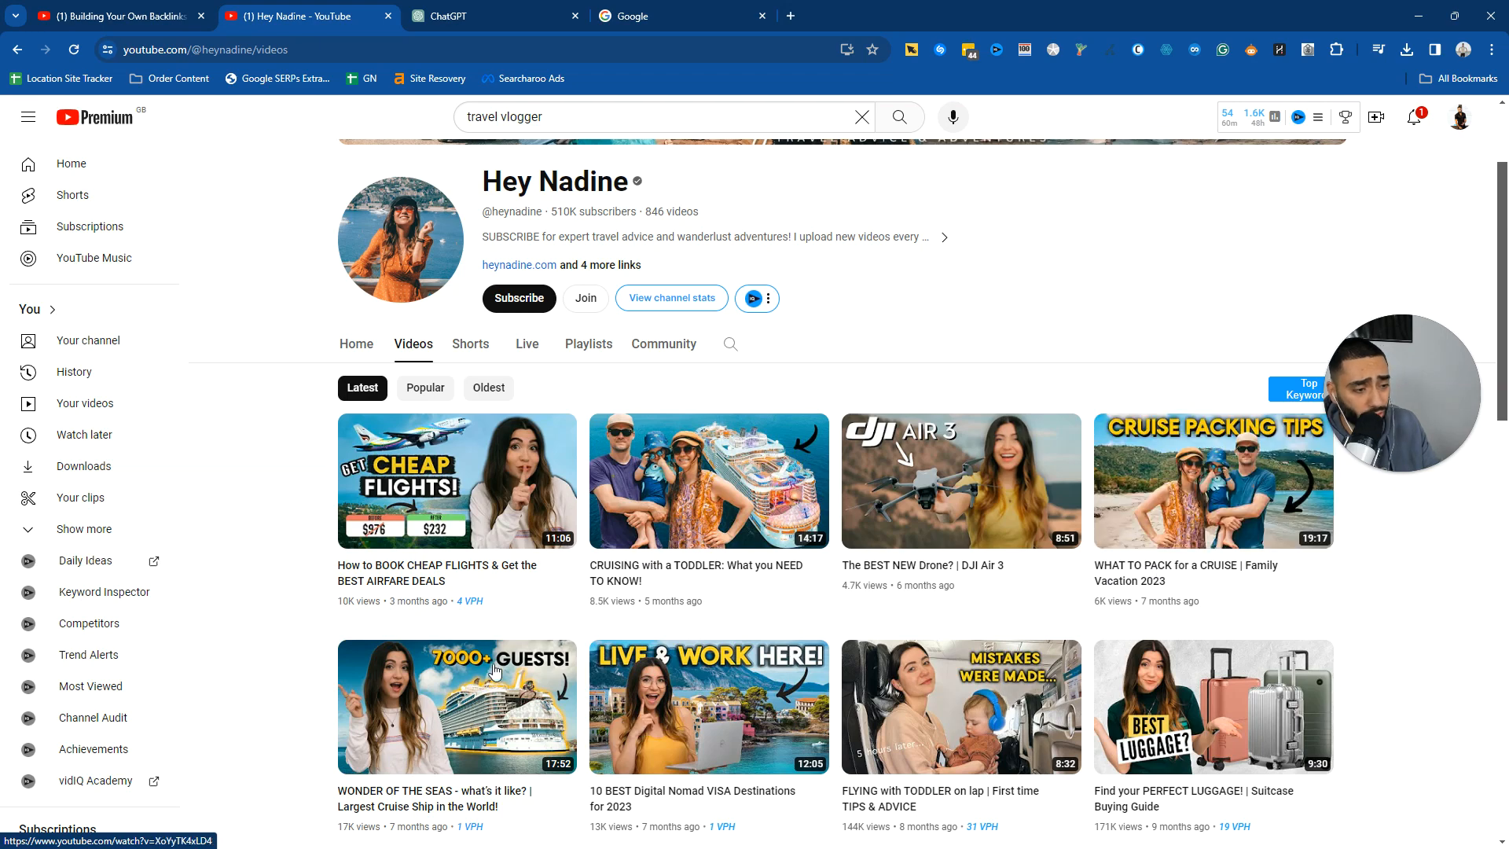
pyautogui.scroll(-3)
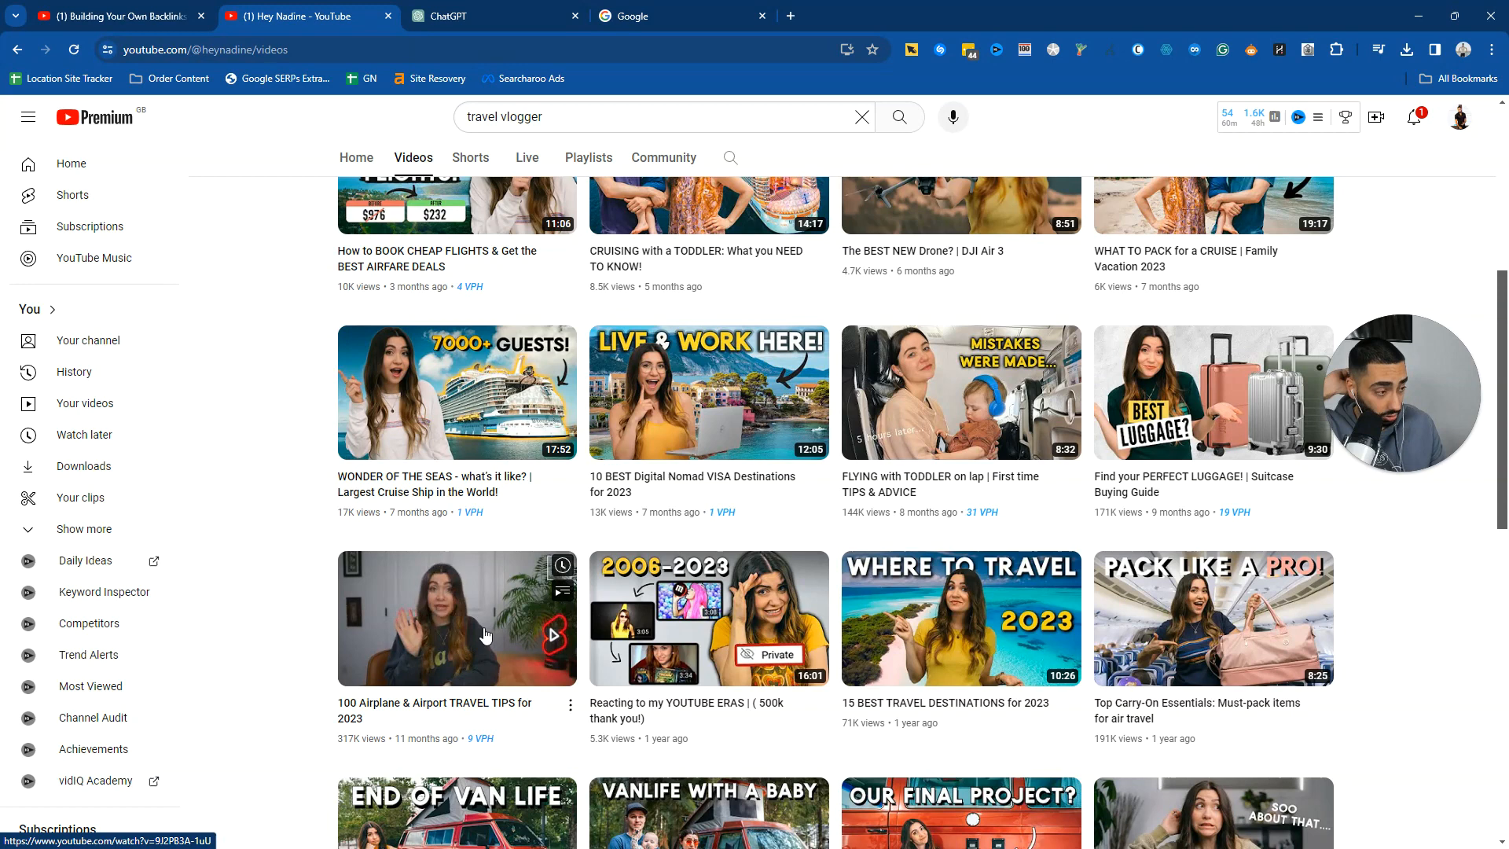
# - Return to the backlinks video tab and close the search suggestions to read its description
pyautogui.click(115, 16)
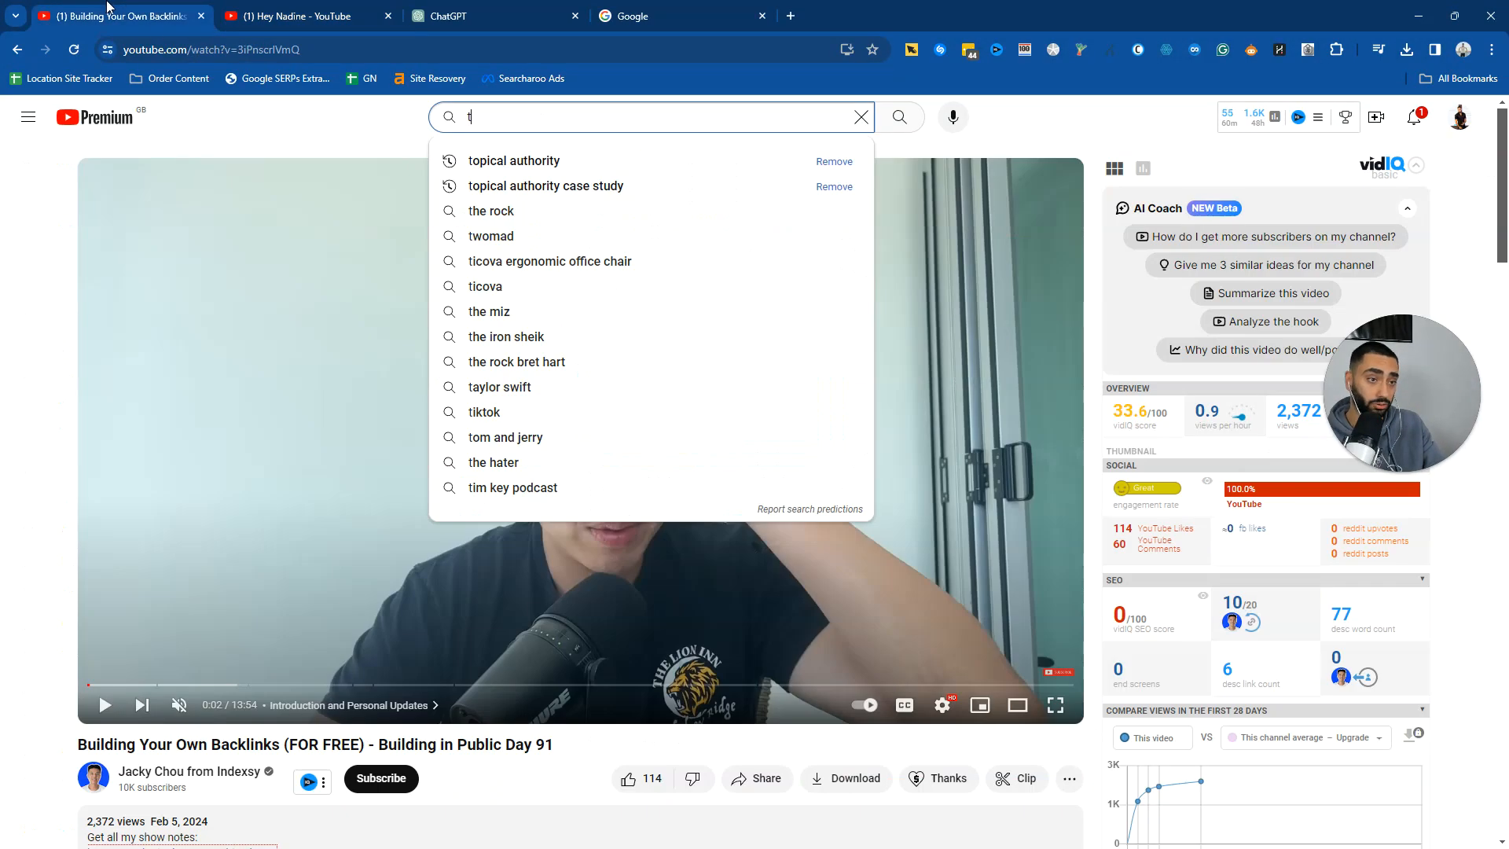
pyautogui.click(340, 145)
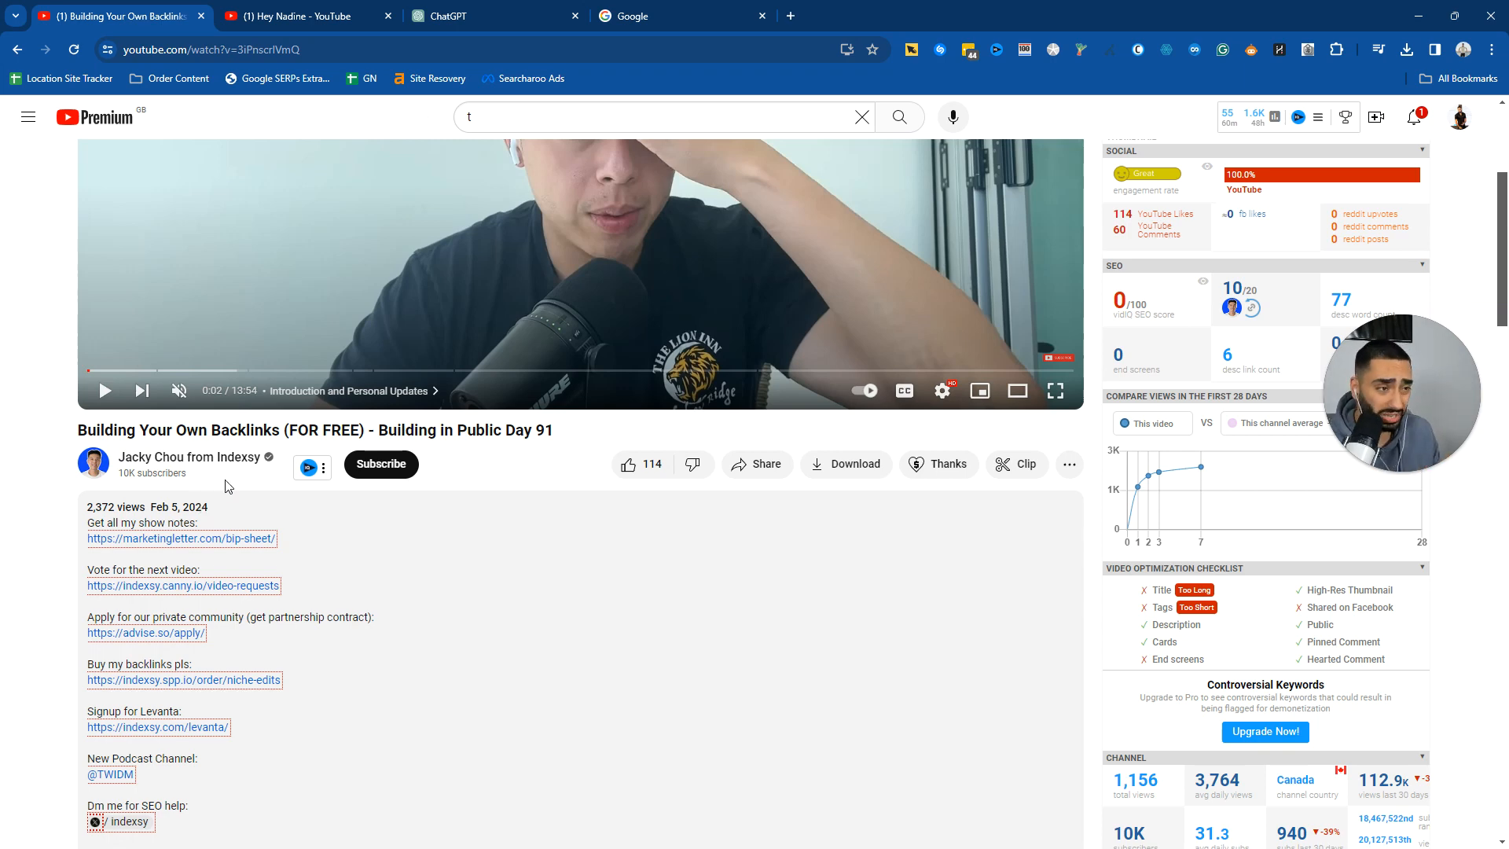
pyautogui.moveTo(453, 154)
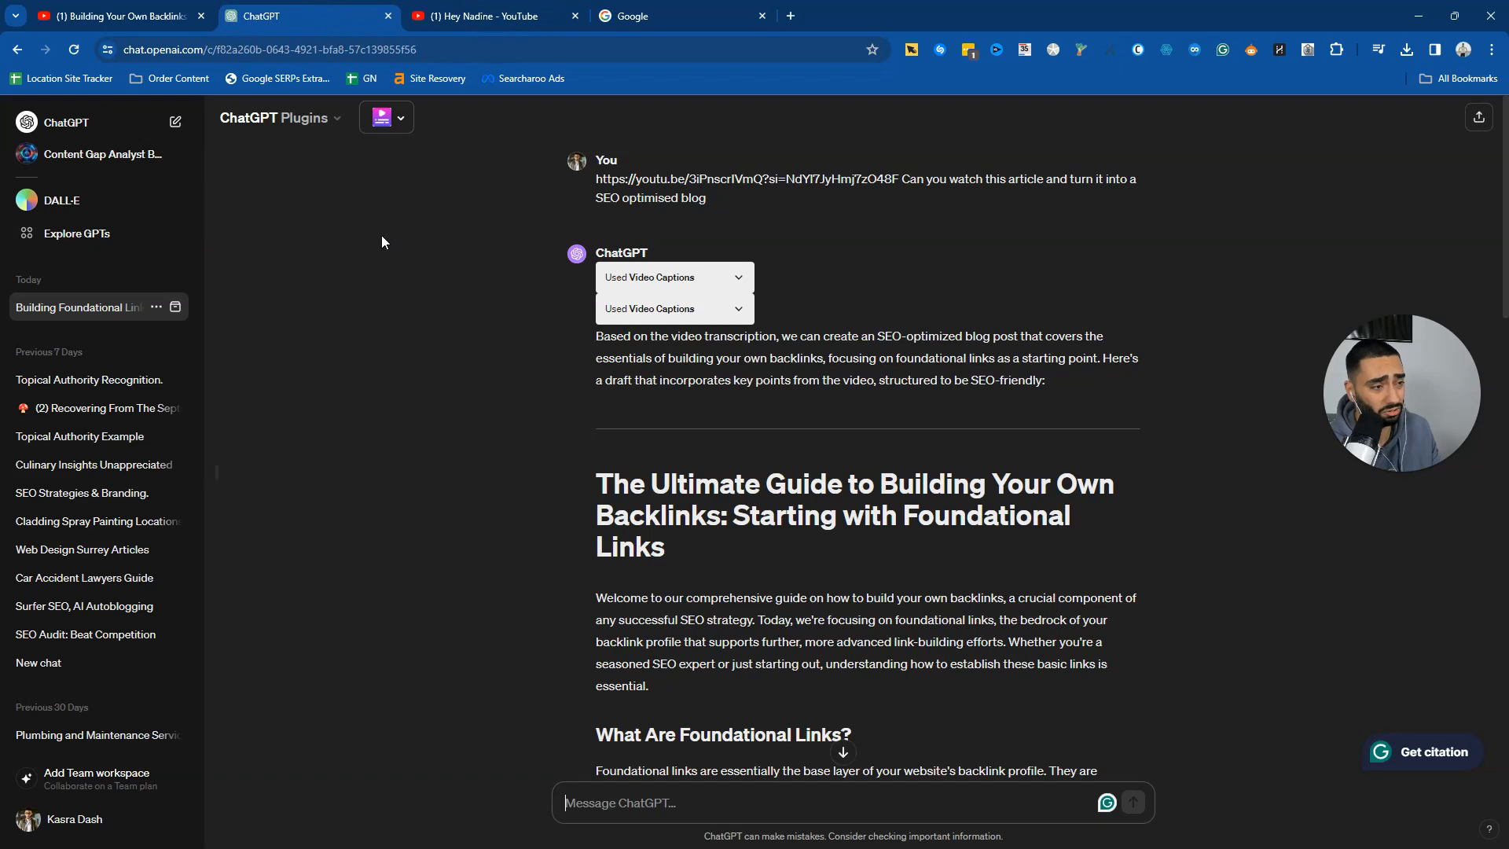
pyautogui.click(385, 118)
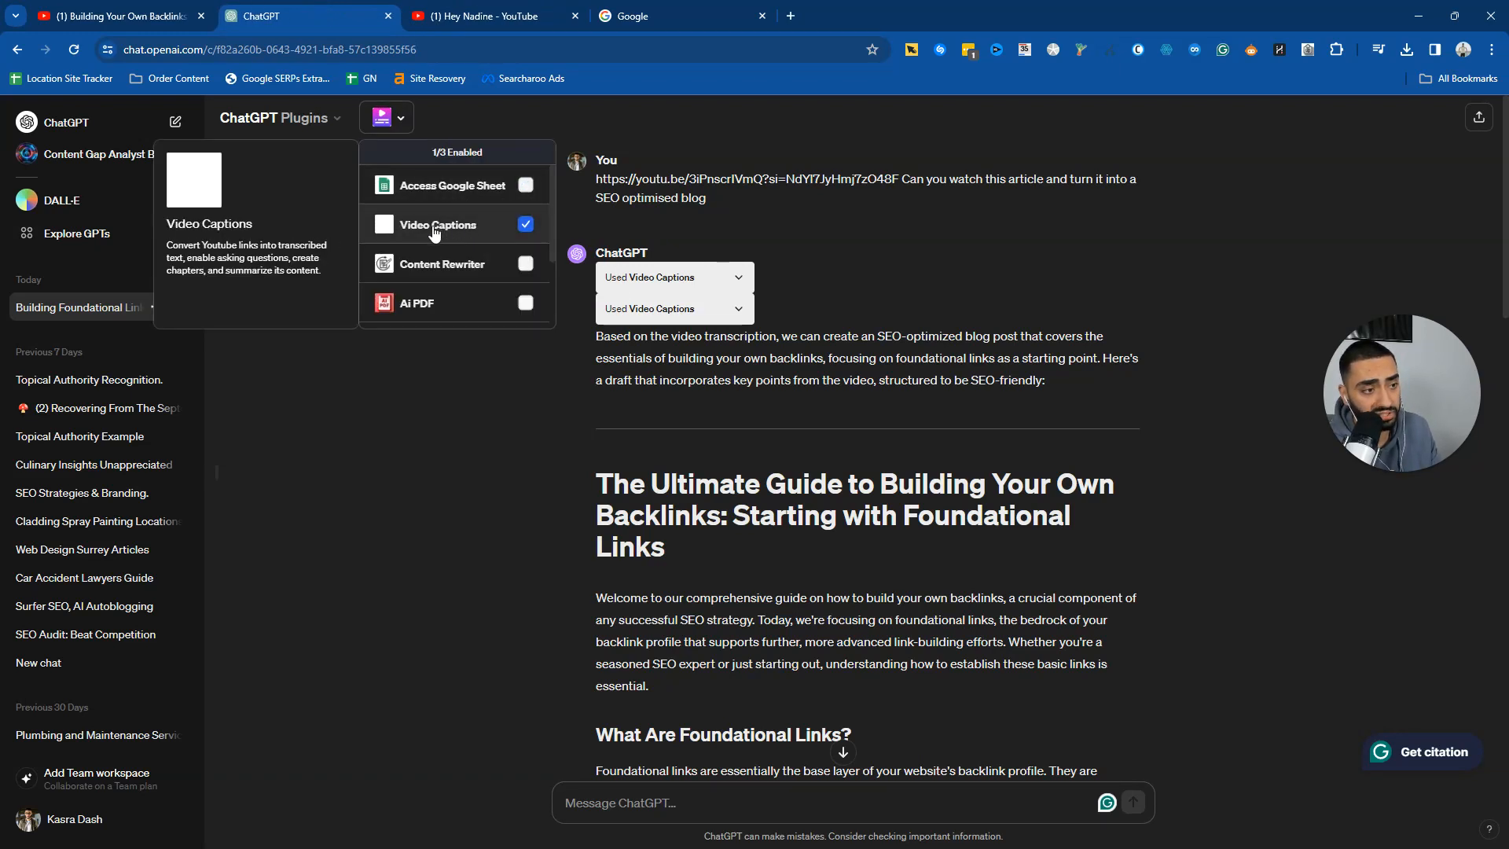
pyautogui.scroll(-3)
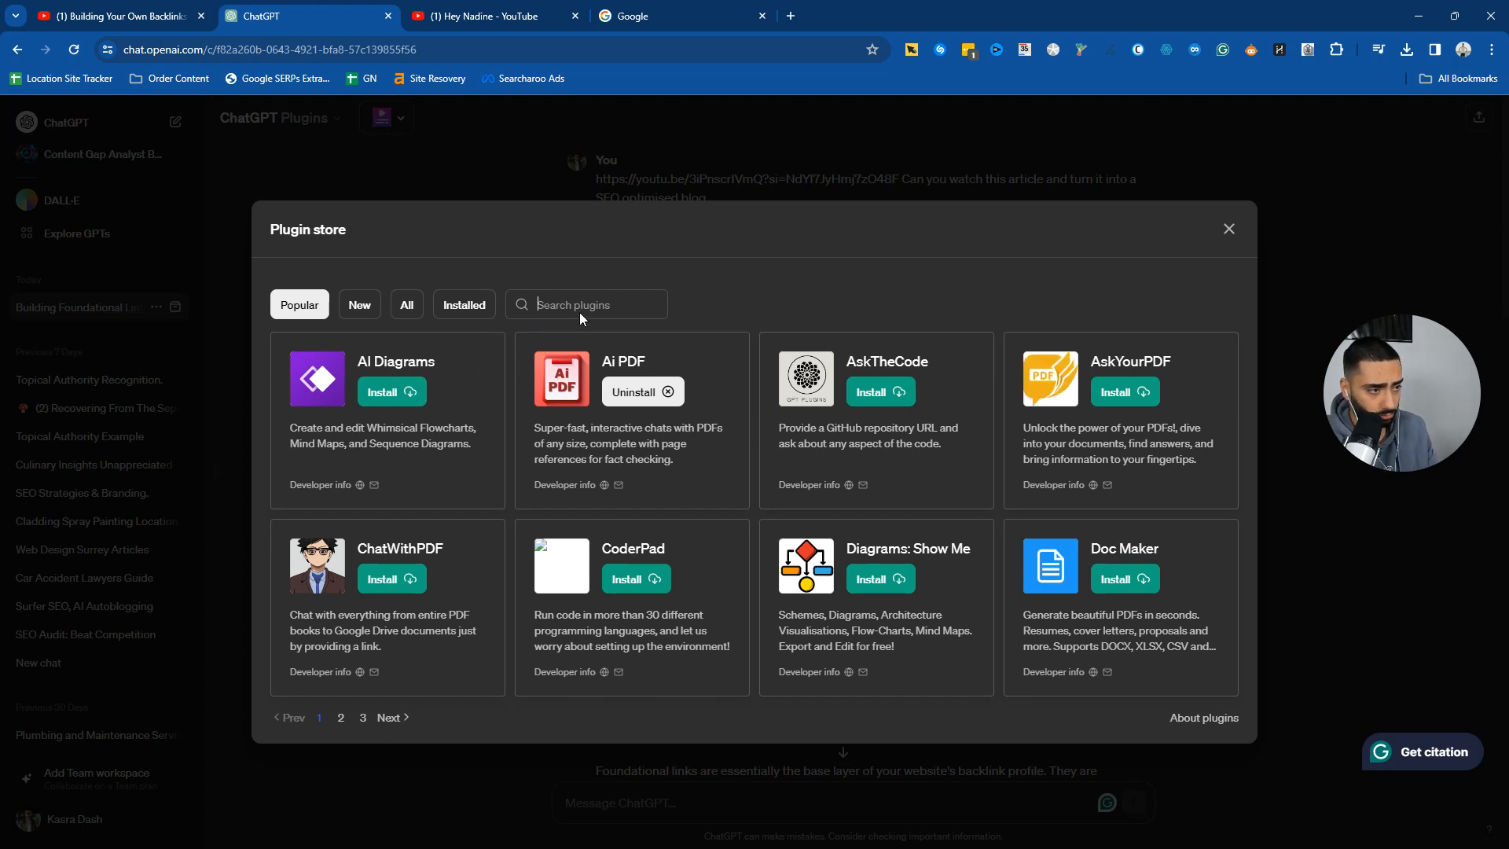
pyautogui.write('video captions')
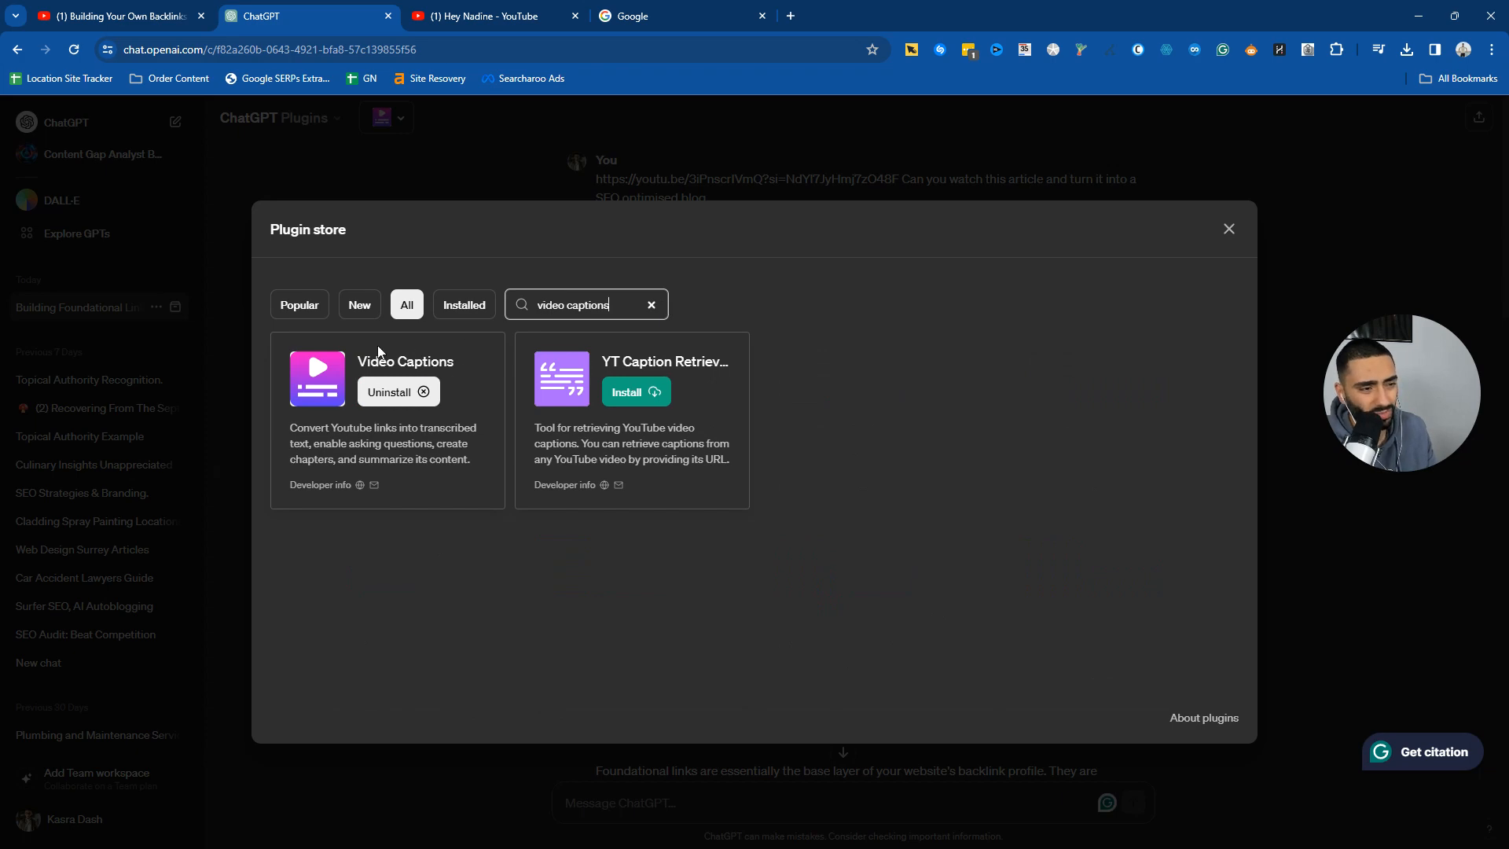
pyautogui.moveTo(289, 427); pyautogui.dragTo(472, 459)
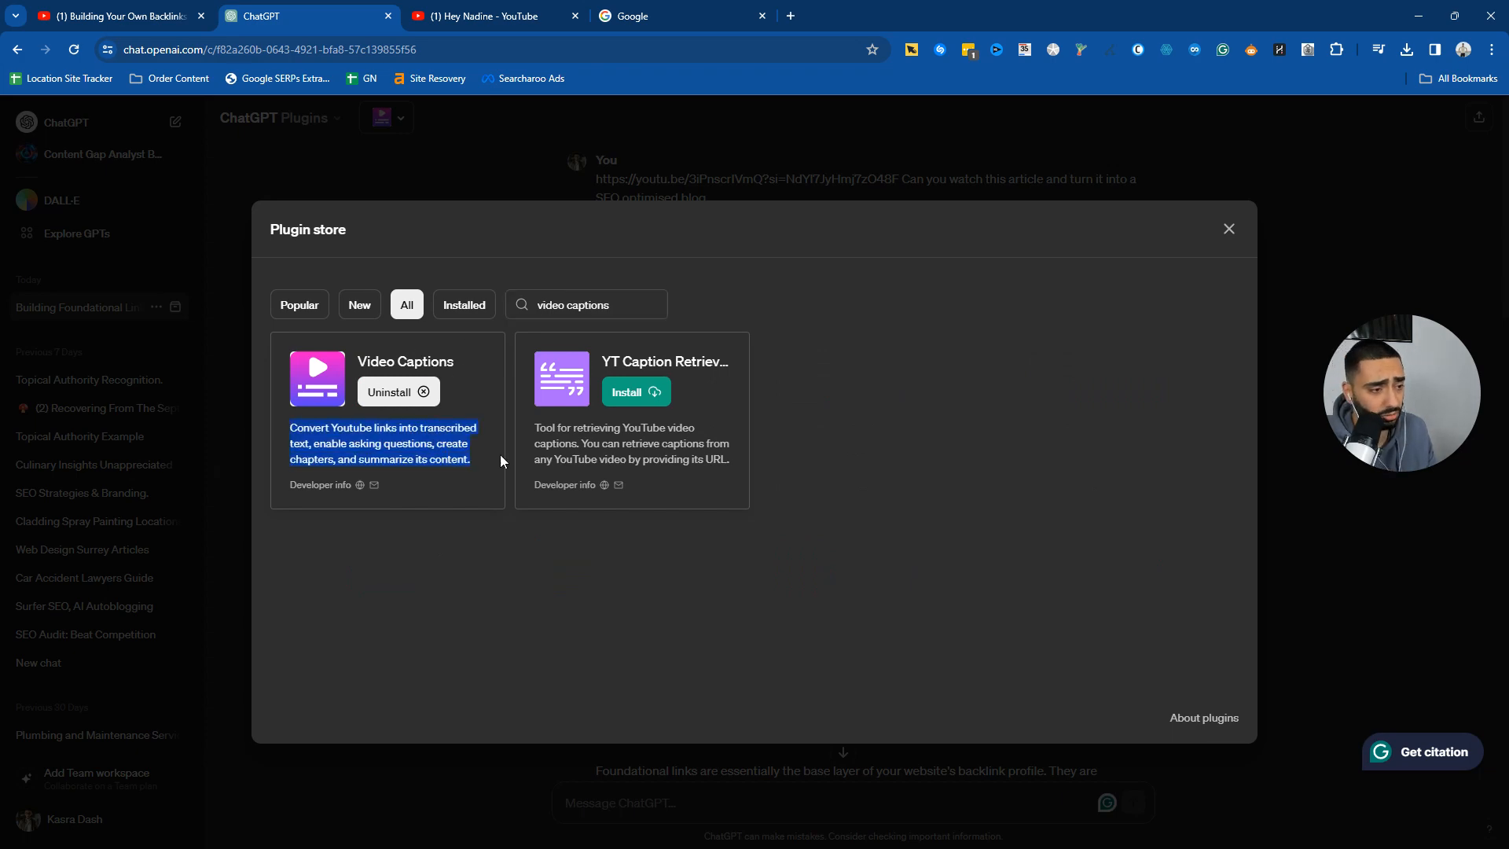
pyautogui.click(1229, 229)
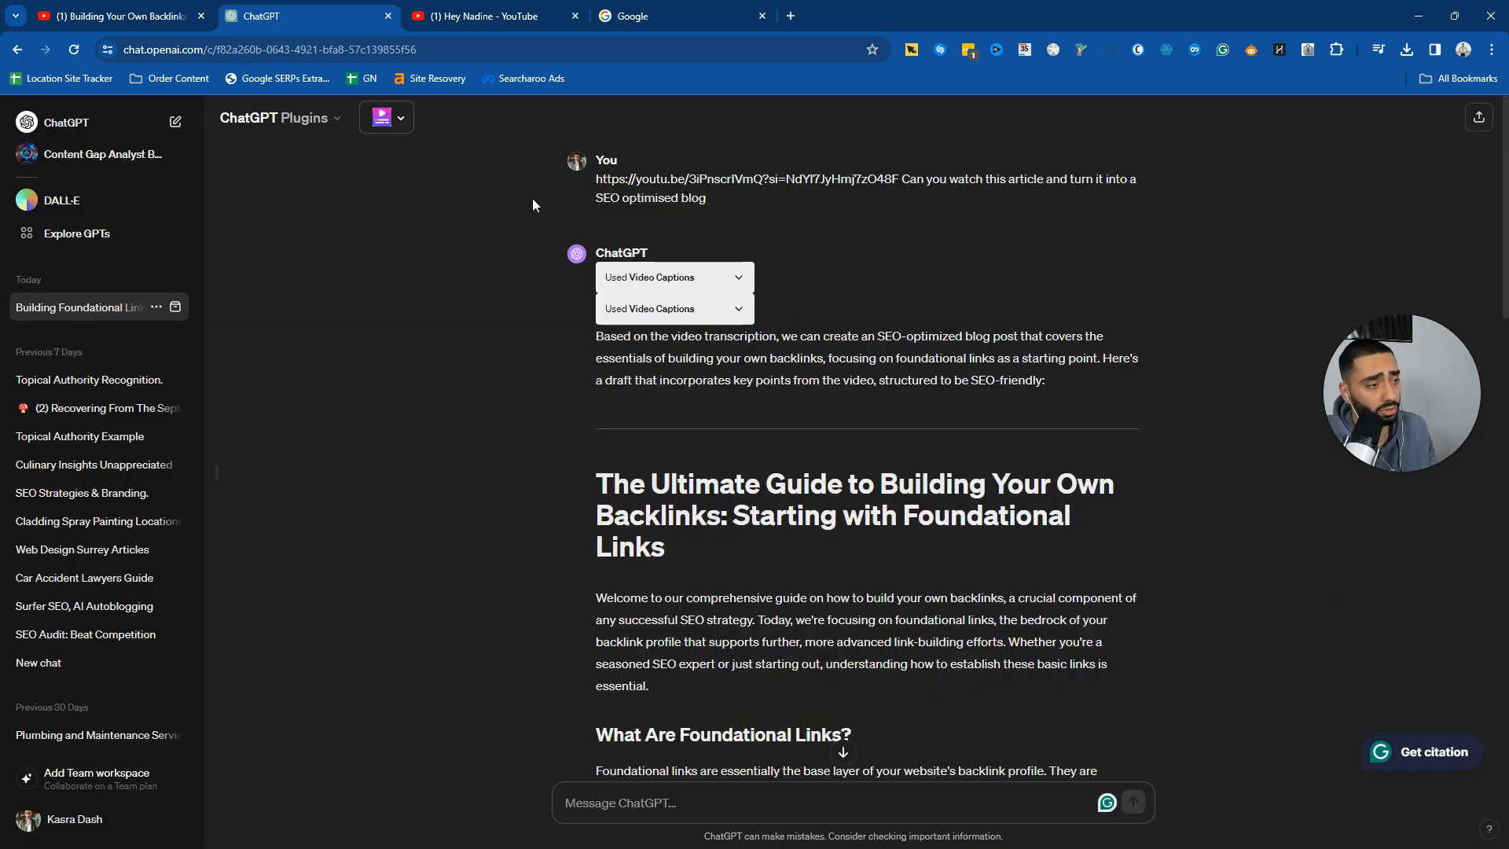
pyautogui.moveTo(770, 170)
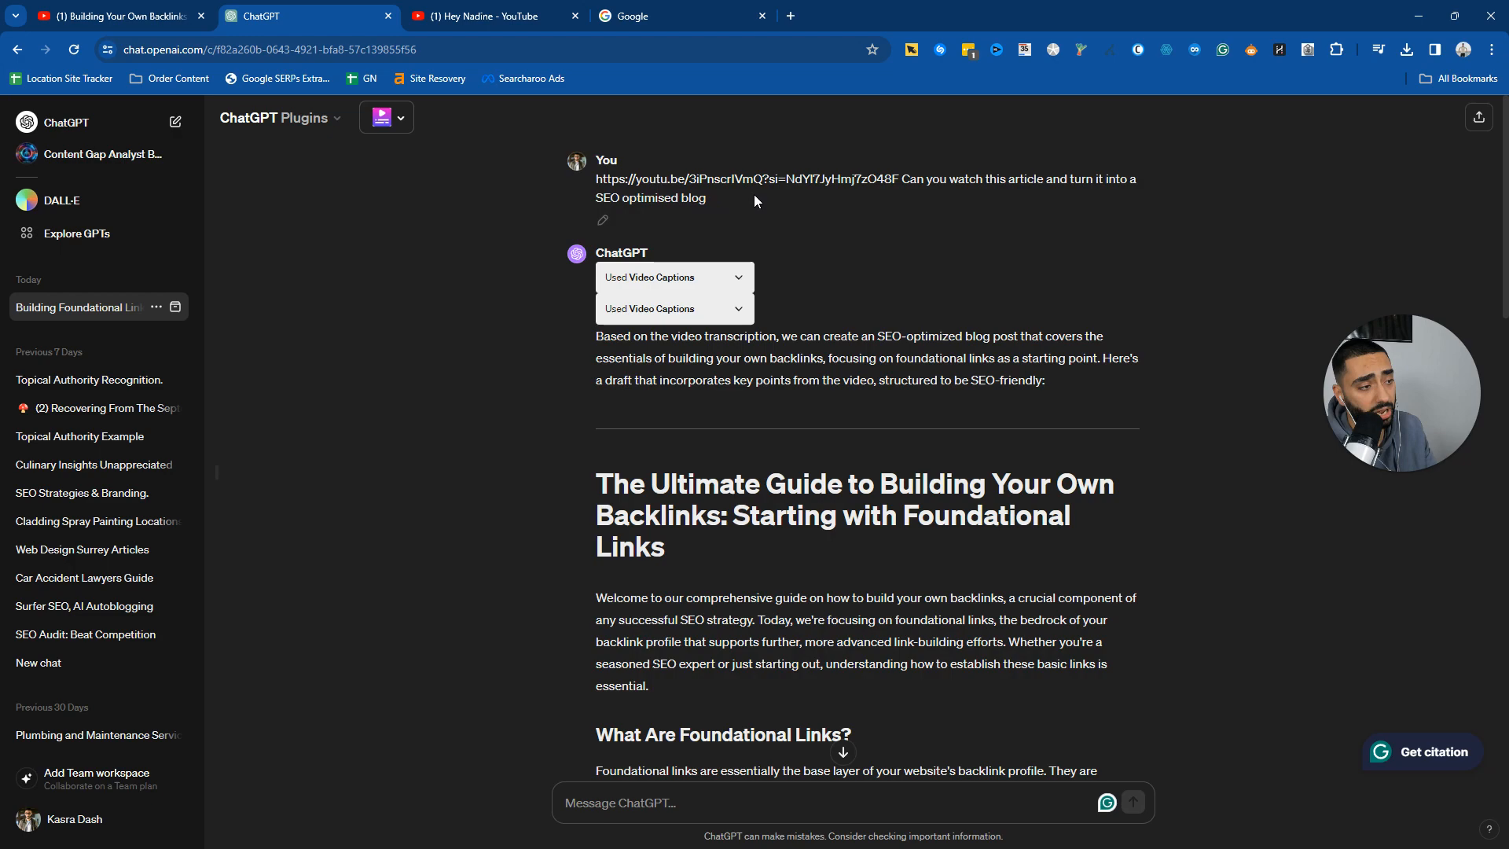
pyautogui.click(110, 16)
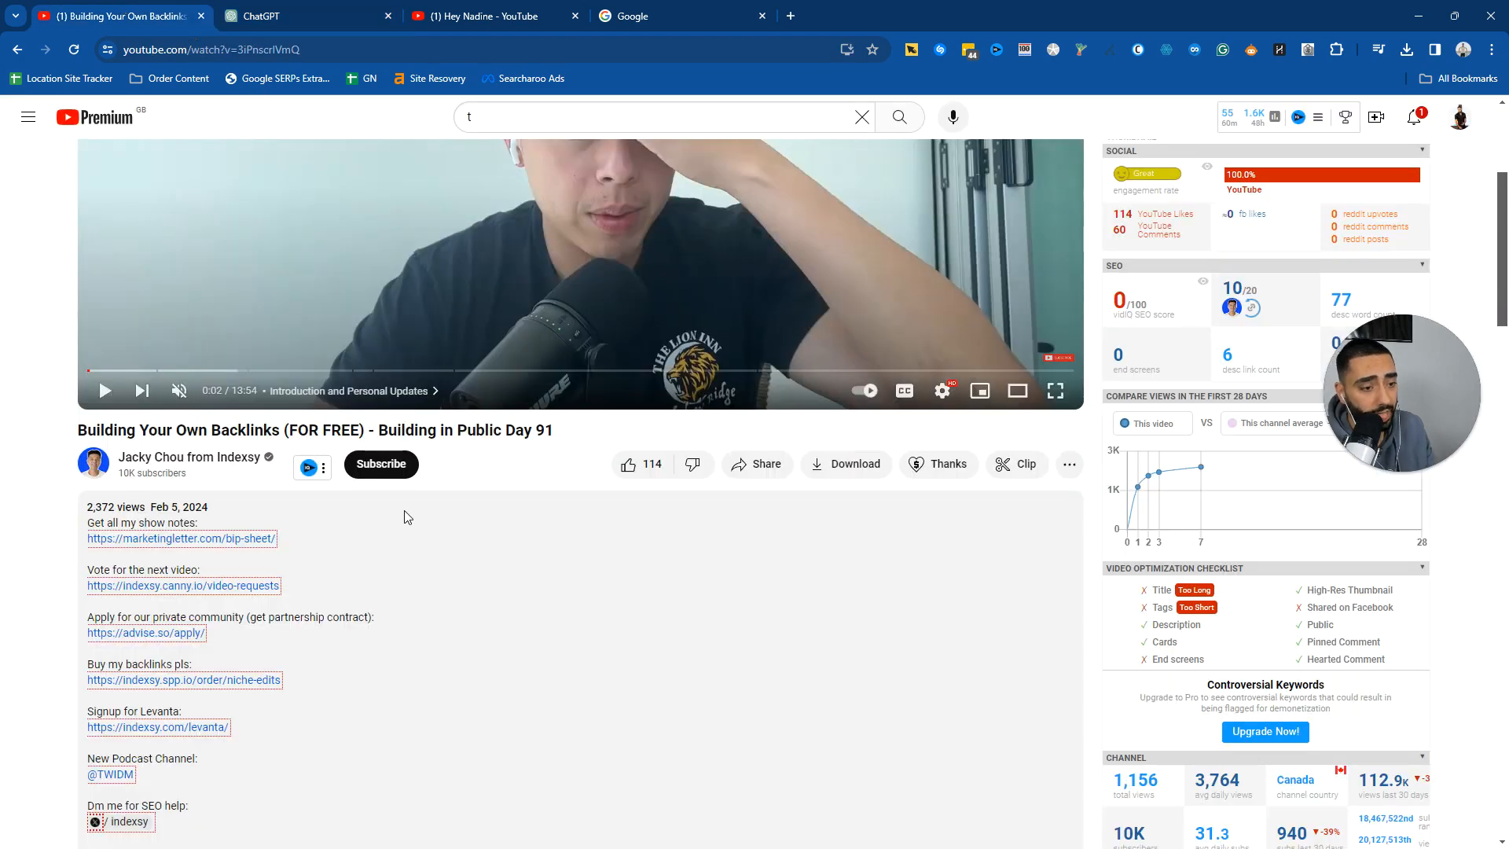
pyautogui.scroll(-3)
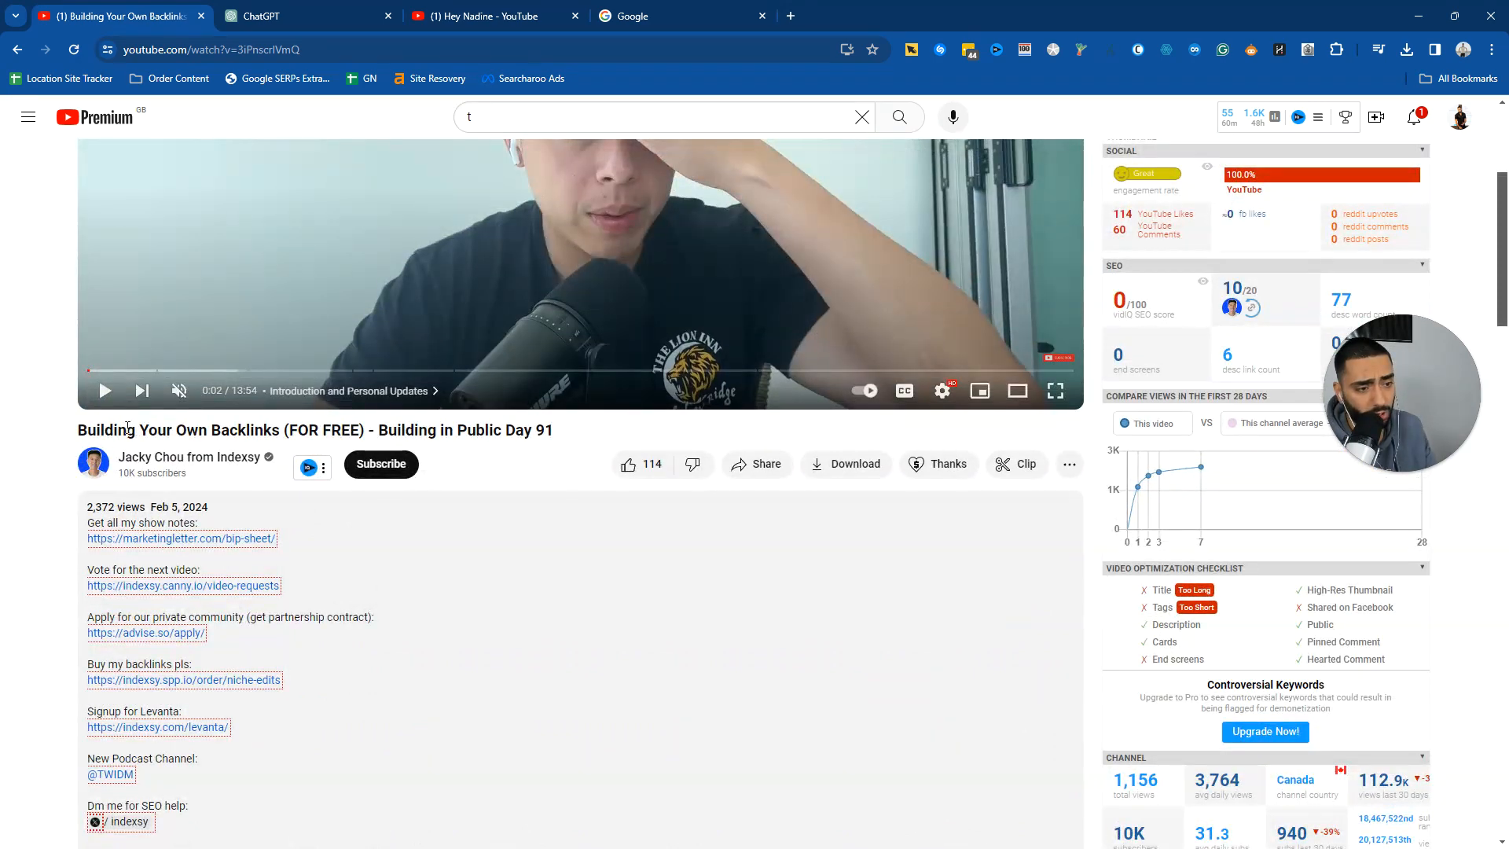
pyautogui.moveTo(159, 431); pyautogui.dragTo(306, 430)
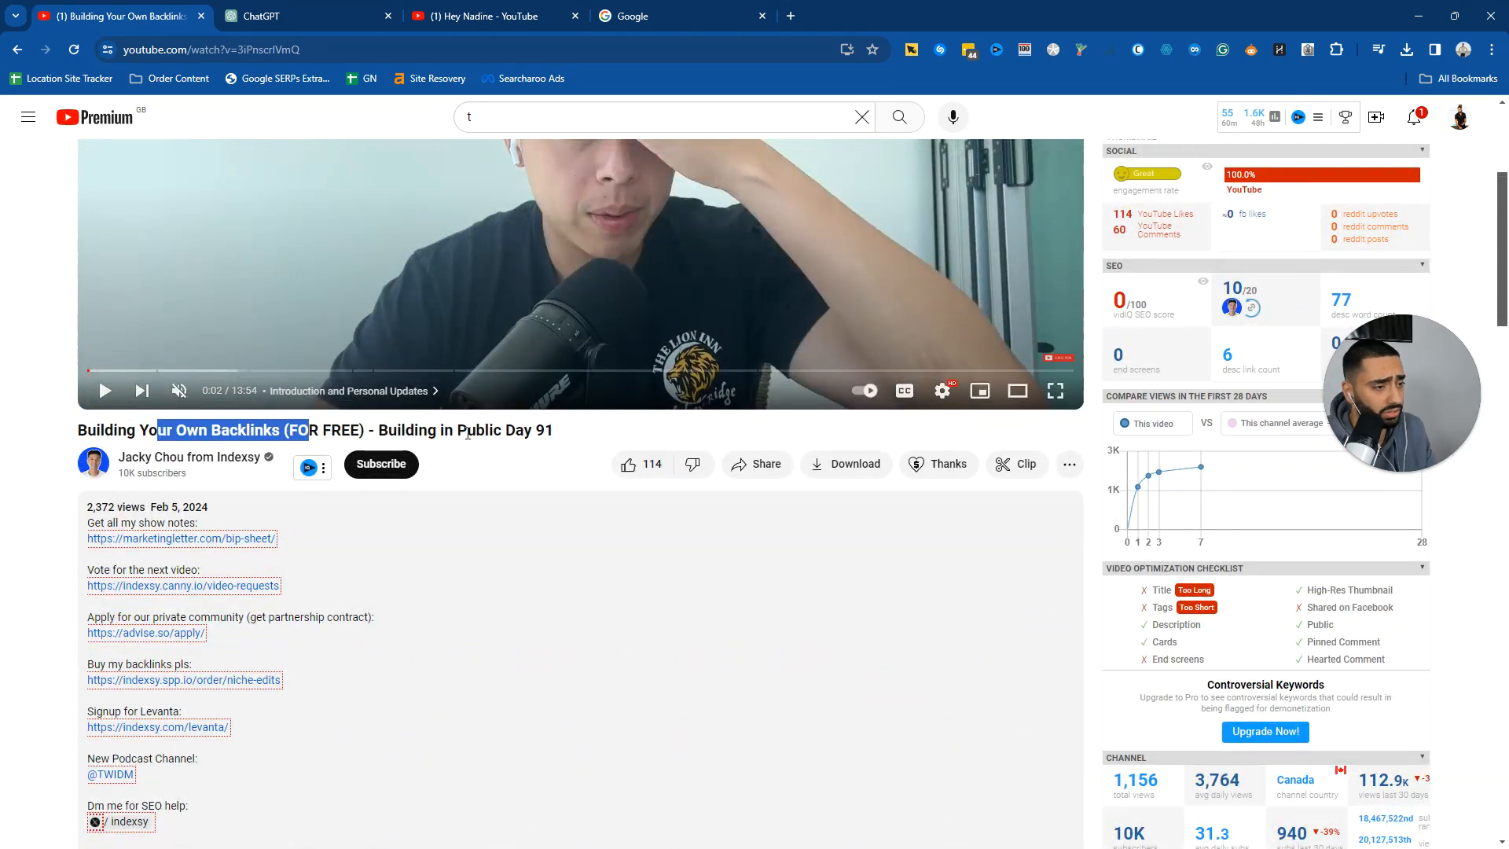
pyautogui.moveTo(298, 374)
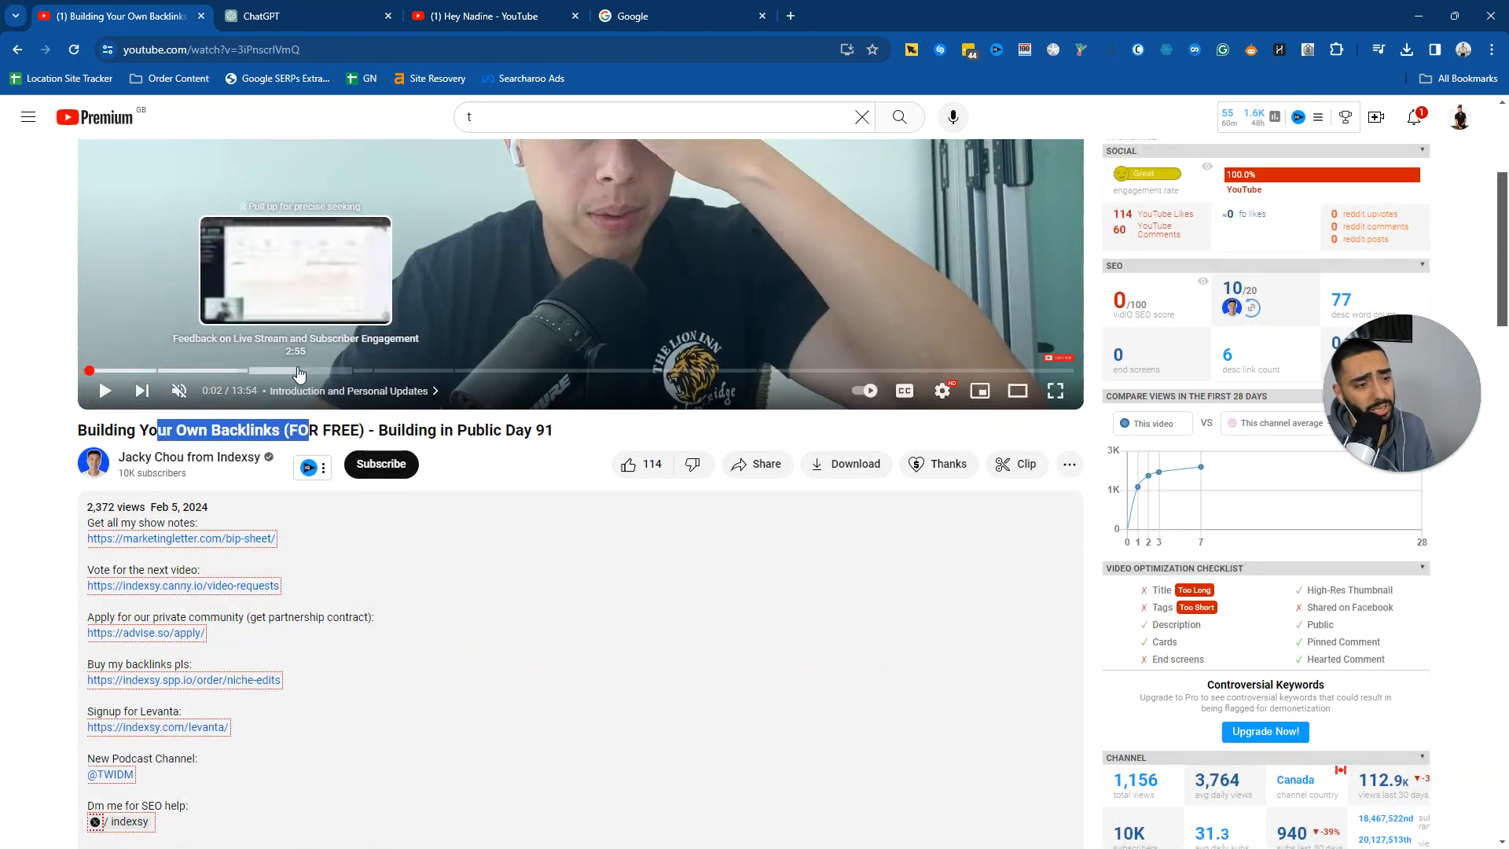
pyautogui.moveTo(534, 374)
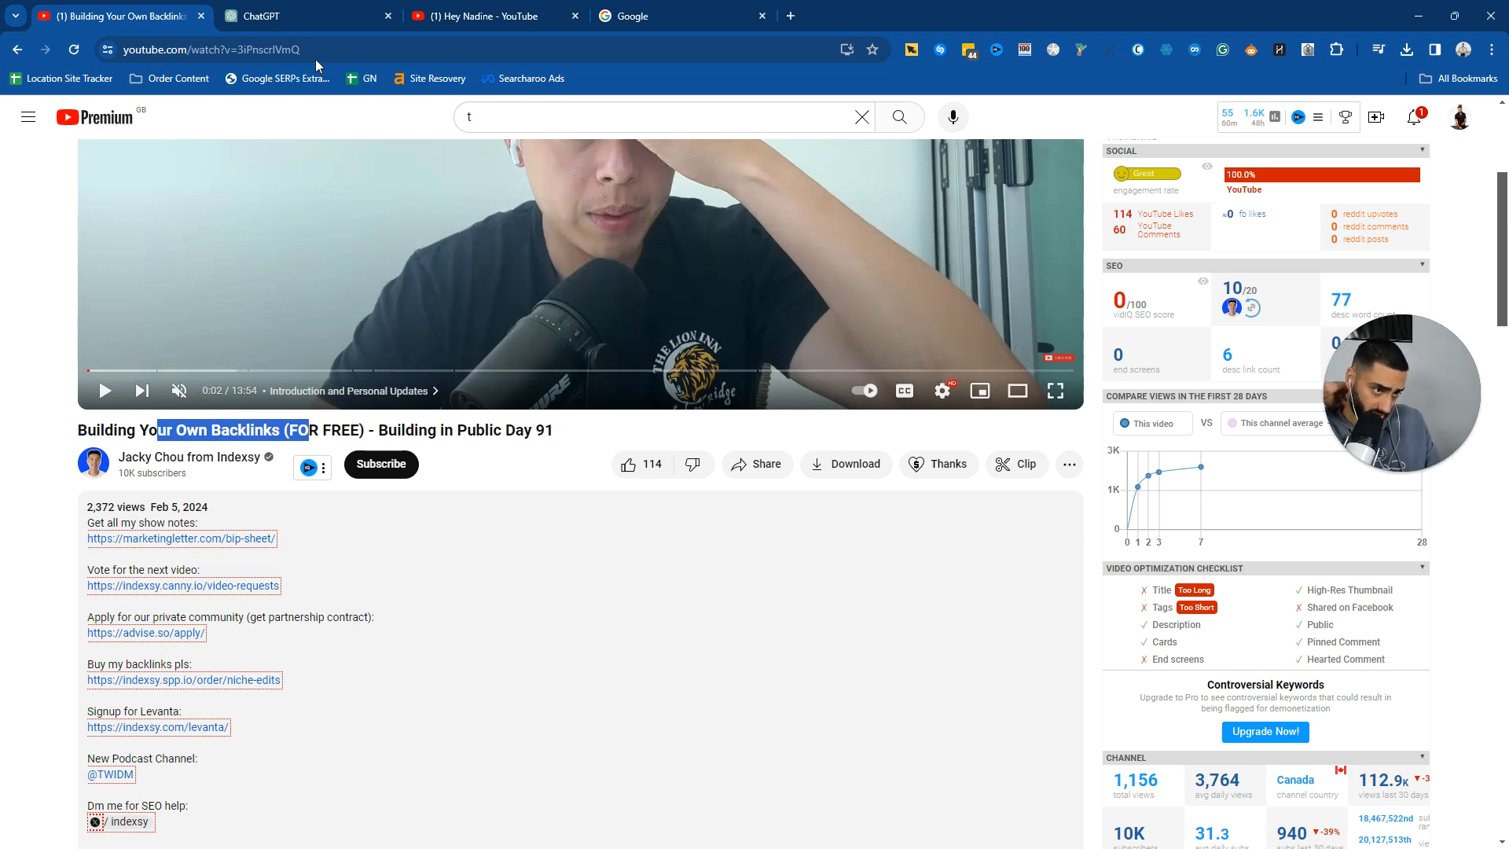
# - Review the draft's opening definition of foundational links, cross-checking against the backlinks video page
pyautogui.click(299, 16)
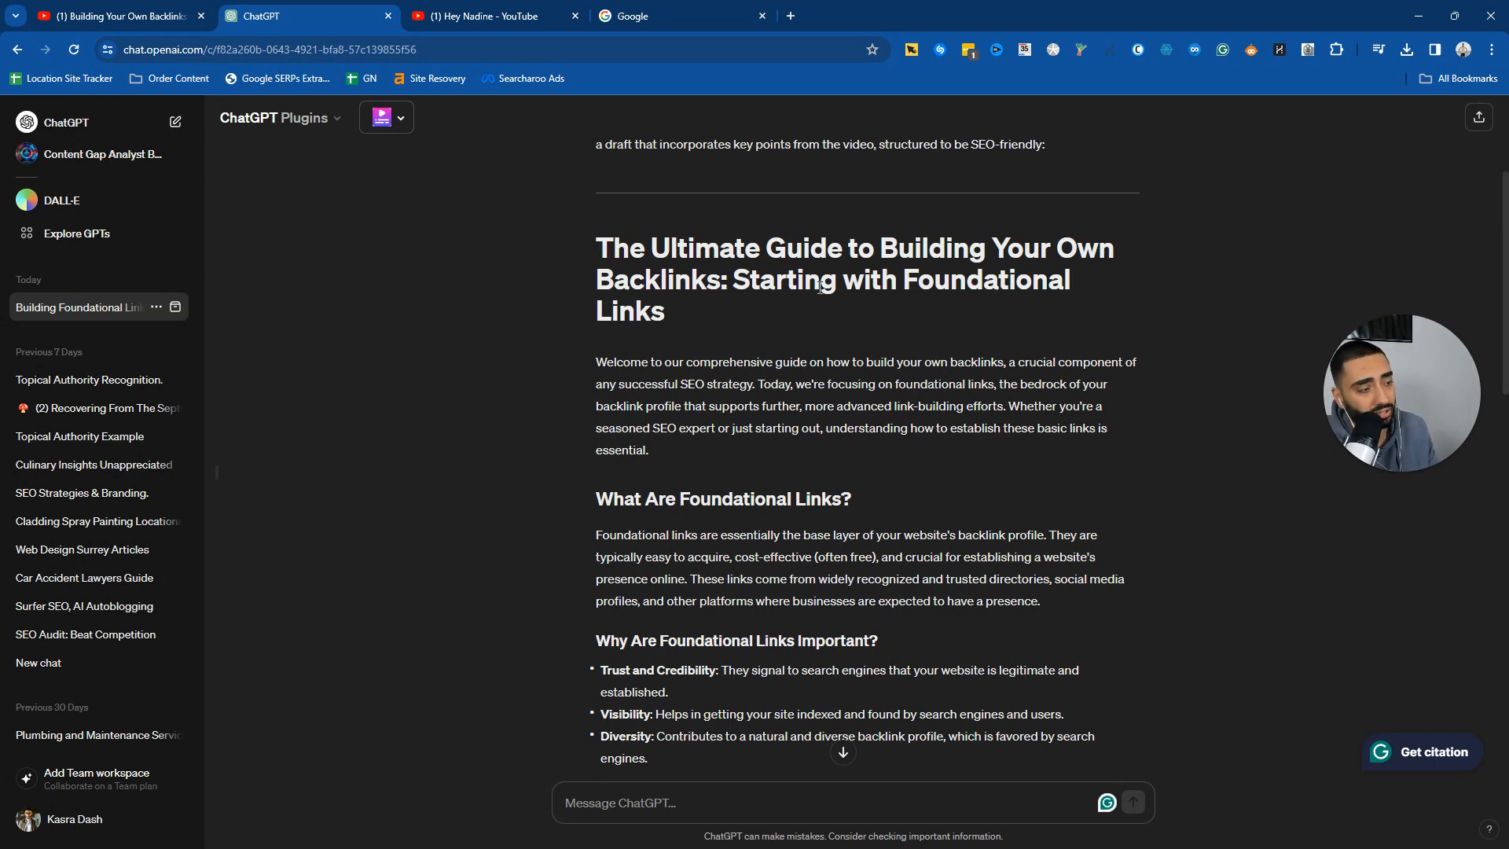
pyautogui.click(114, 16)
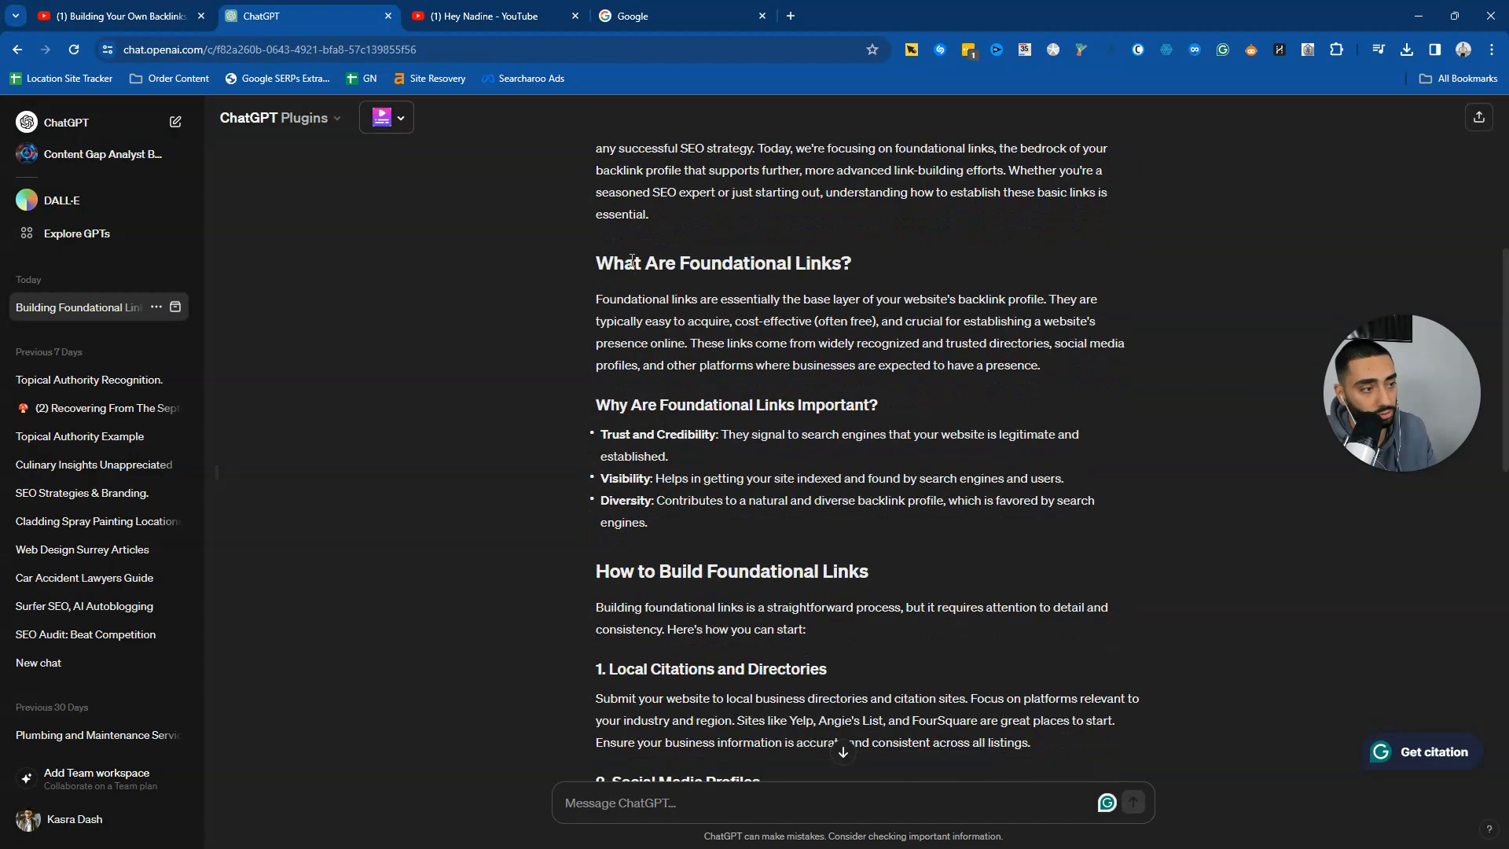
pyautogui.moveTo(610, 299); pyautogui.dragTo(773, 299)
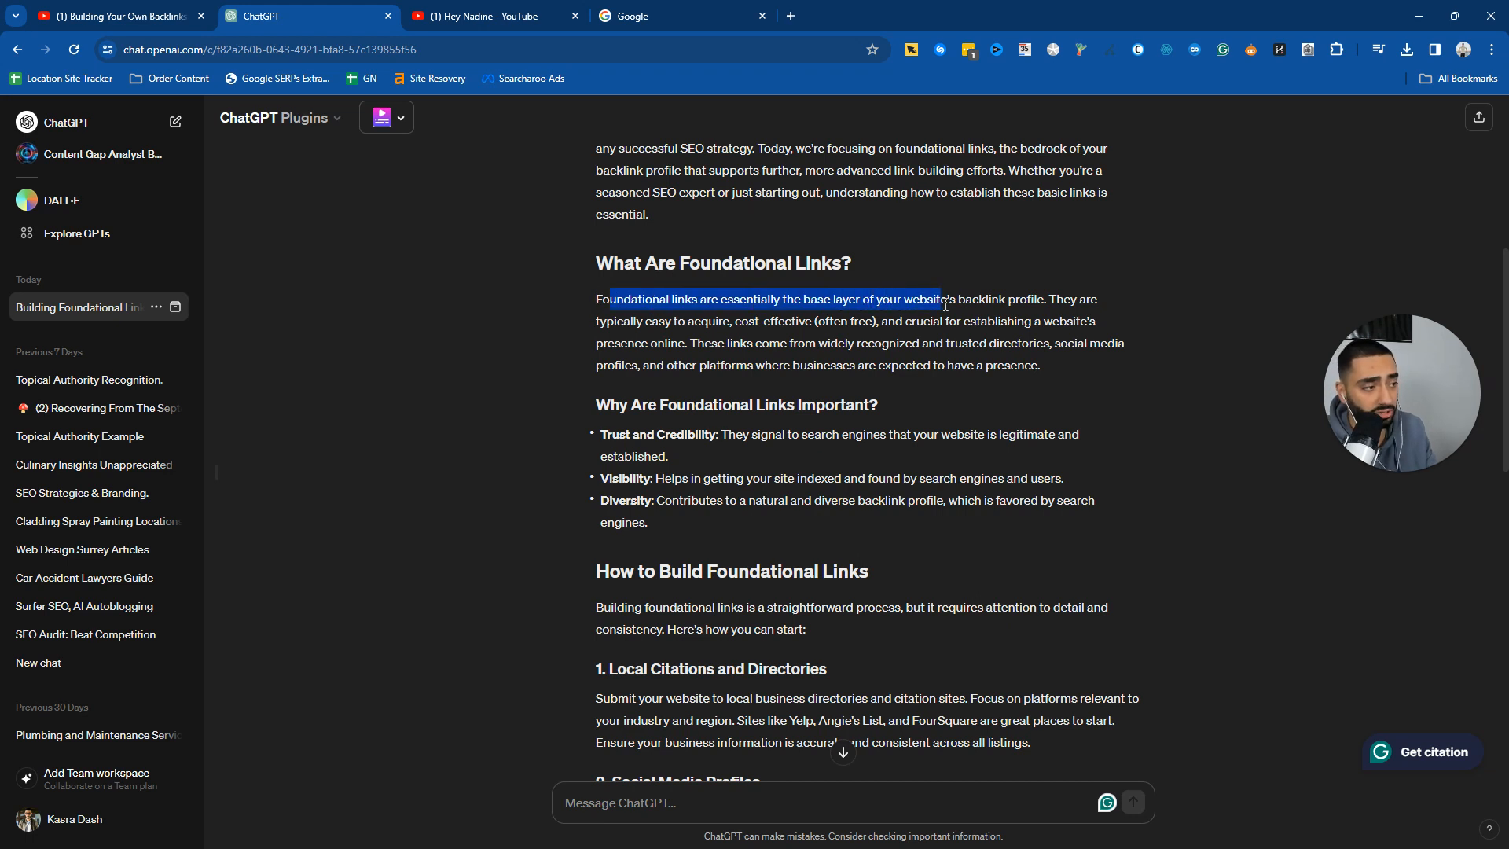
pyautogui.moveTo(942, 299); pyautogui.dragTo(798, 321)
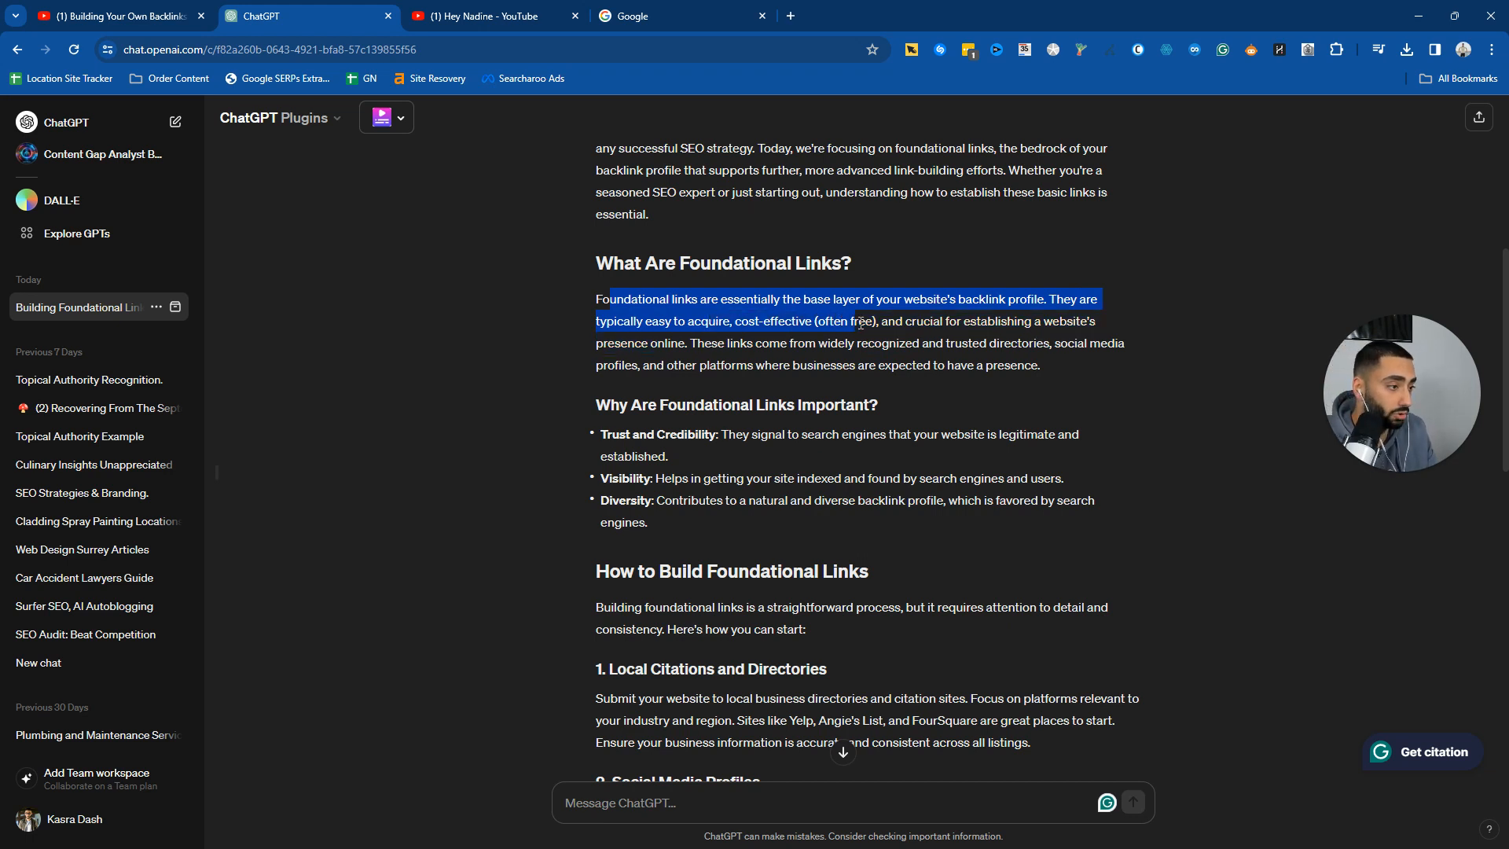
pyautogui.click(115, 16)
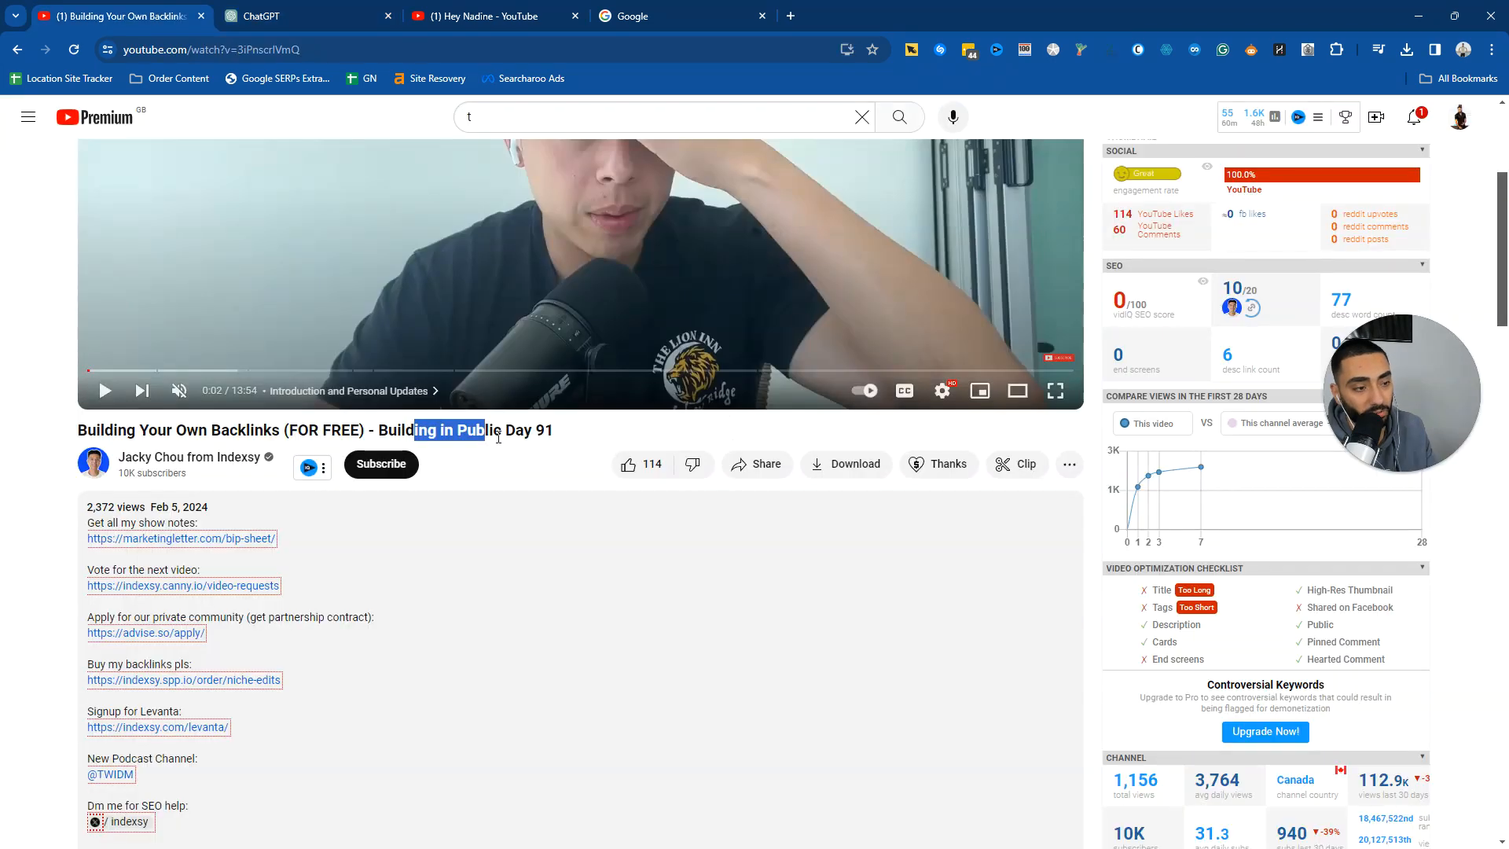
pyautogui.click(303, 15)
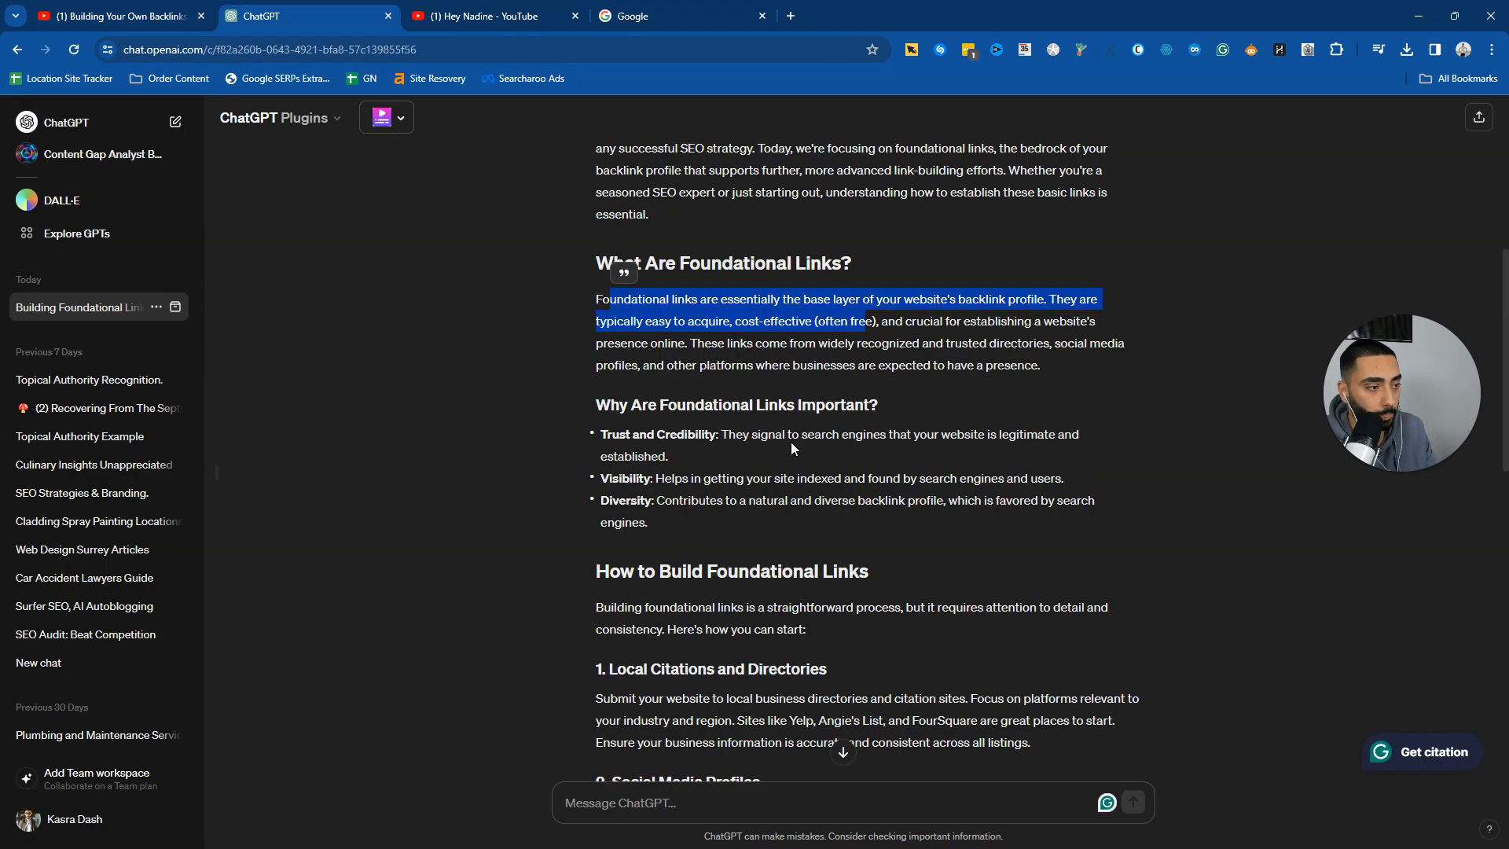
pyautogui.scroll(-3)
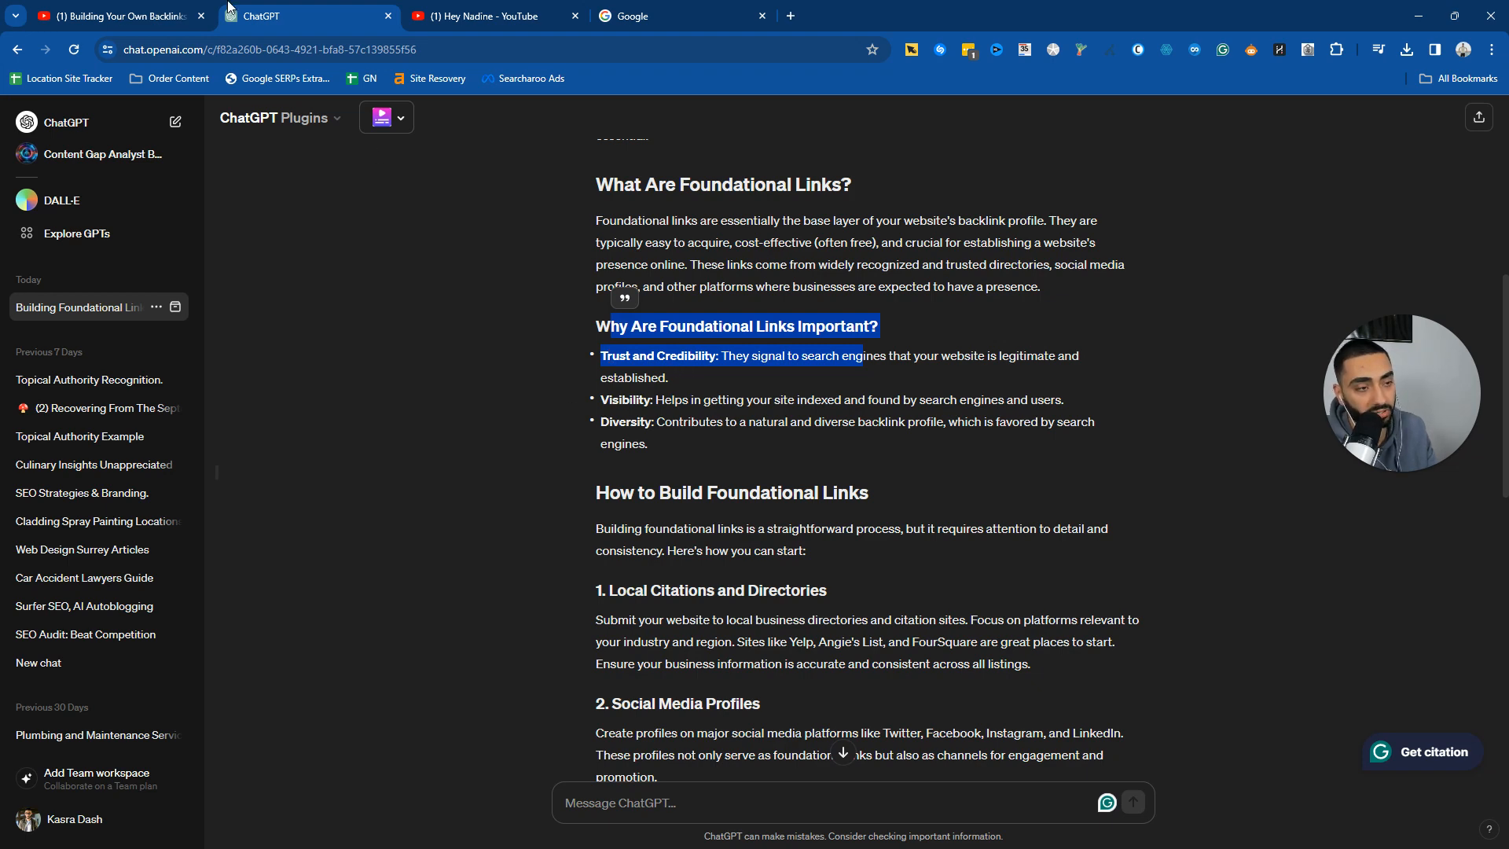
pyautogui.click(115, 15)
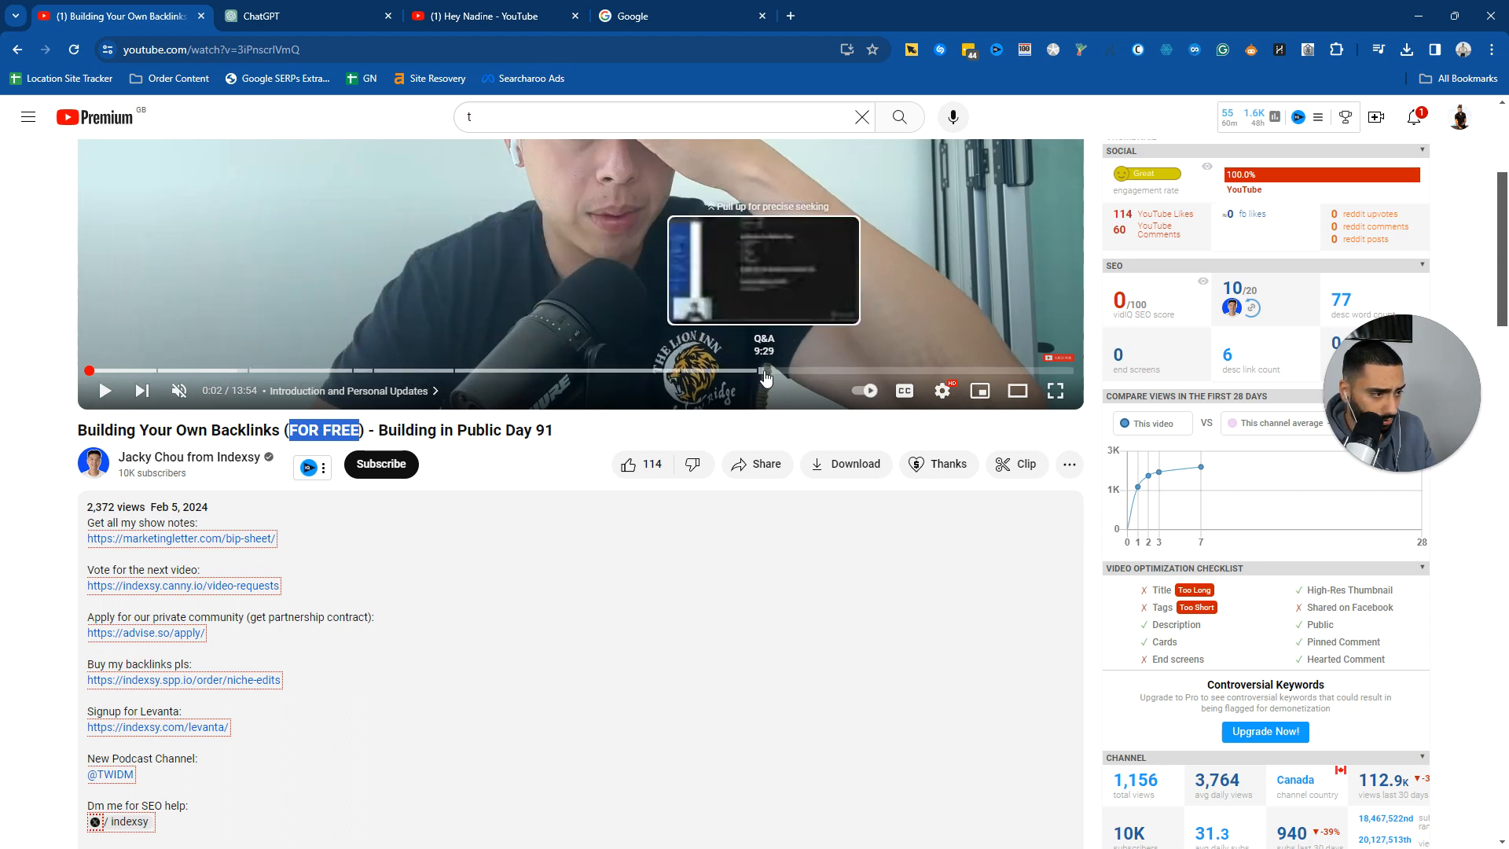
pyautogui.moveTo(714, 376)
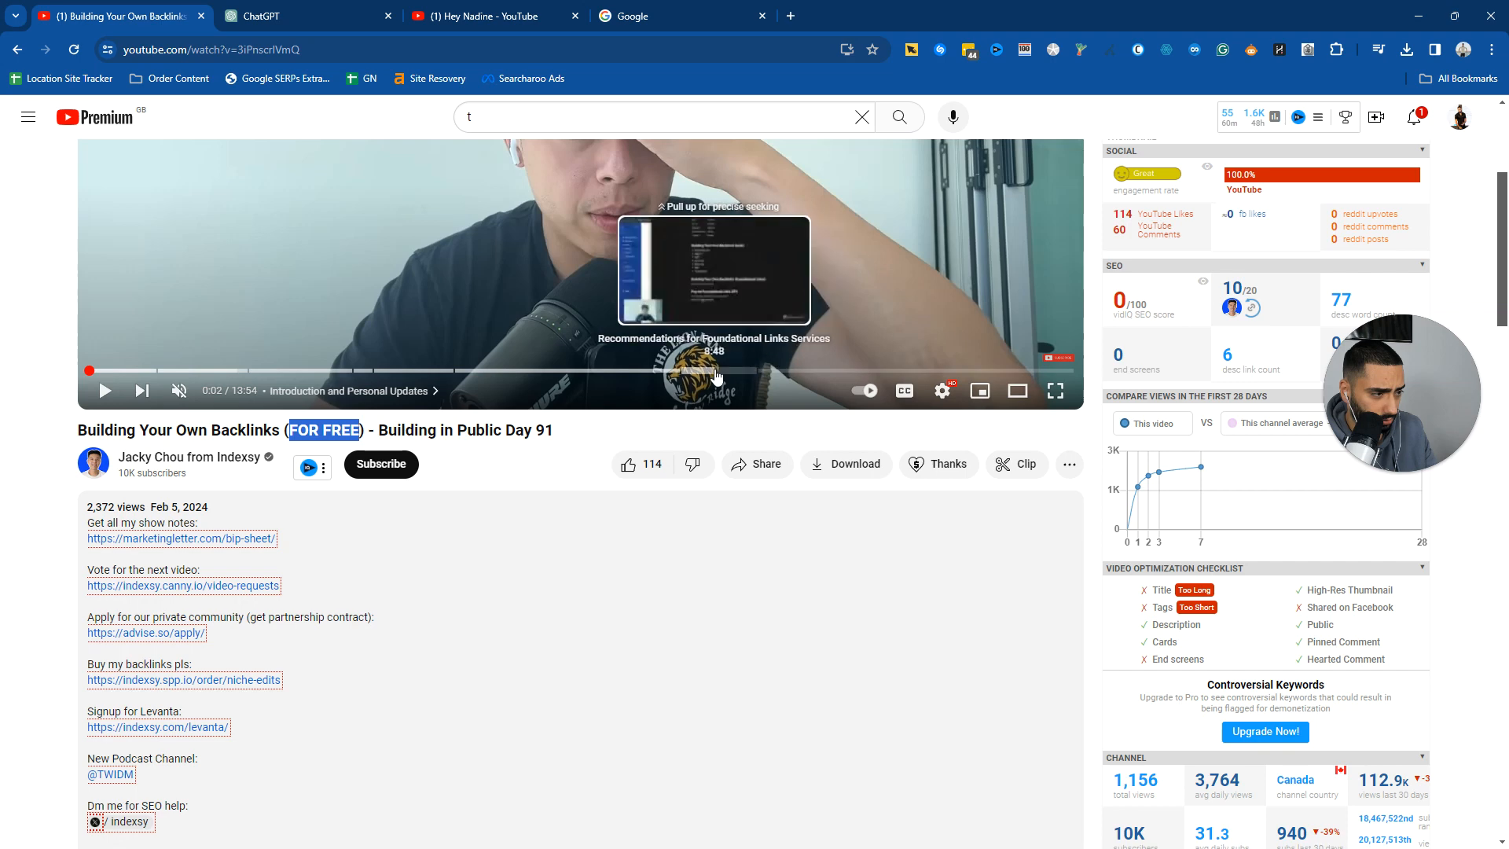
pyautogui.moveTo(818, 375)
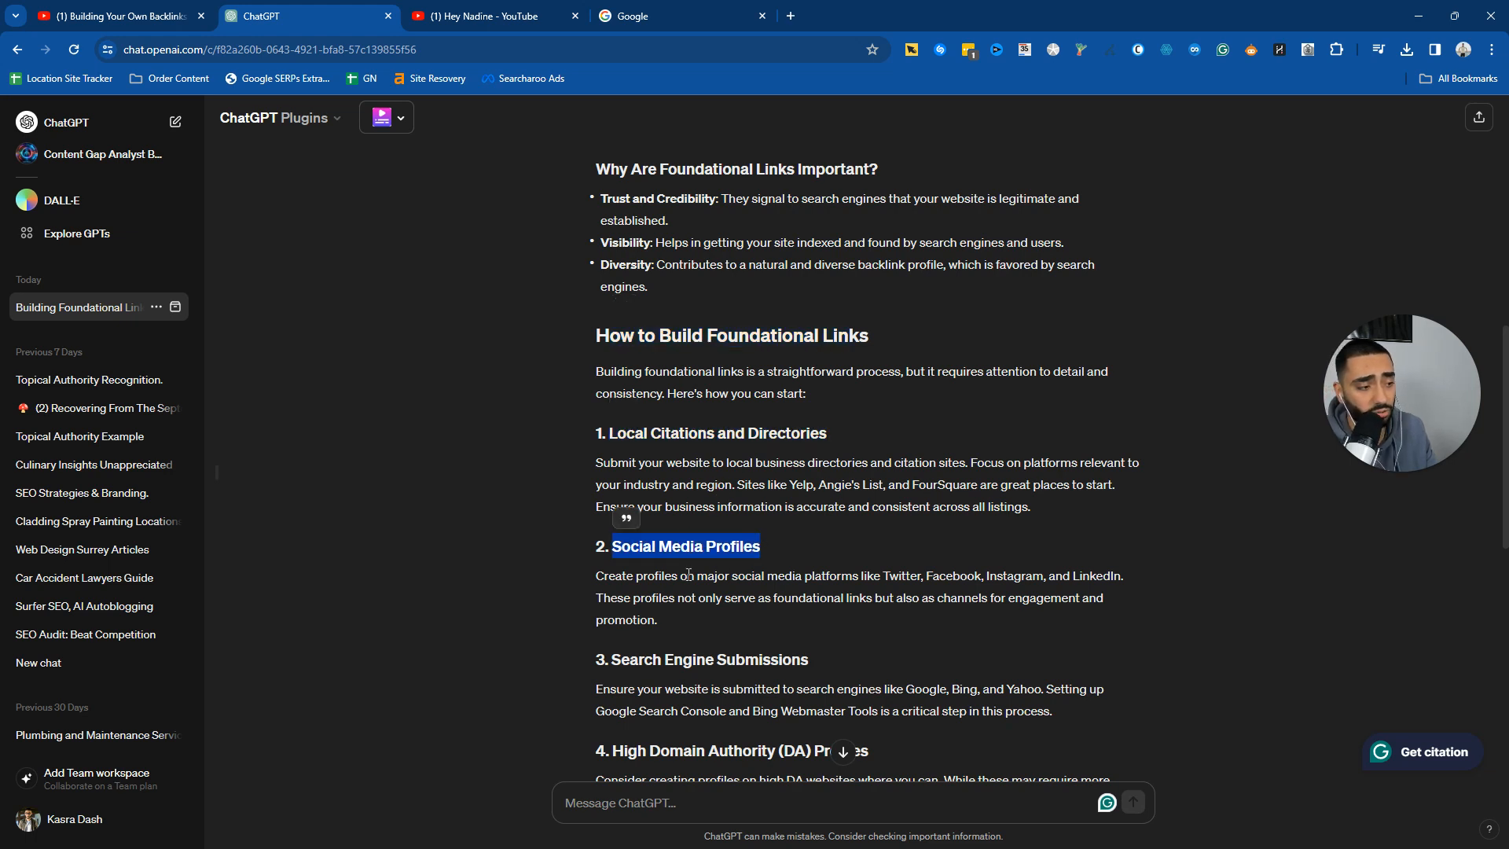
# - Select and copy the entire SEO blog post, then bring up the Google tab
pyautogui.scroll(-3)
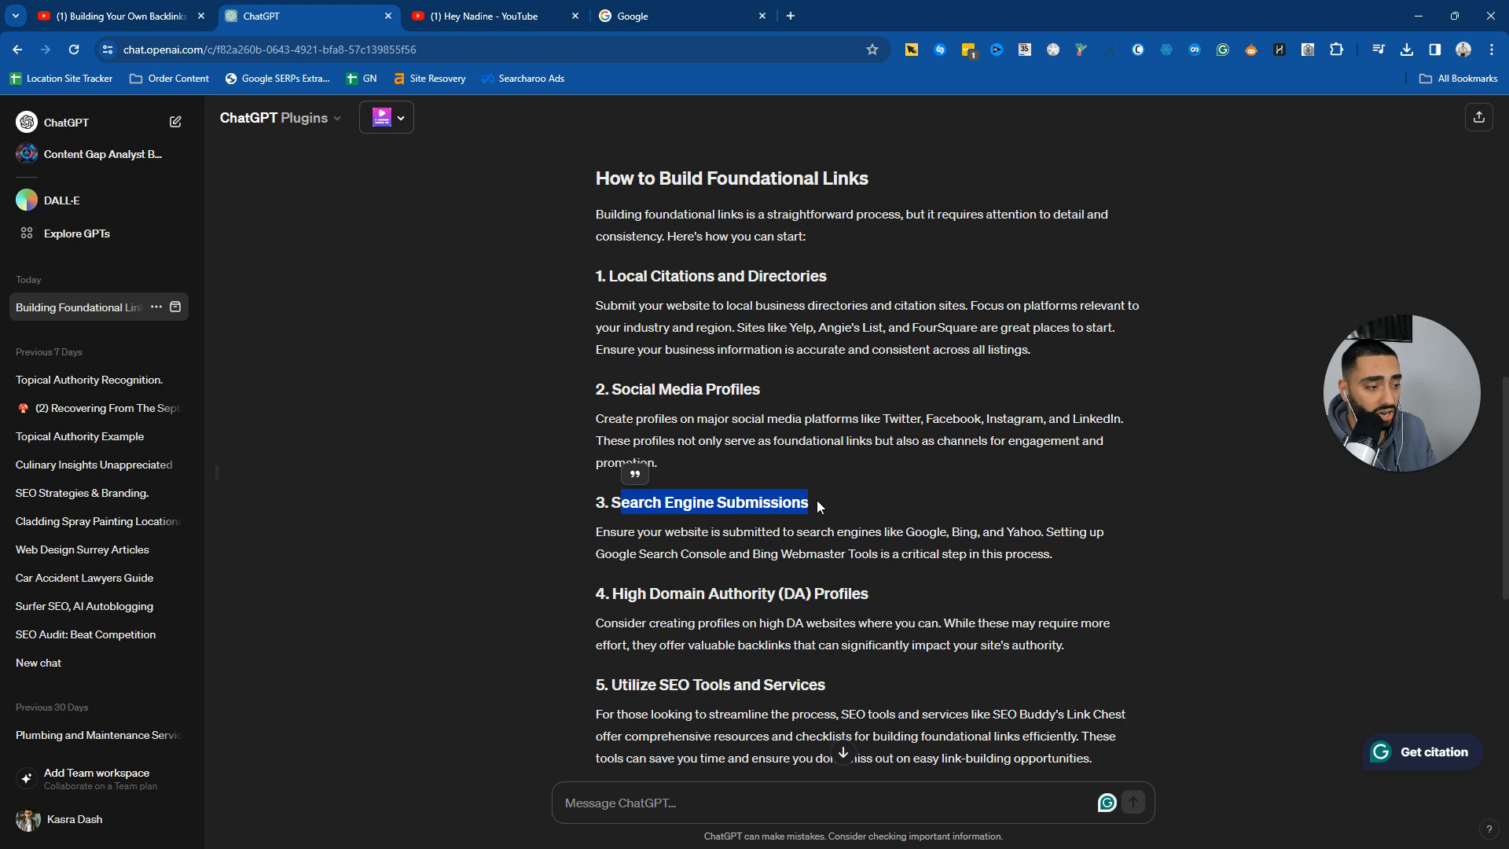
pyautogui.scroll(-3)
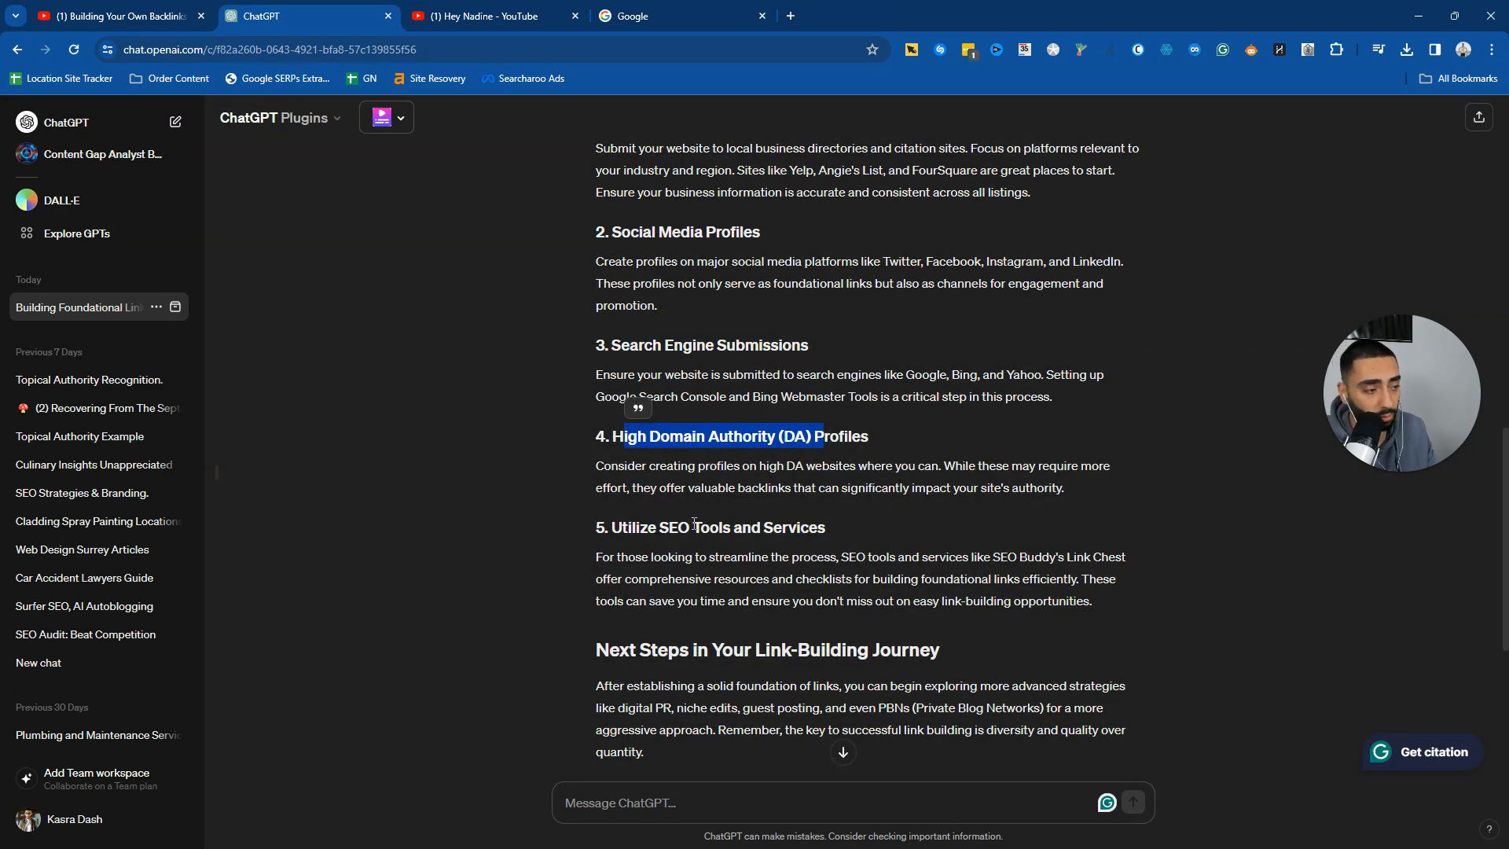
pyautogui.scroll(-3)
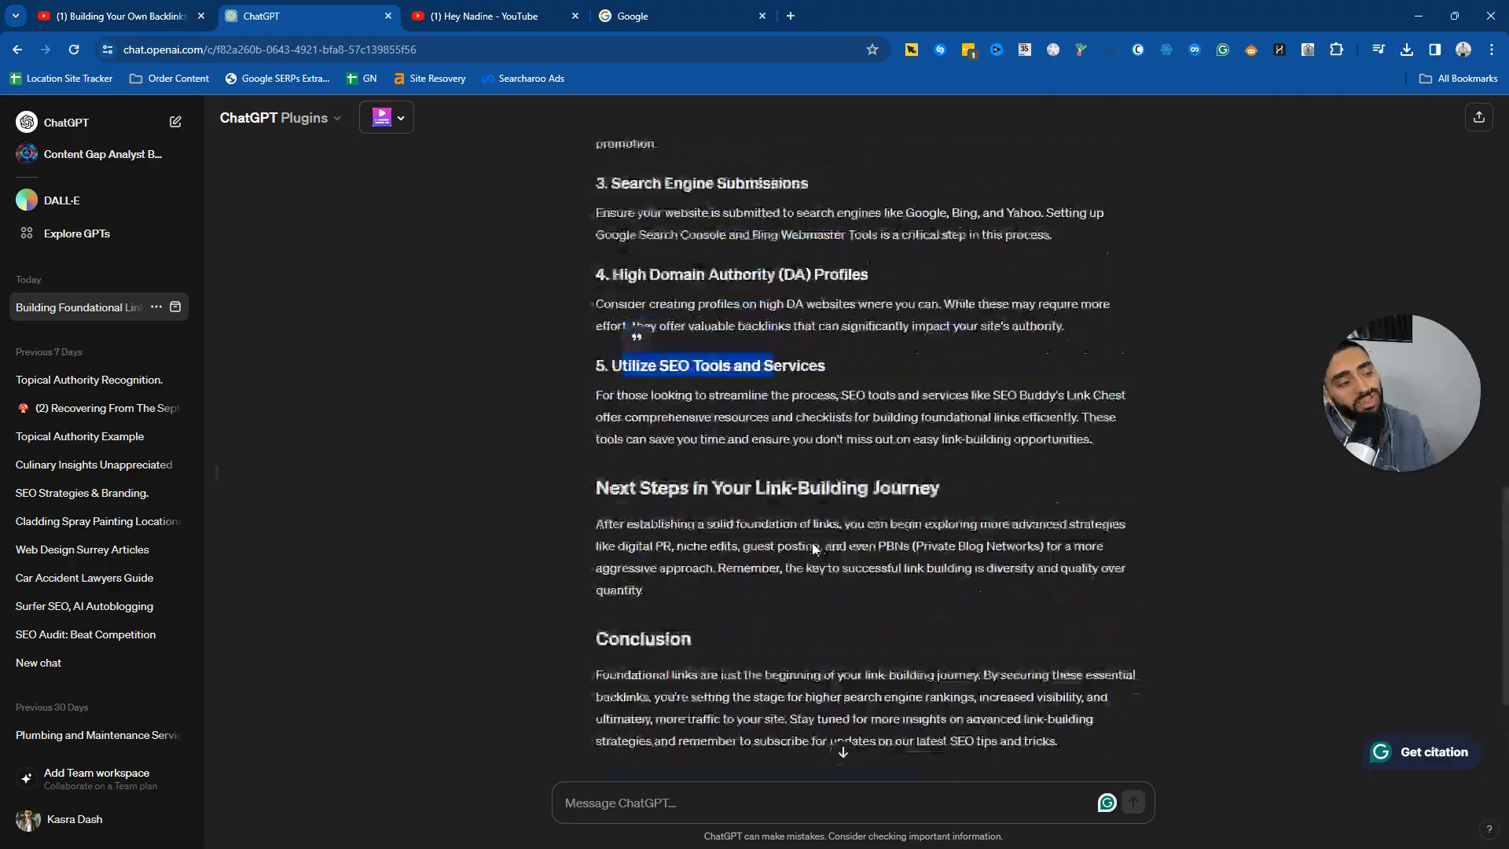
pyautogui.scroll(-3)
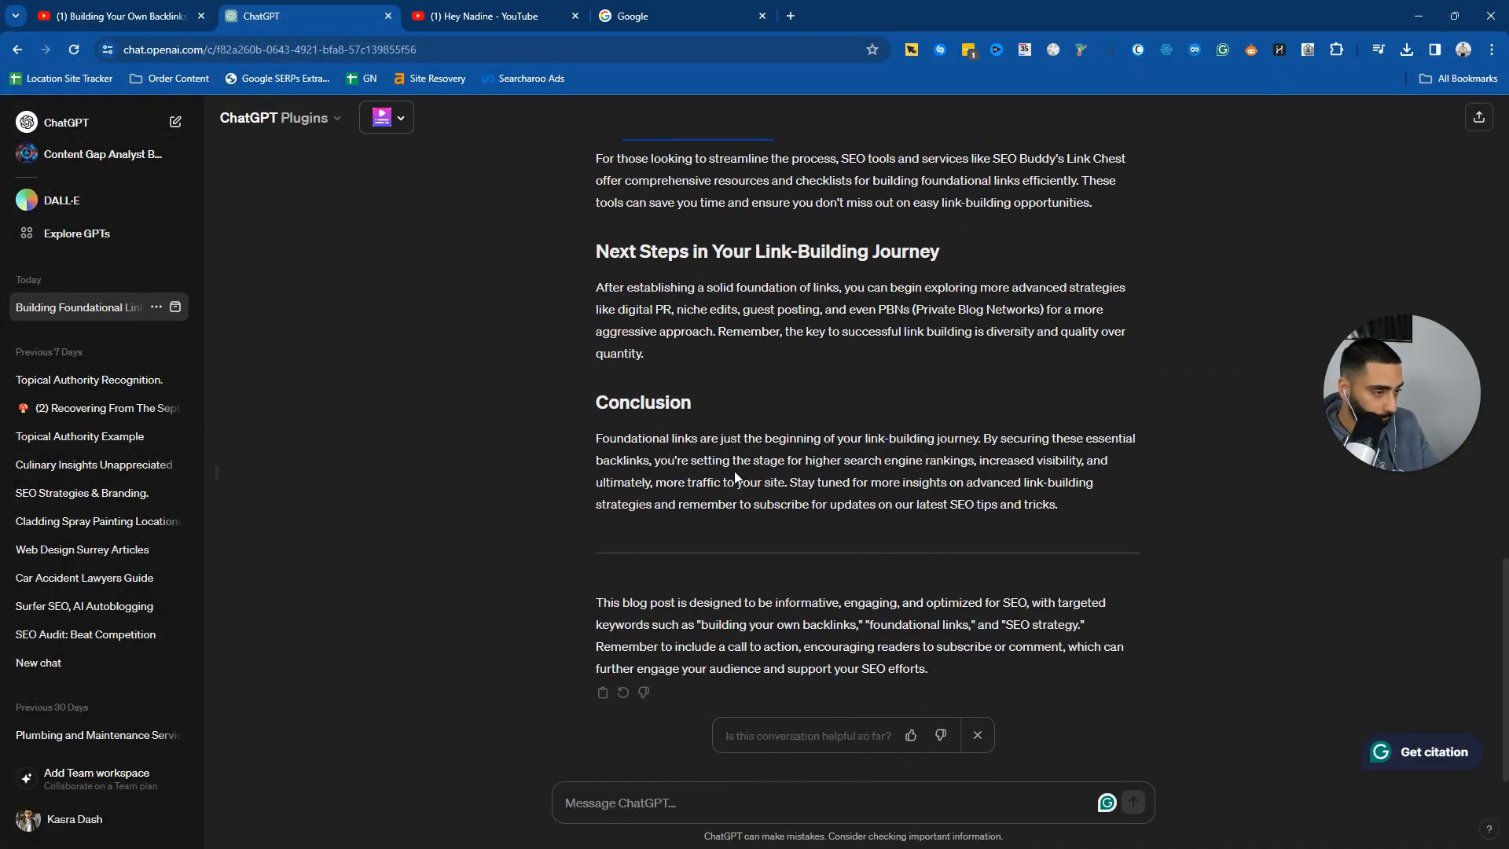
pyautogui.moveTo(600, 309); pyautogui.dragTo(1056, 502)
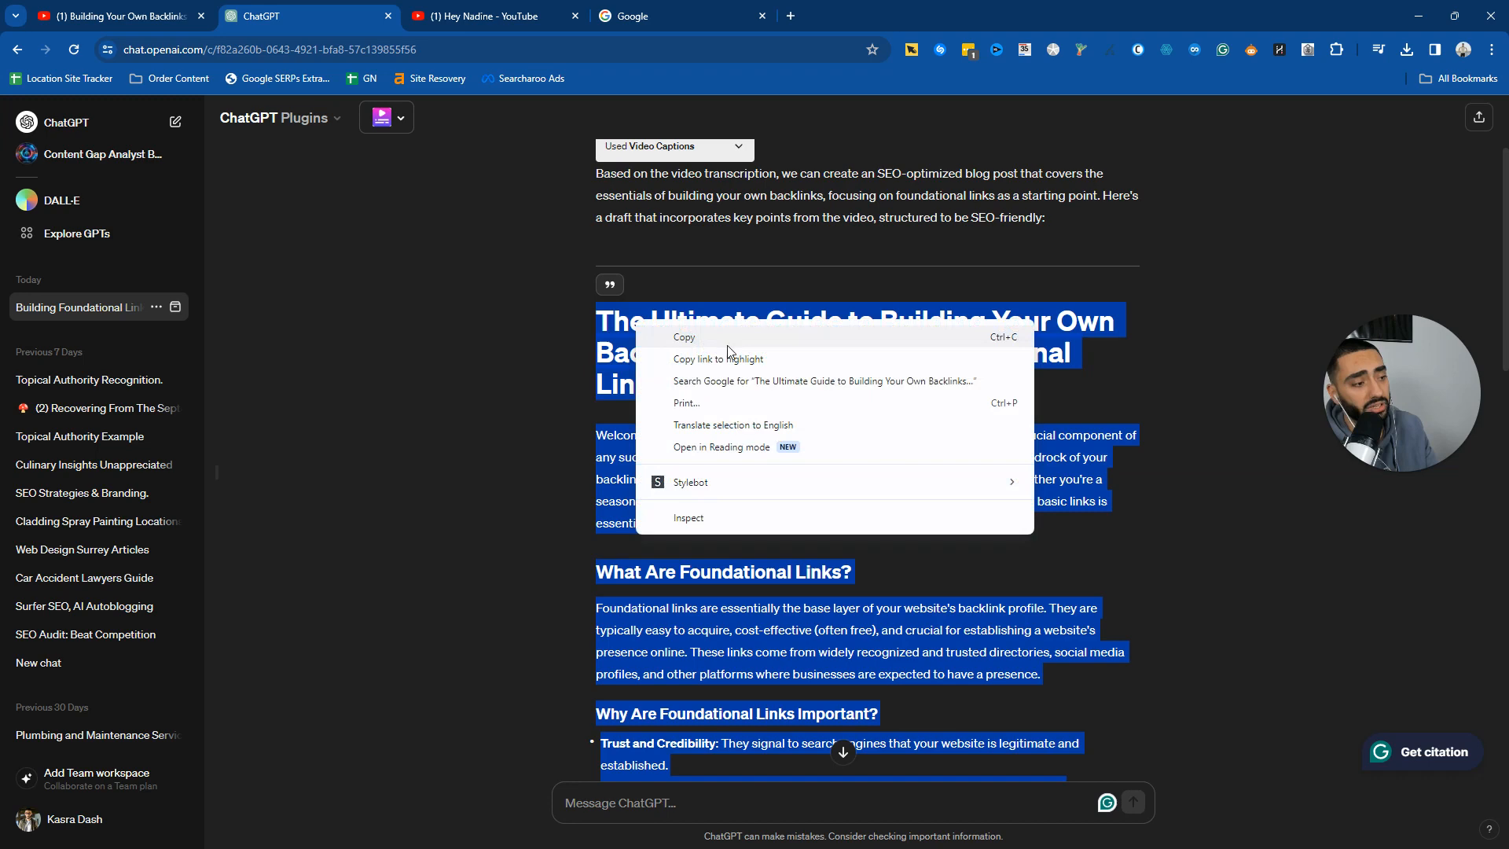
pyautogui.click(740, 121)
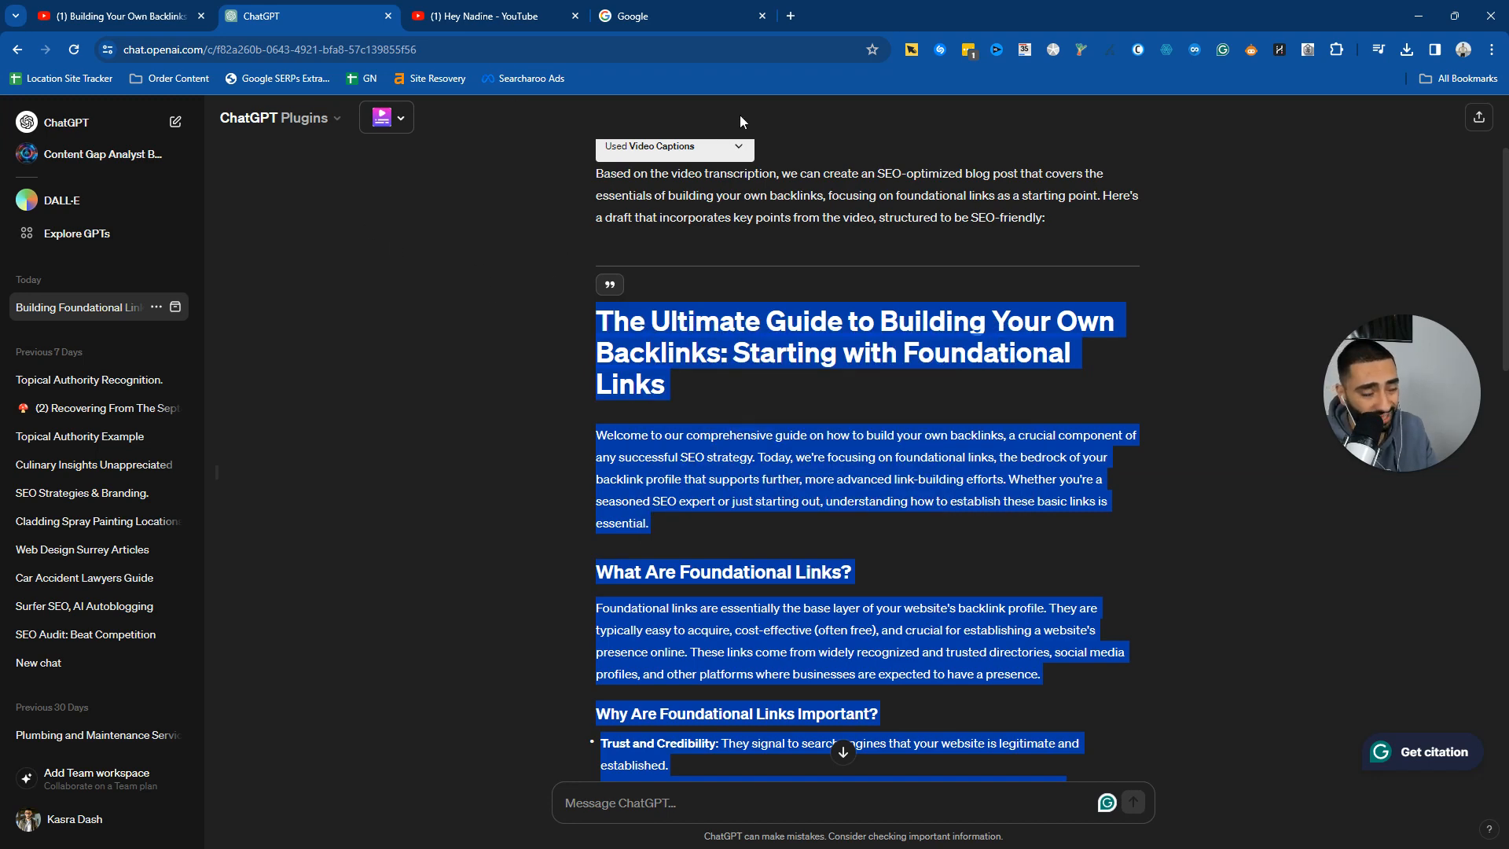
pyautogui.scroll(-3)
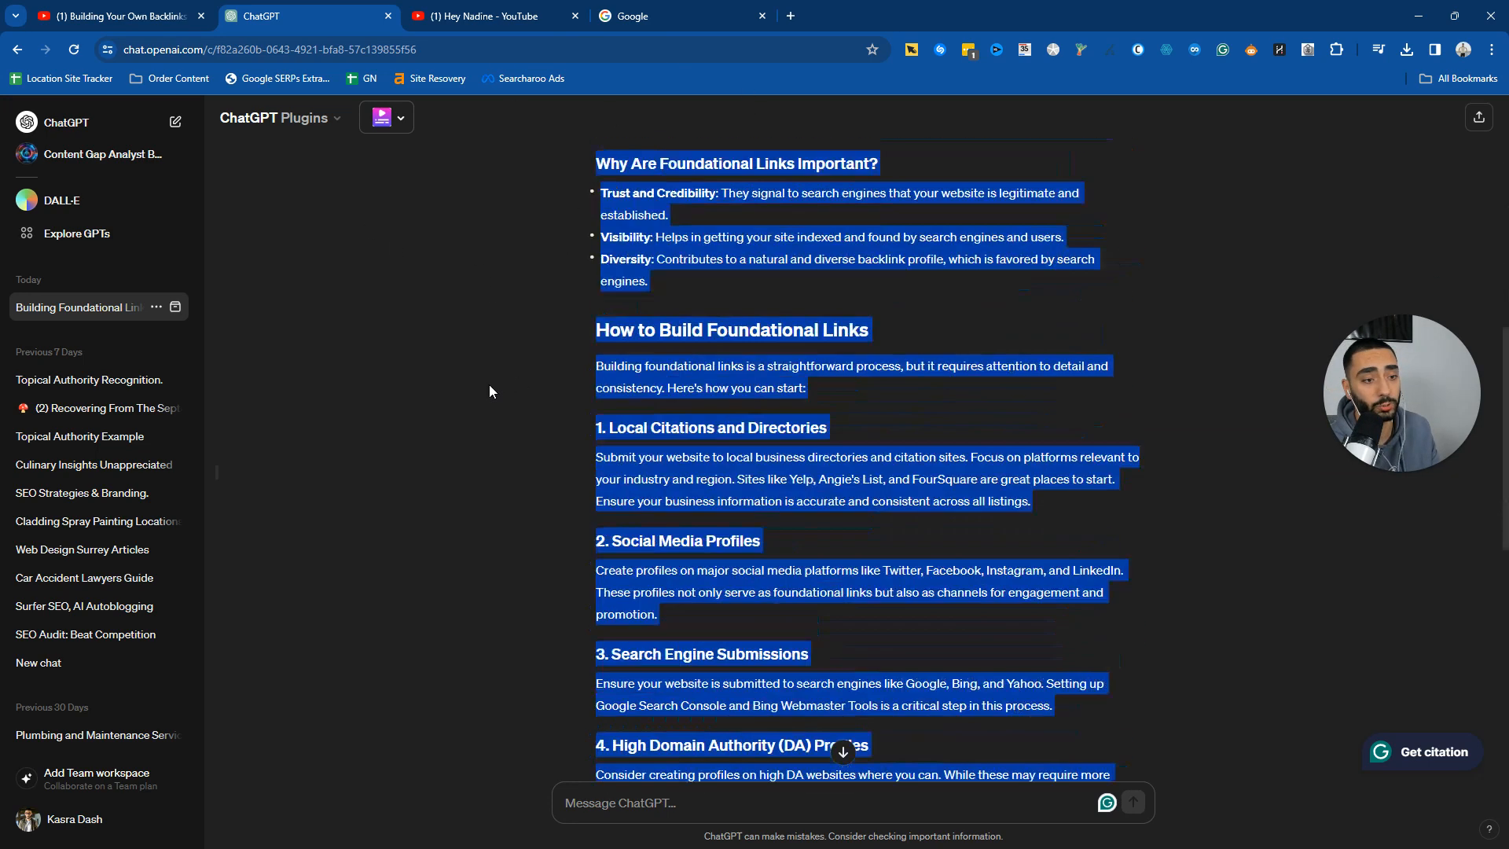
pyautogui.scroll(-3)
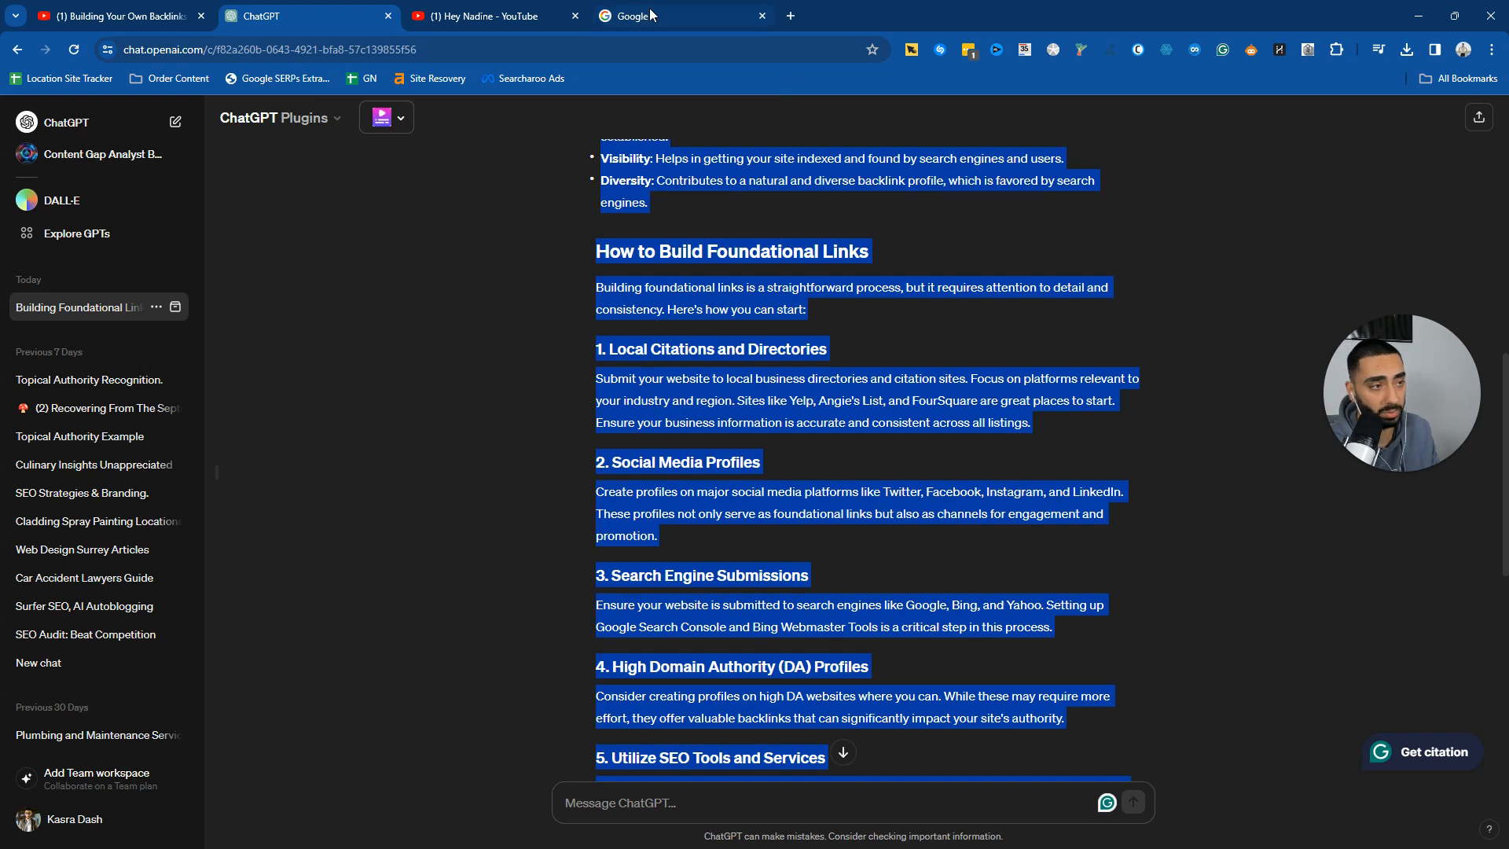
pyautogui.click(664, 16)
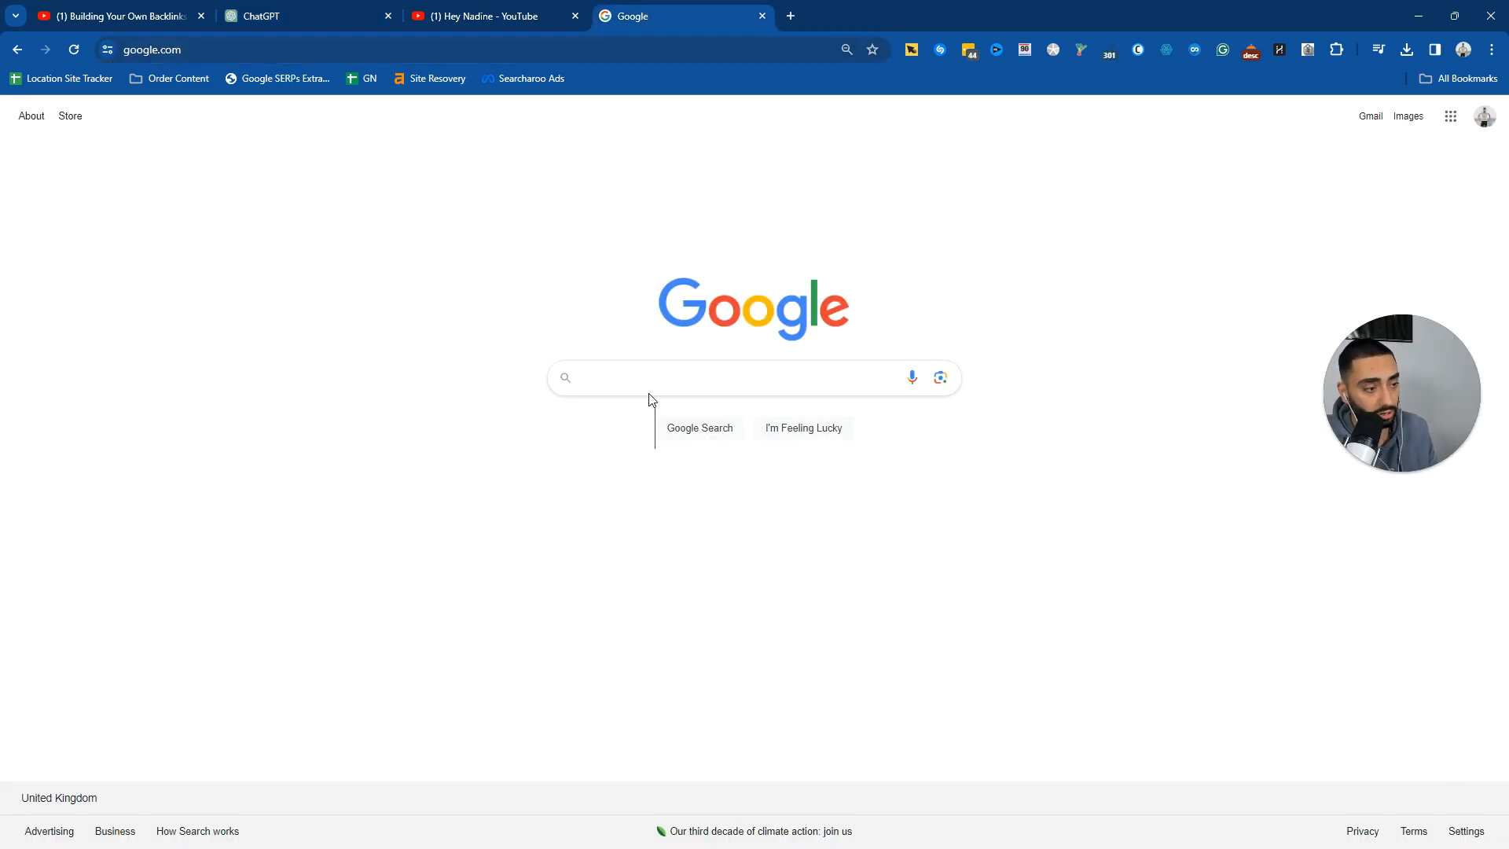
# - Search Google for 'perplexity ai' and open the Perplexity AI website
pyautogui.write('perpl')
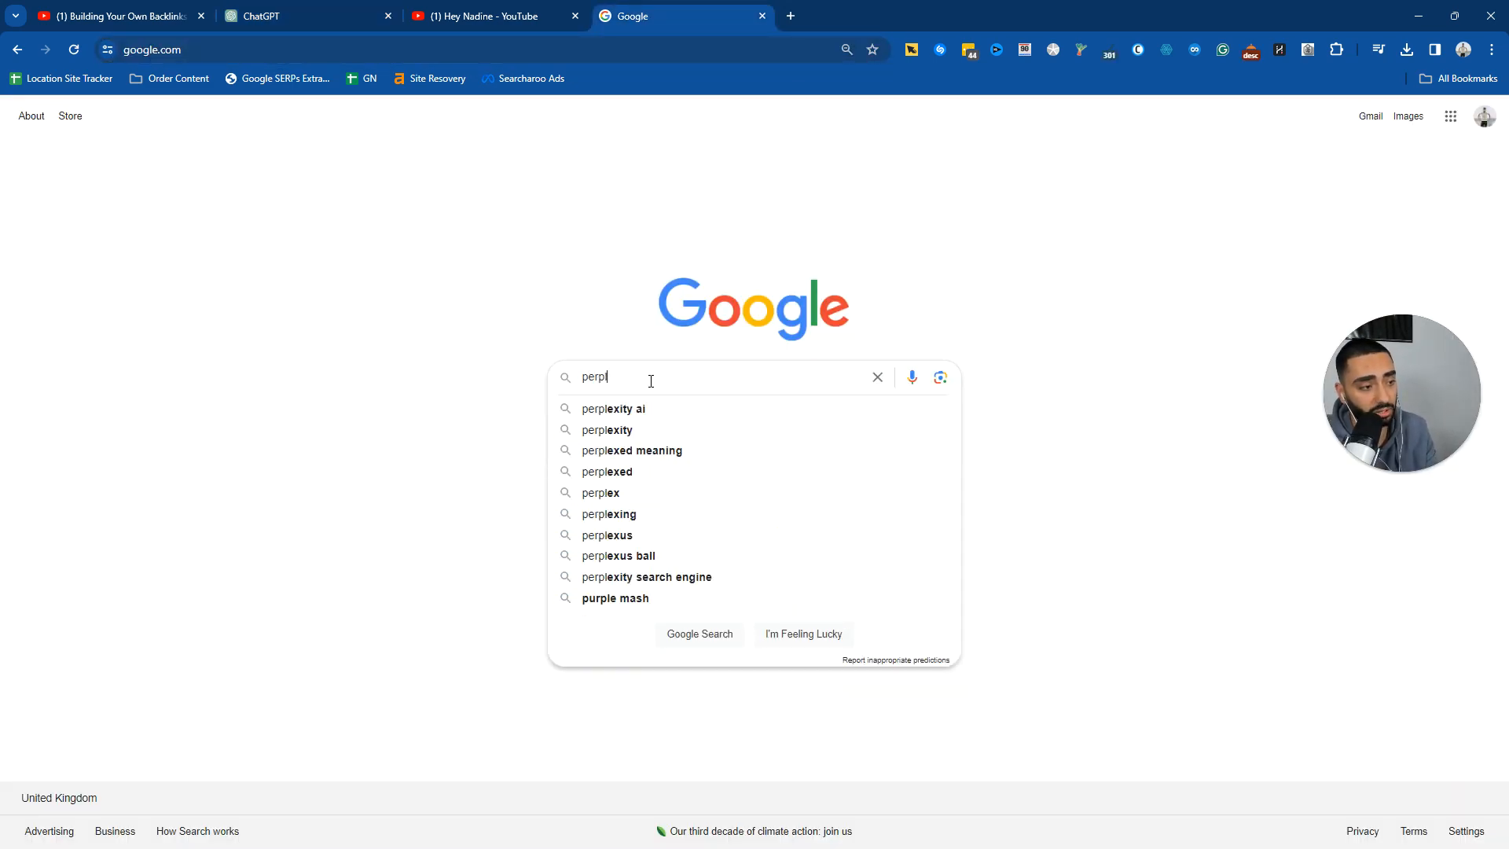
pyautogui.click(613, 408)
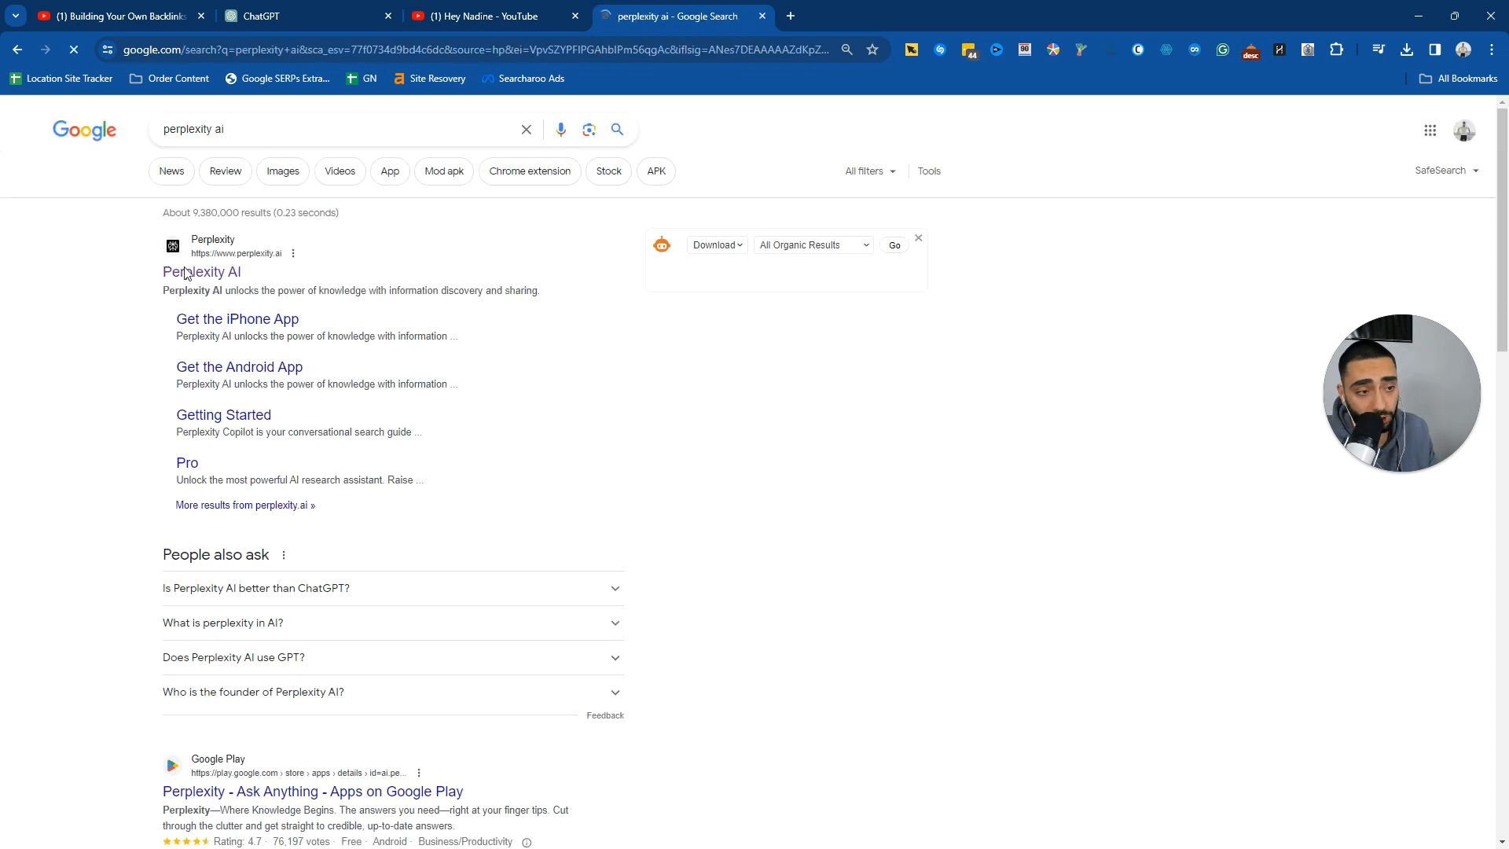
pyautogui.click(201, 272)
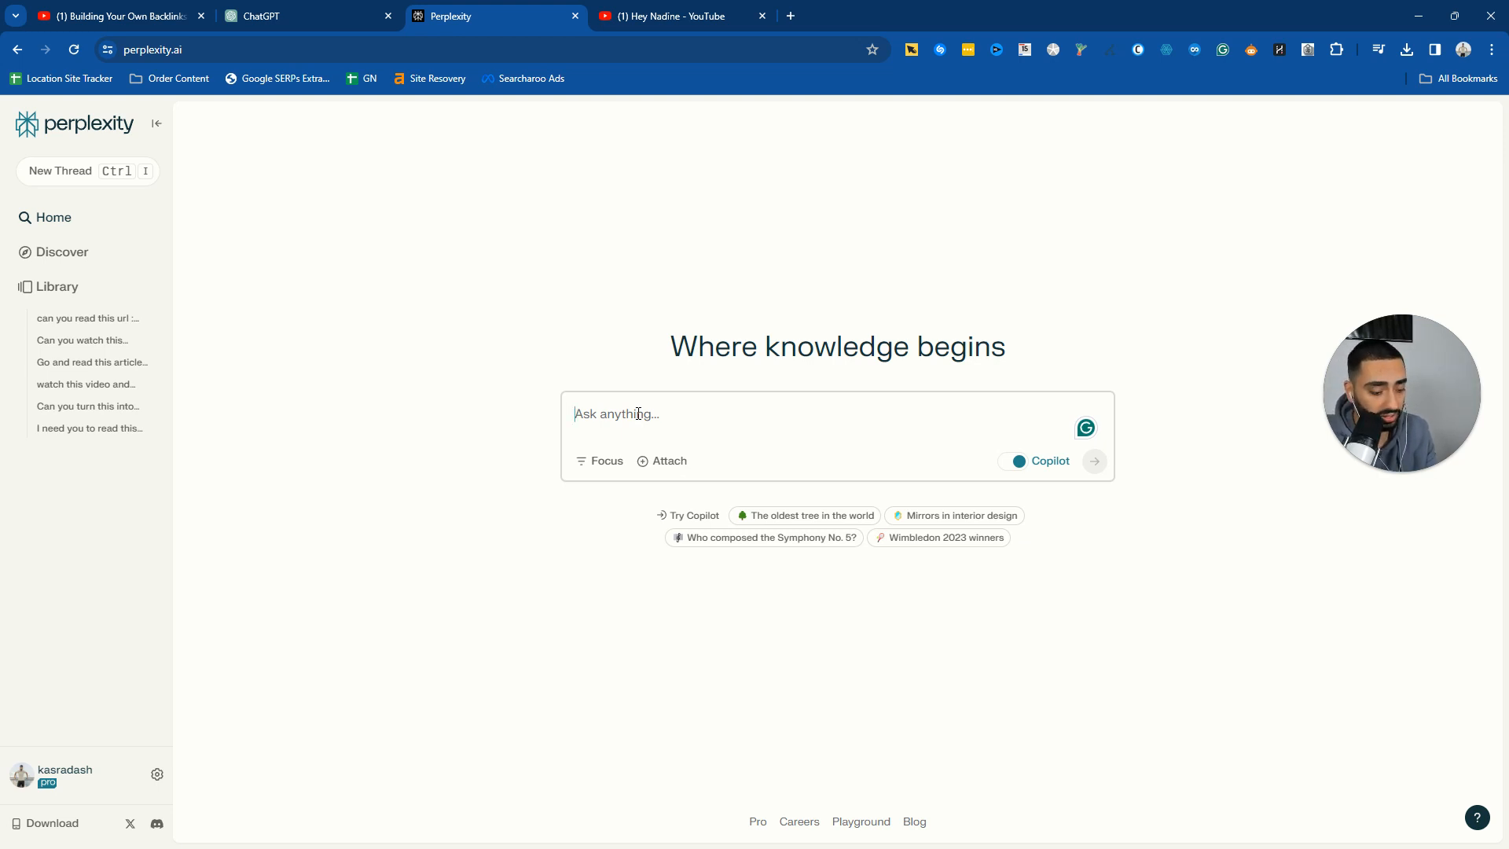
# - Submit the pasted backlinks blog article with a 'can you expand on this' request to Perplexity
pyautogui.write('can you expan')
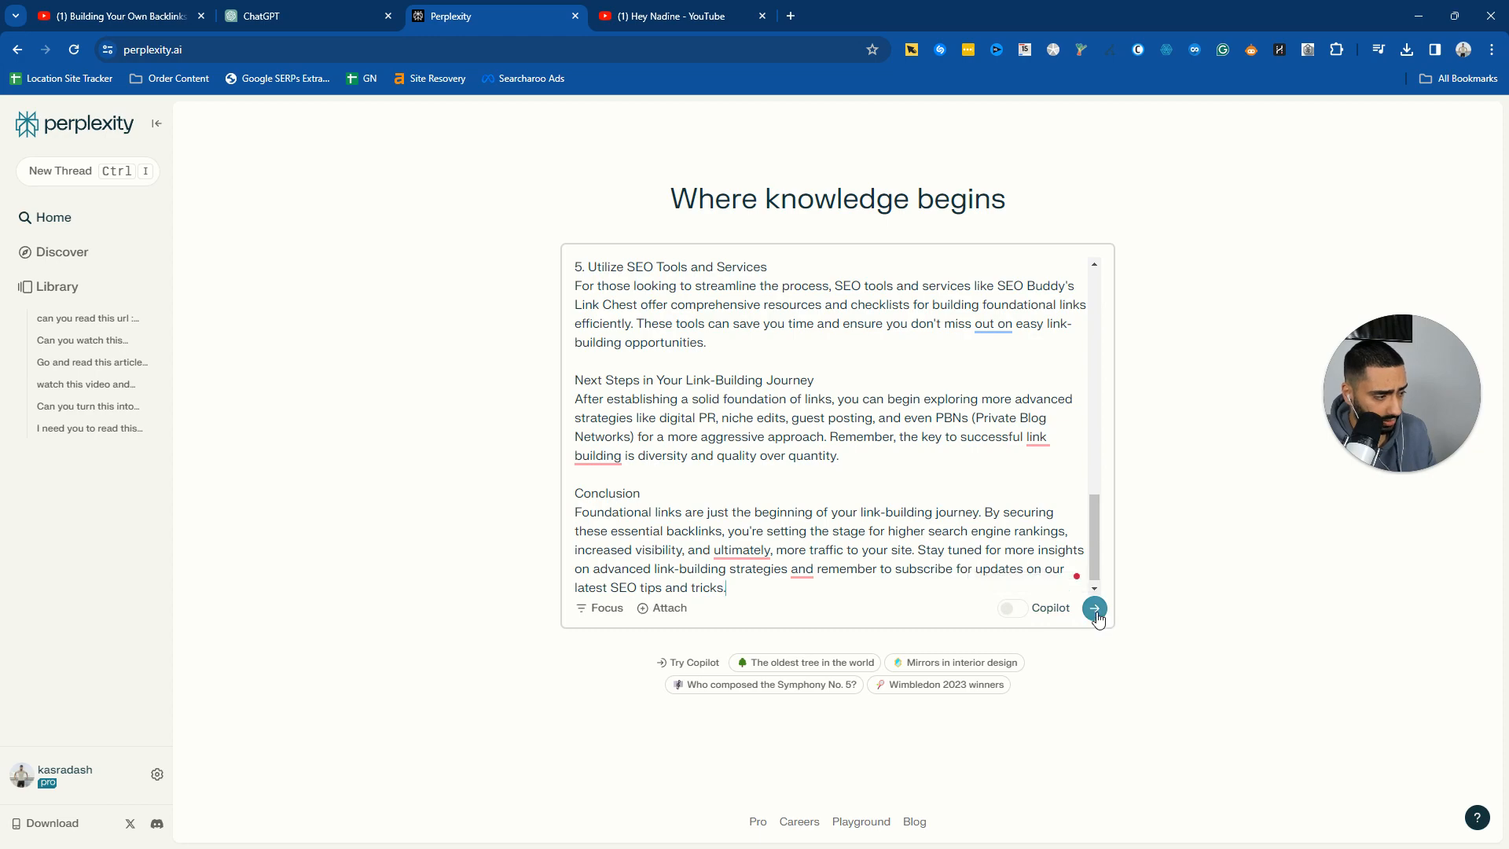
pyautogui.click(1093, 606)
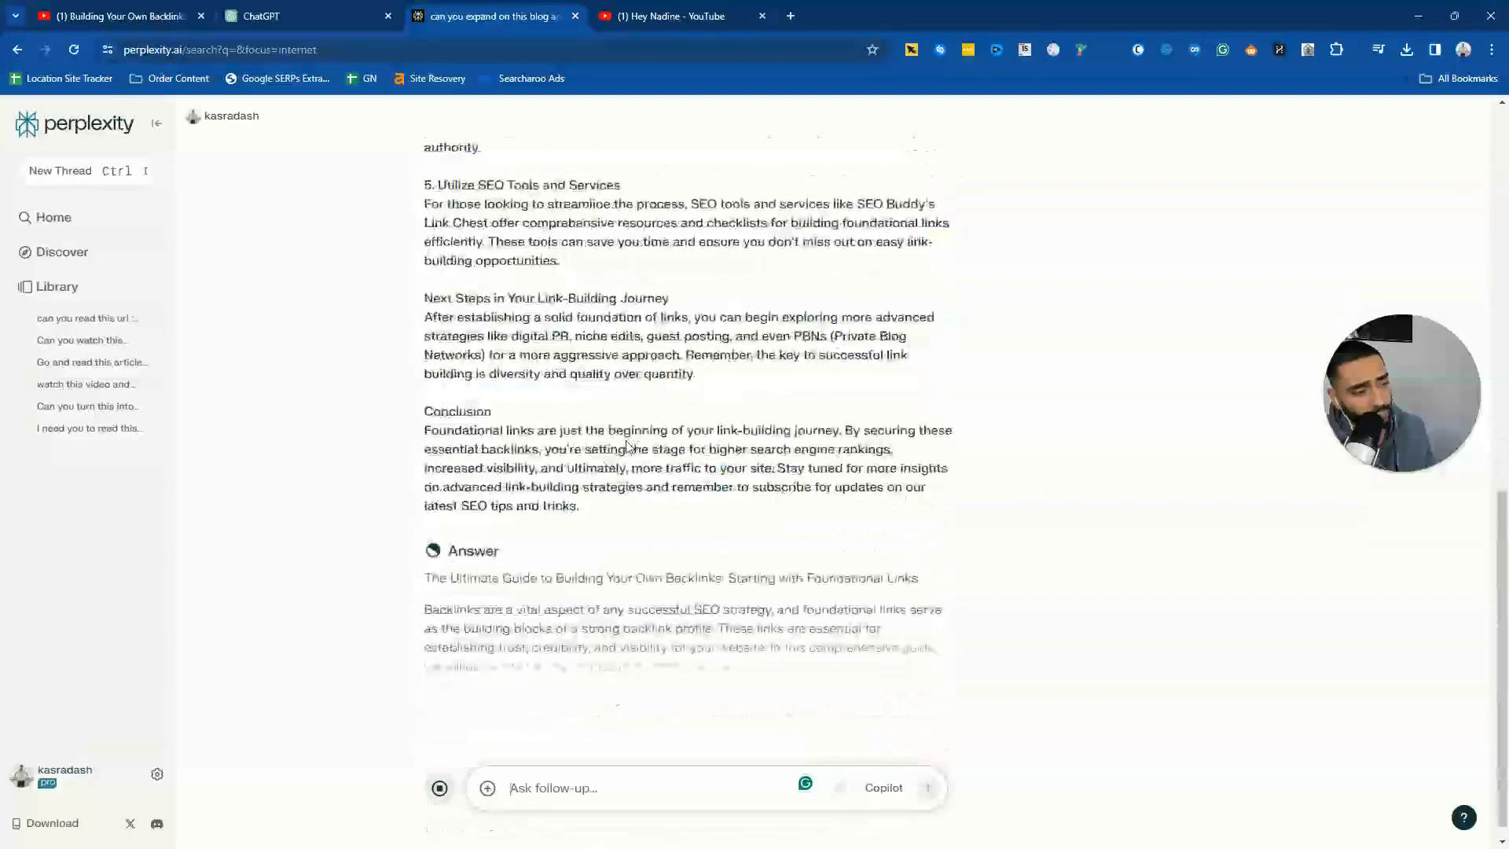
pyautogui.scroll(-3)
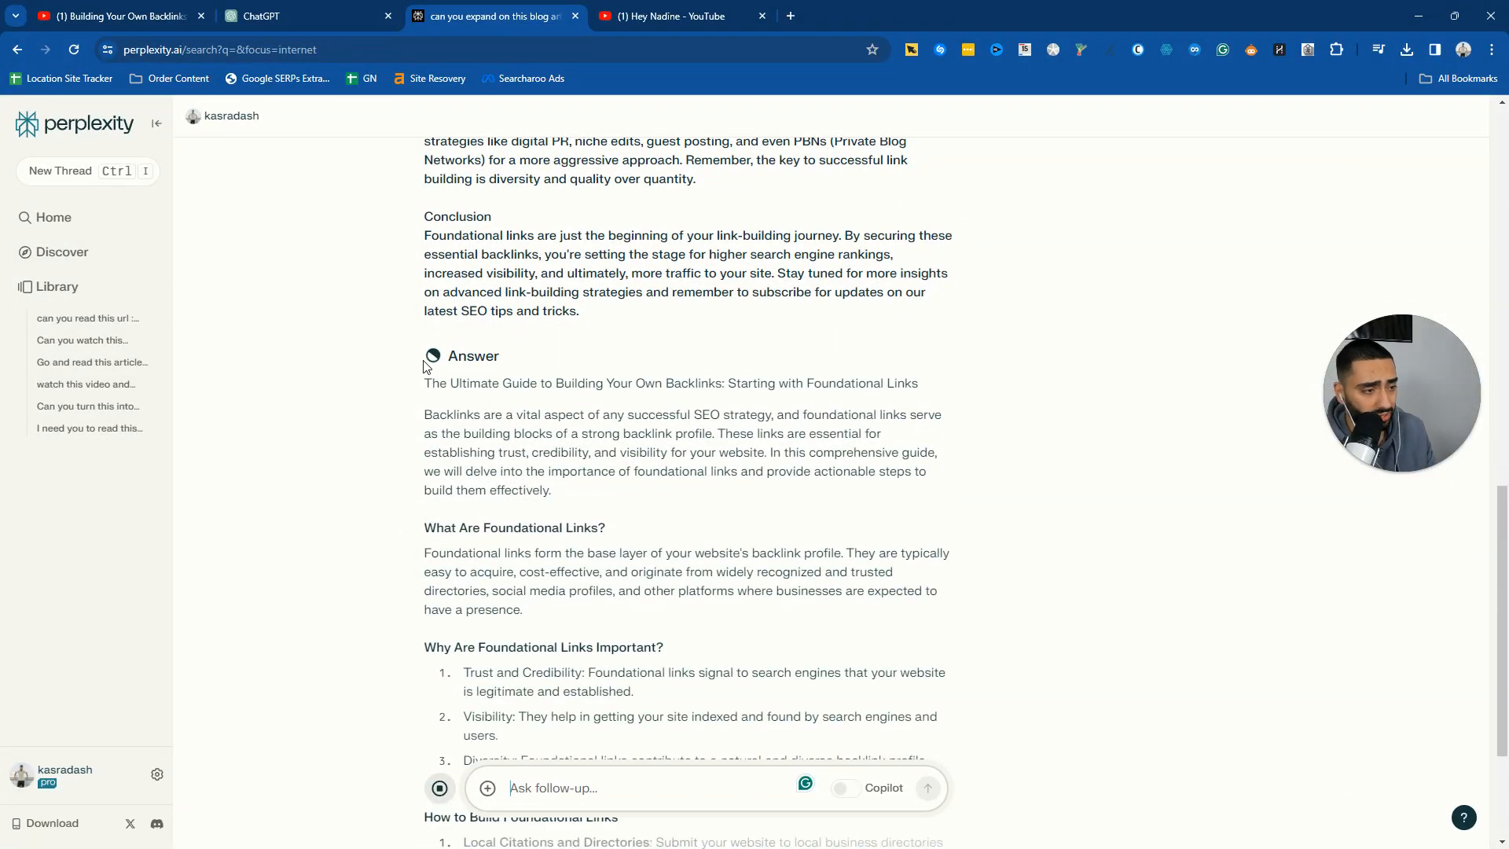
pyautogui.scroll(-3)
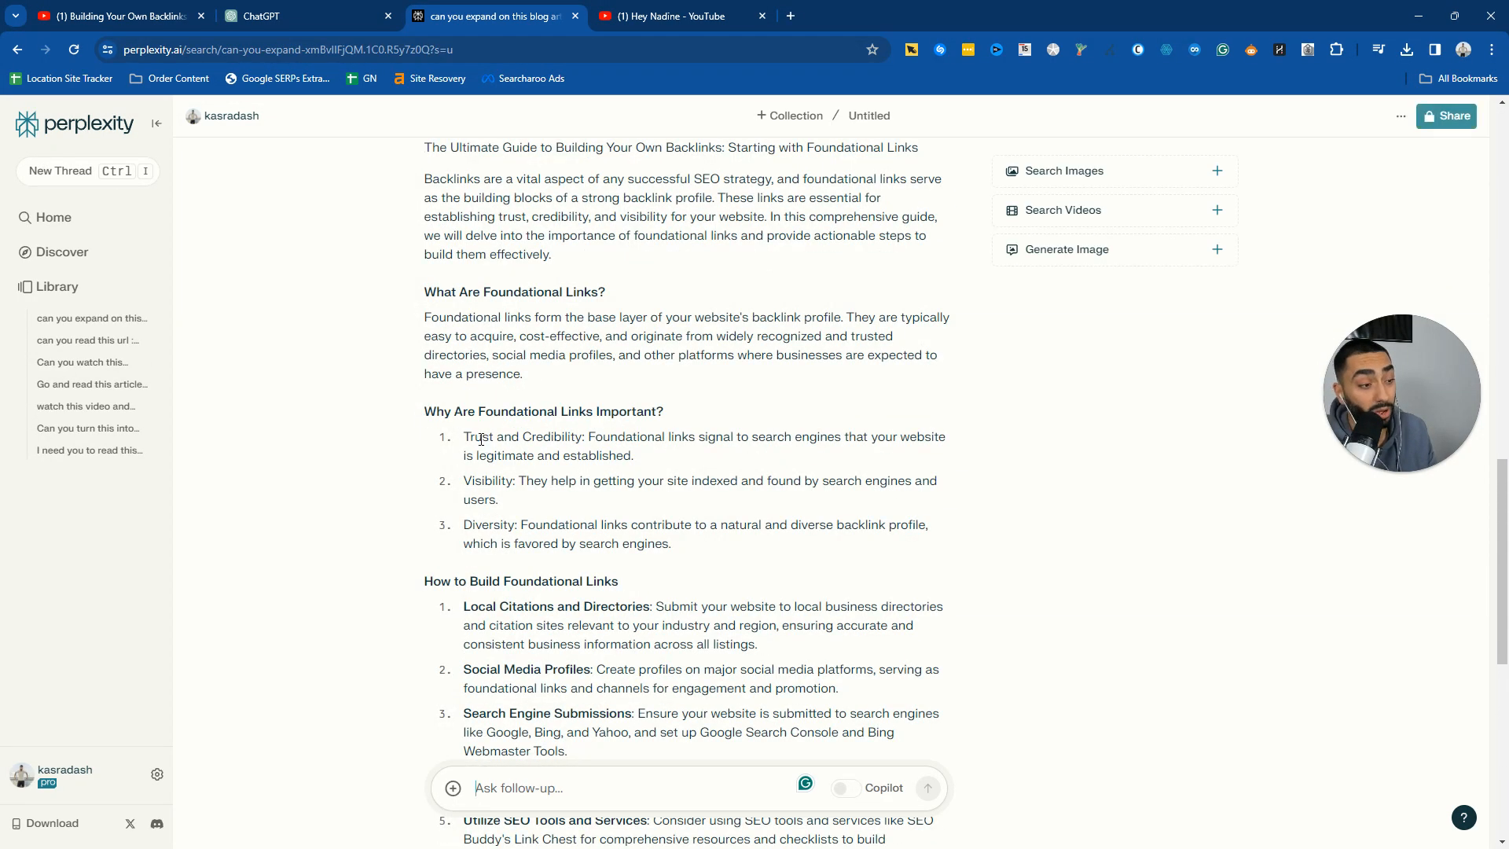
pyautogui.scroll(-3)
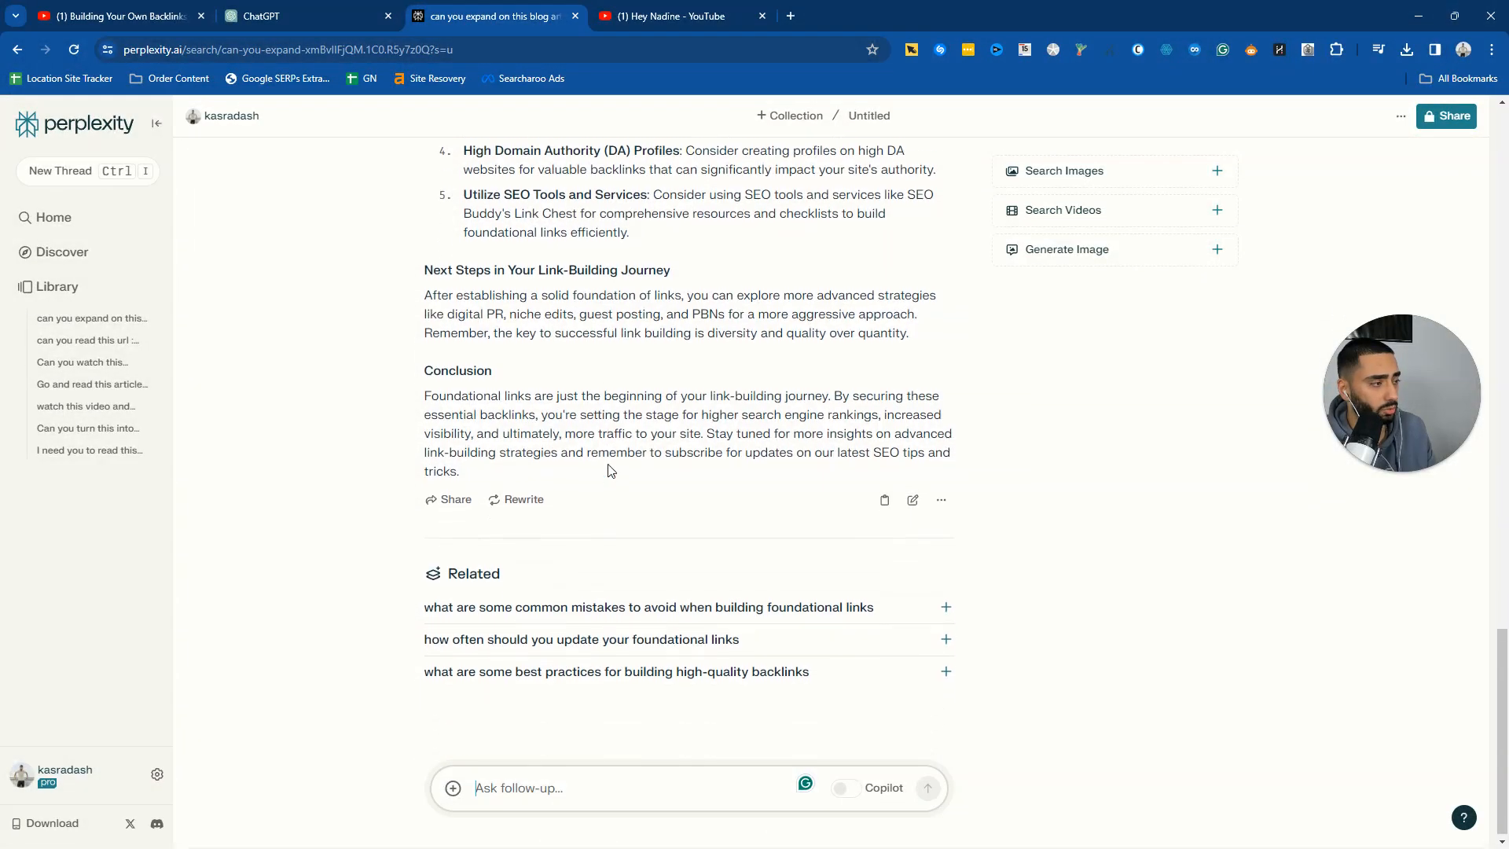
pyautogui.moveTo(457, 327); pyautogui.dragTo(461, 472)
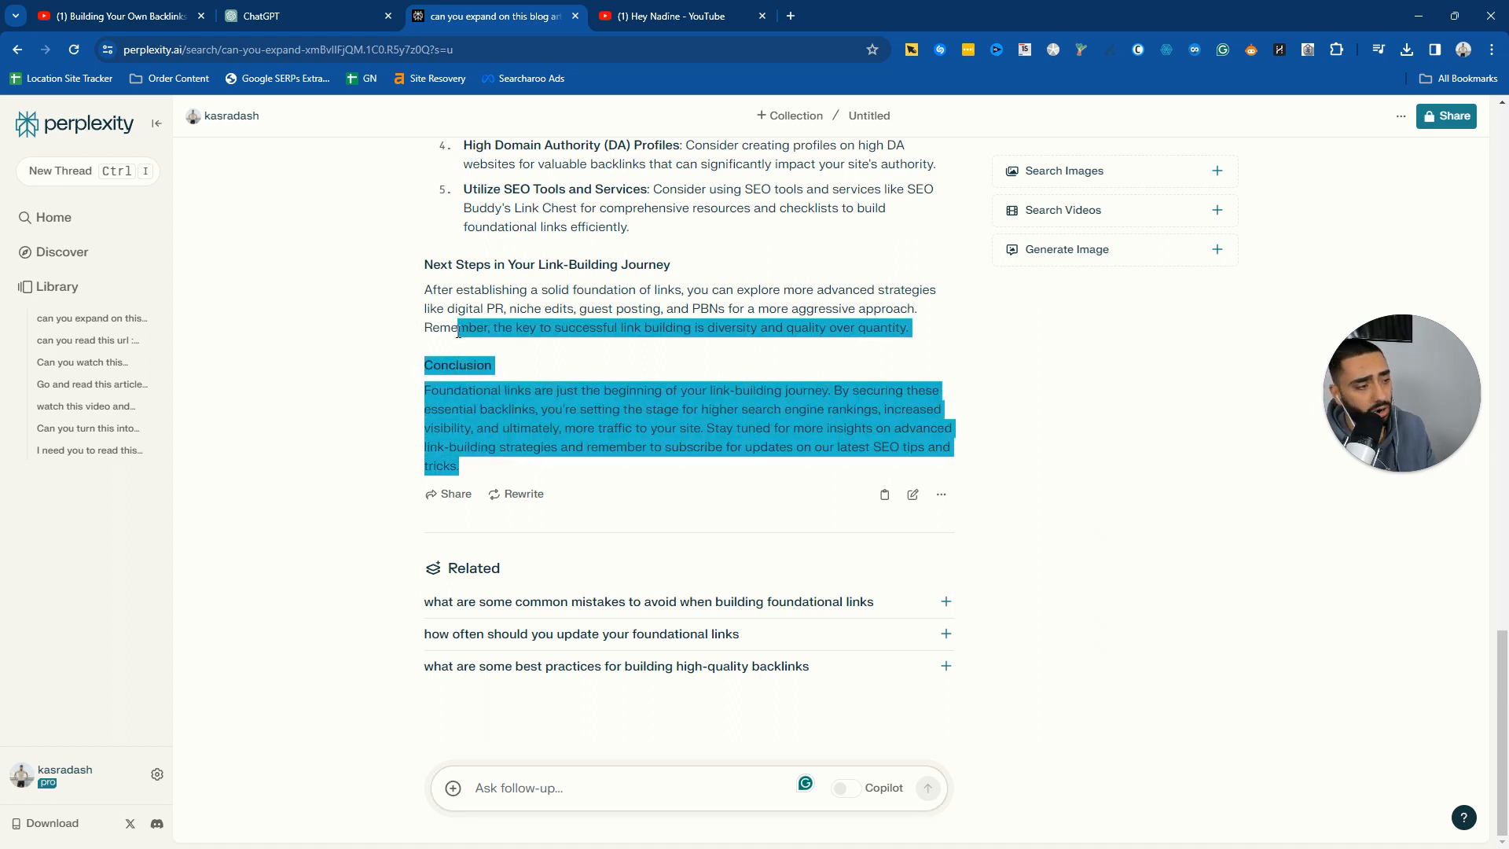
pyautogui.click(1073, 250)
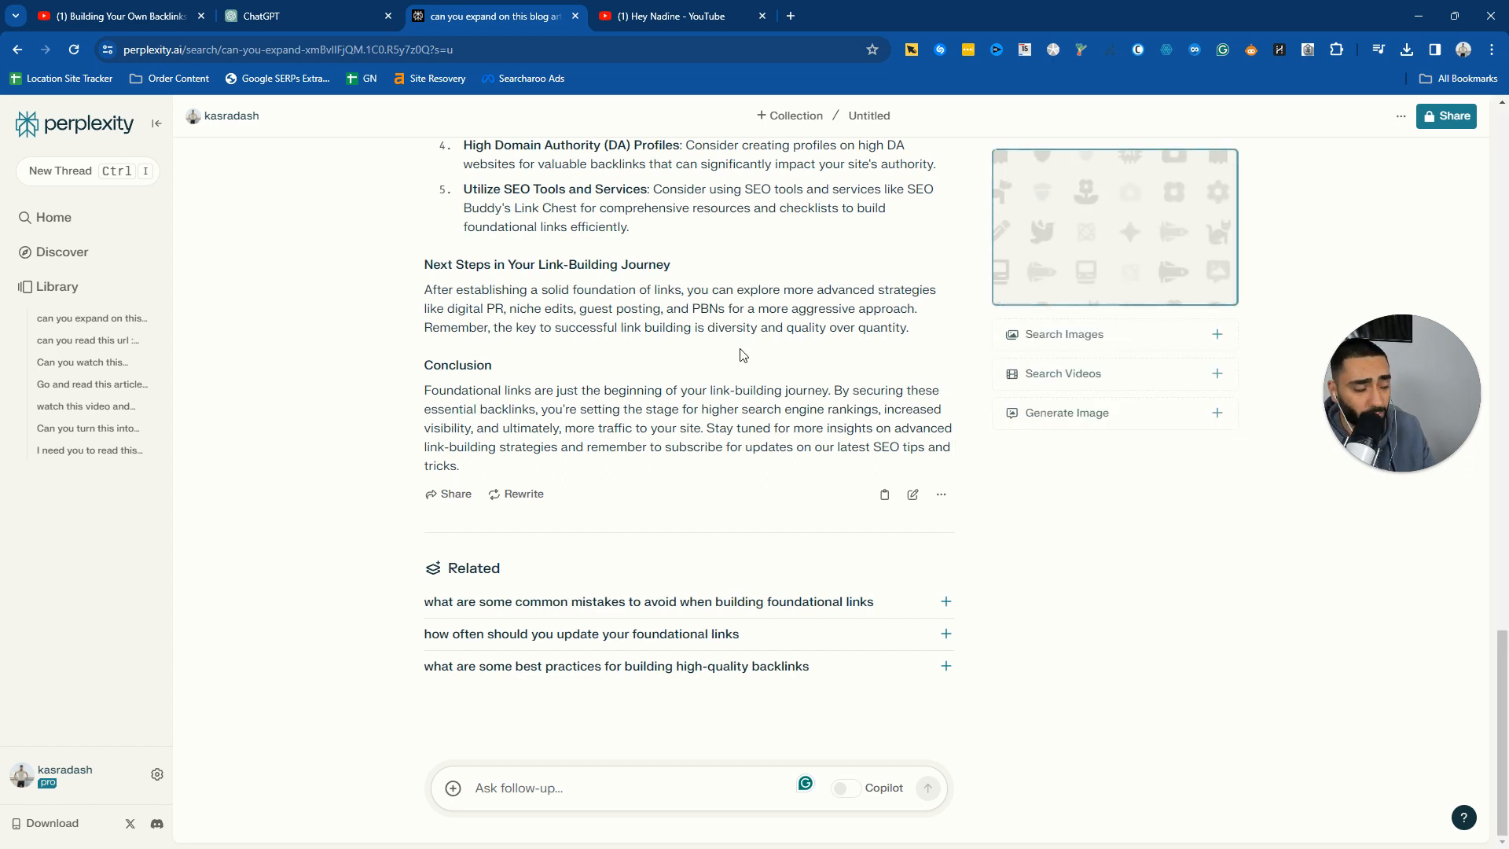
pyautogui.moveTo(891, 350)
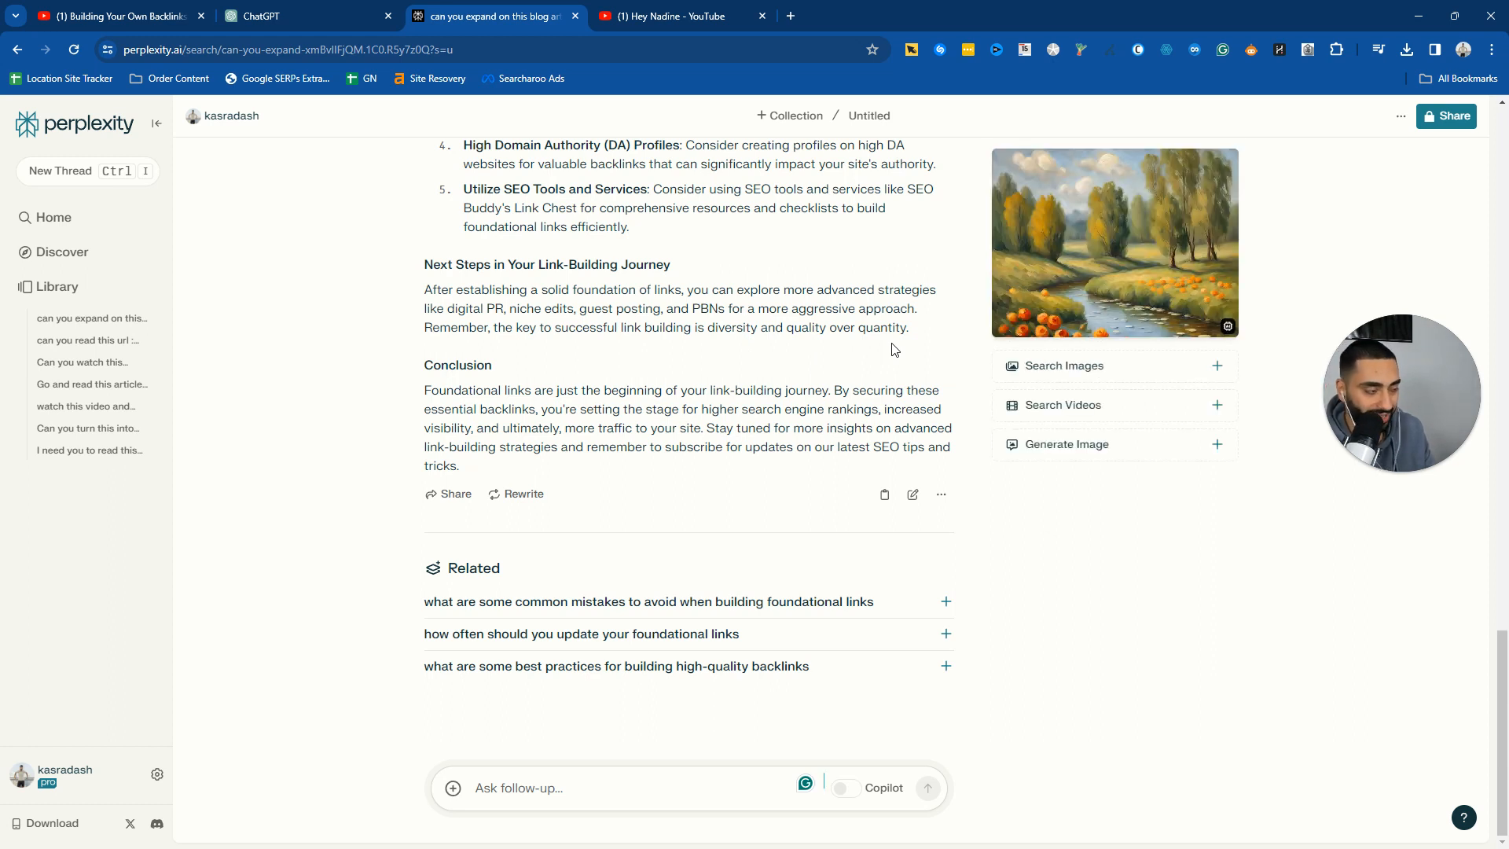
pyautogui.moveTo(1092, 376)
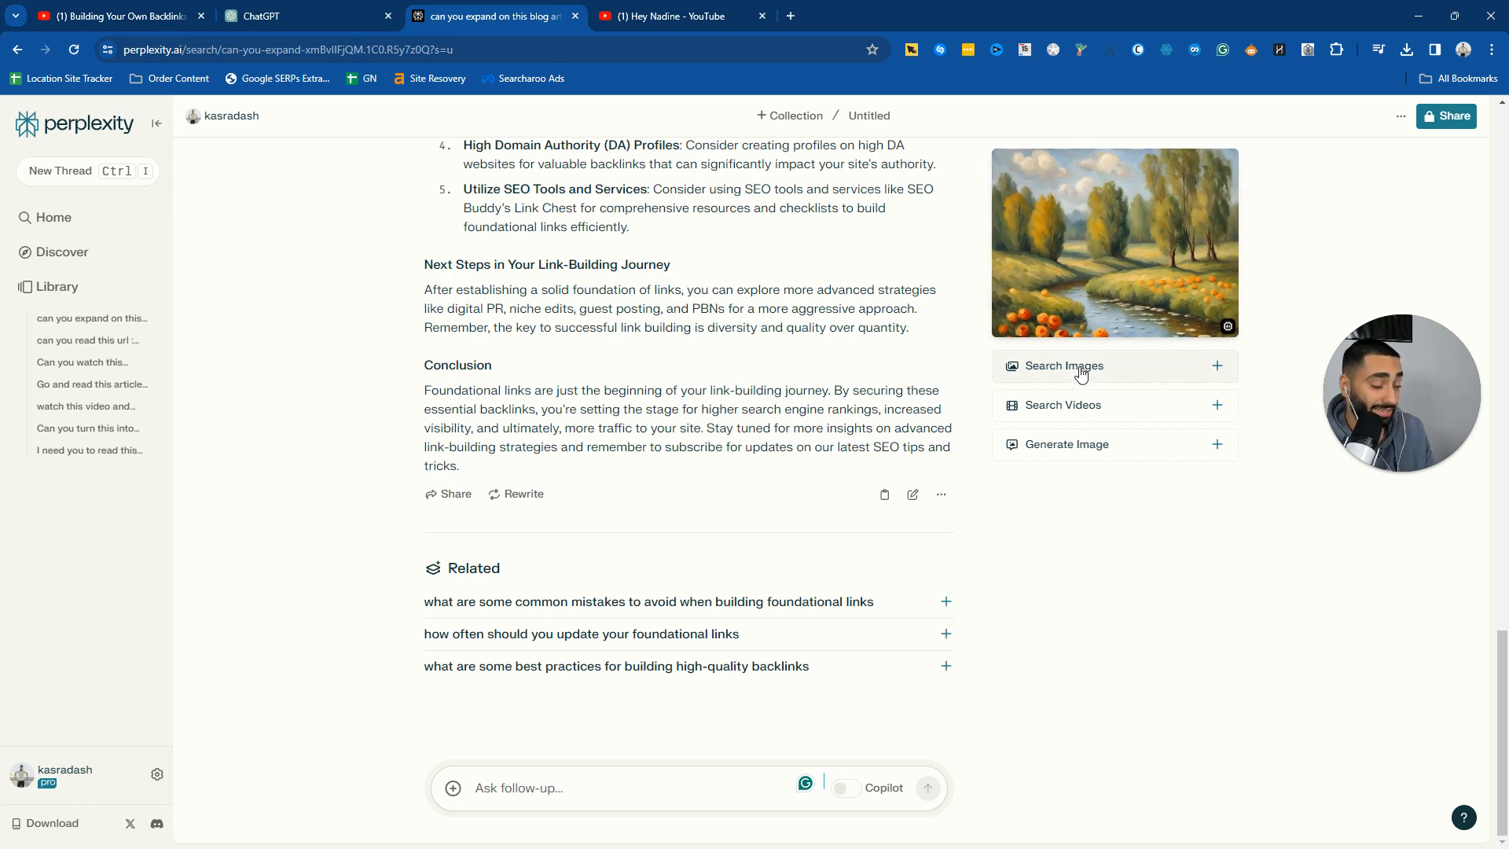
# - Search for images related to the article and start generating another illustration for it
pyautogui.click(1062, 366)
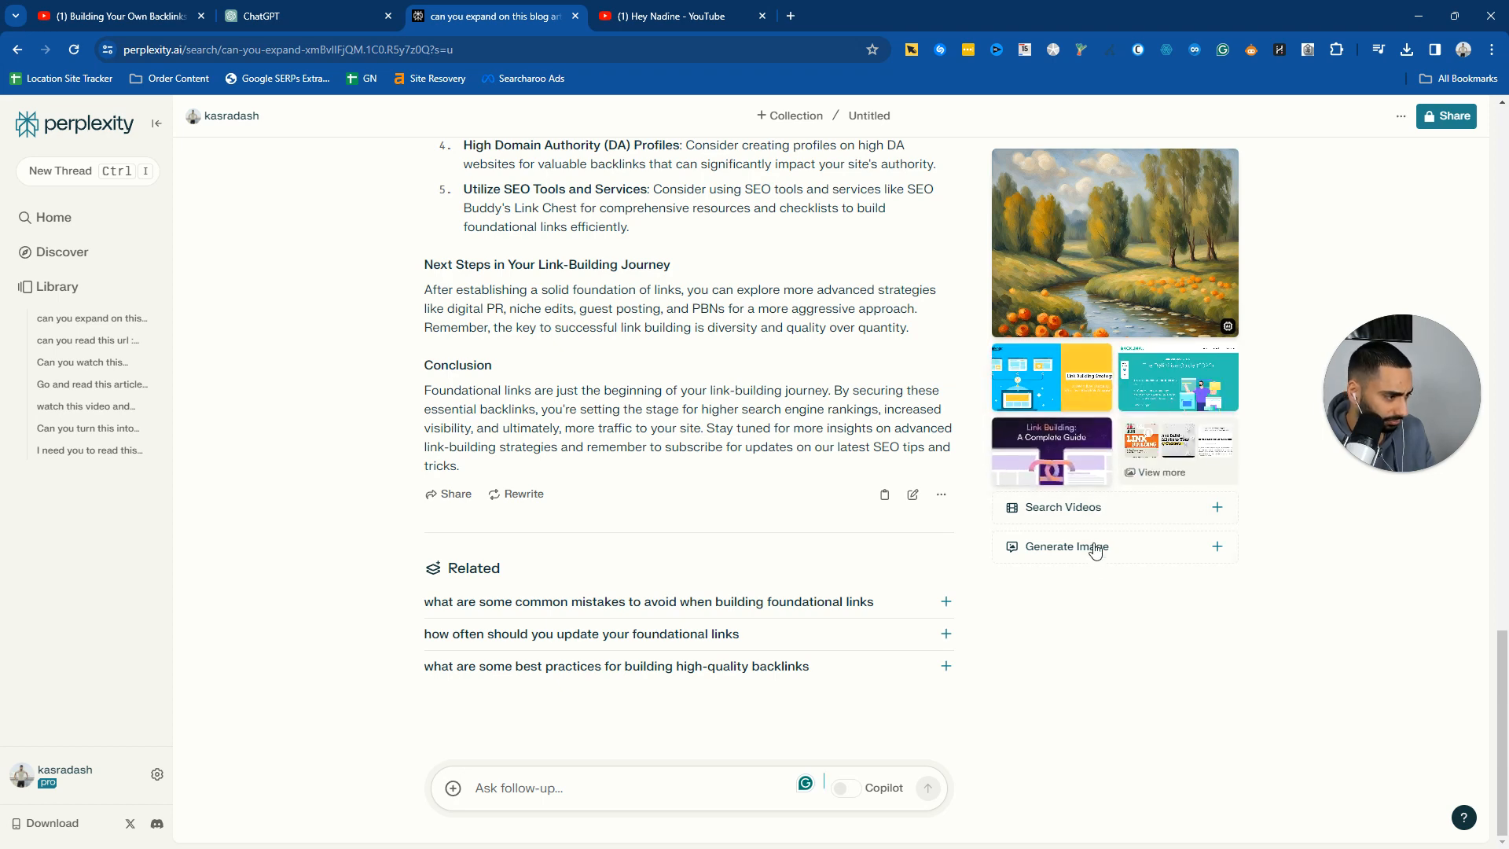
pyautogui.click(1066, 545)
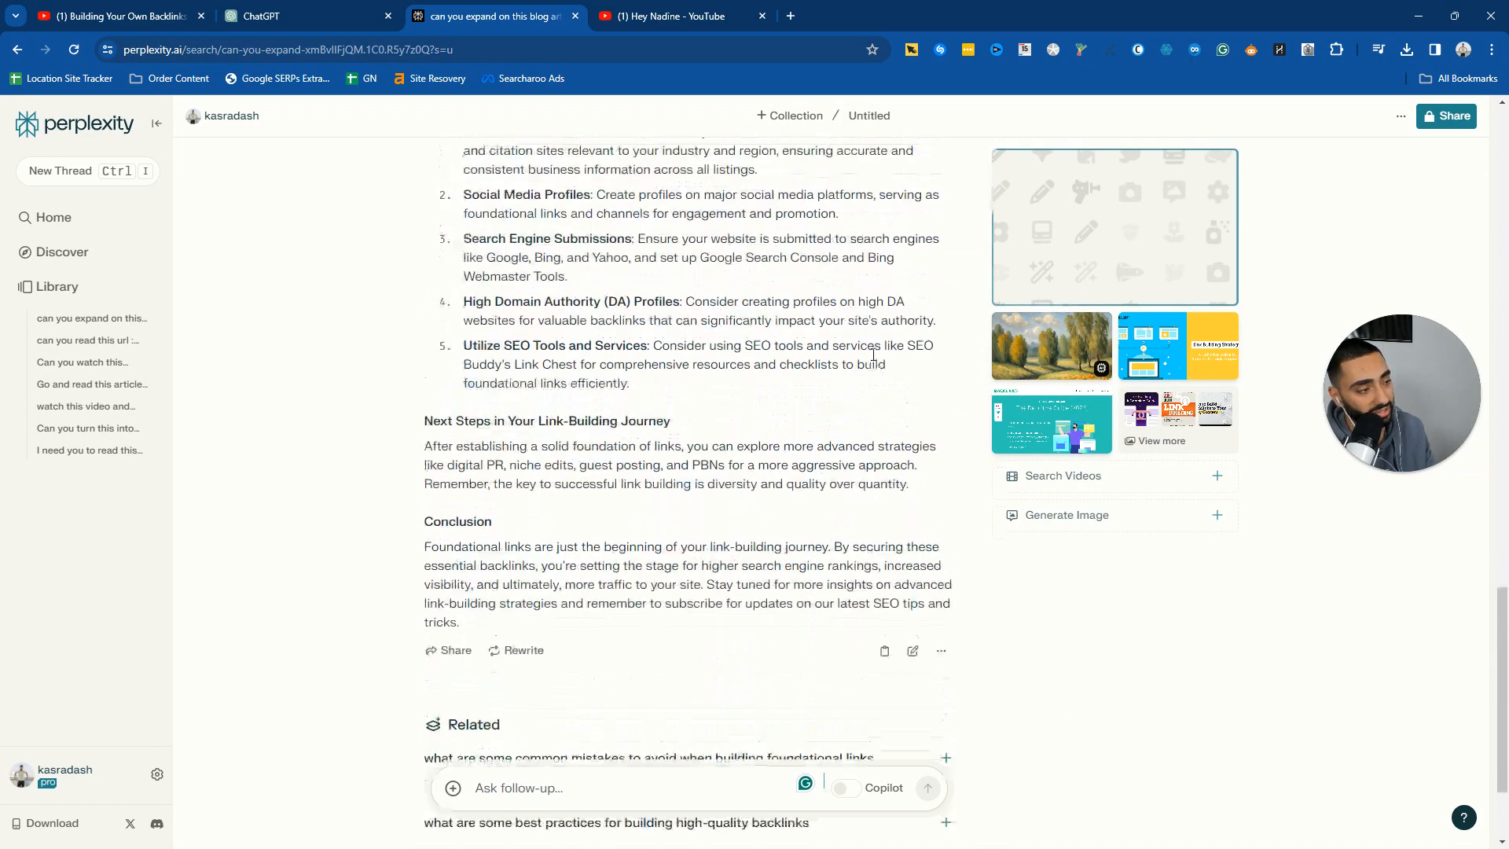
pyautogui.scroll(3)
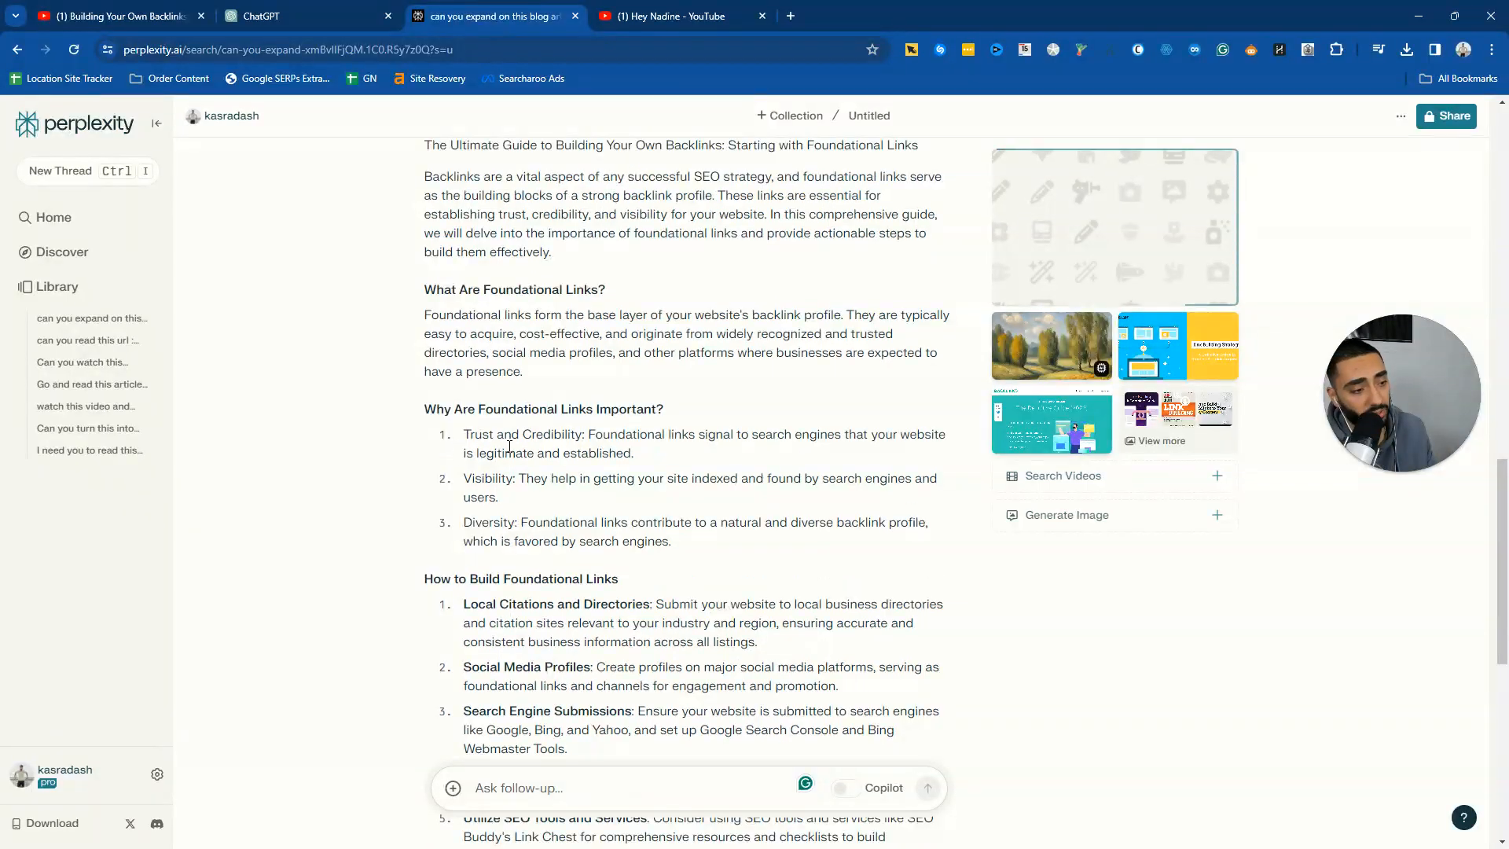
# - Scroll through the expanded guide while the second image loads, then open the related images gallery
pyautogui.scroll(-3)
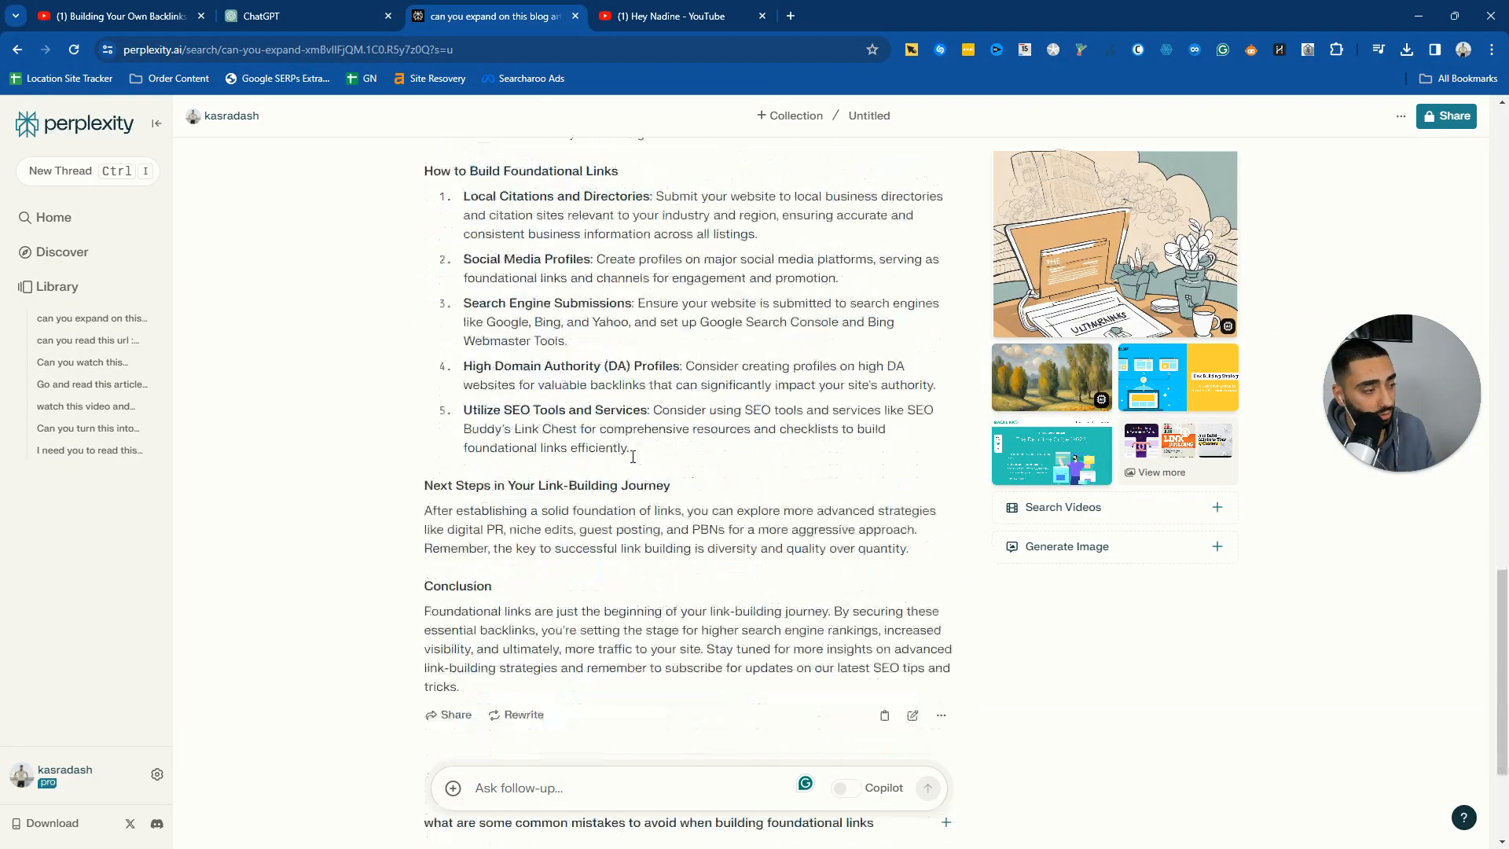
pyautogui.scroll(-3)
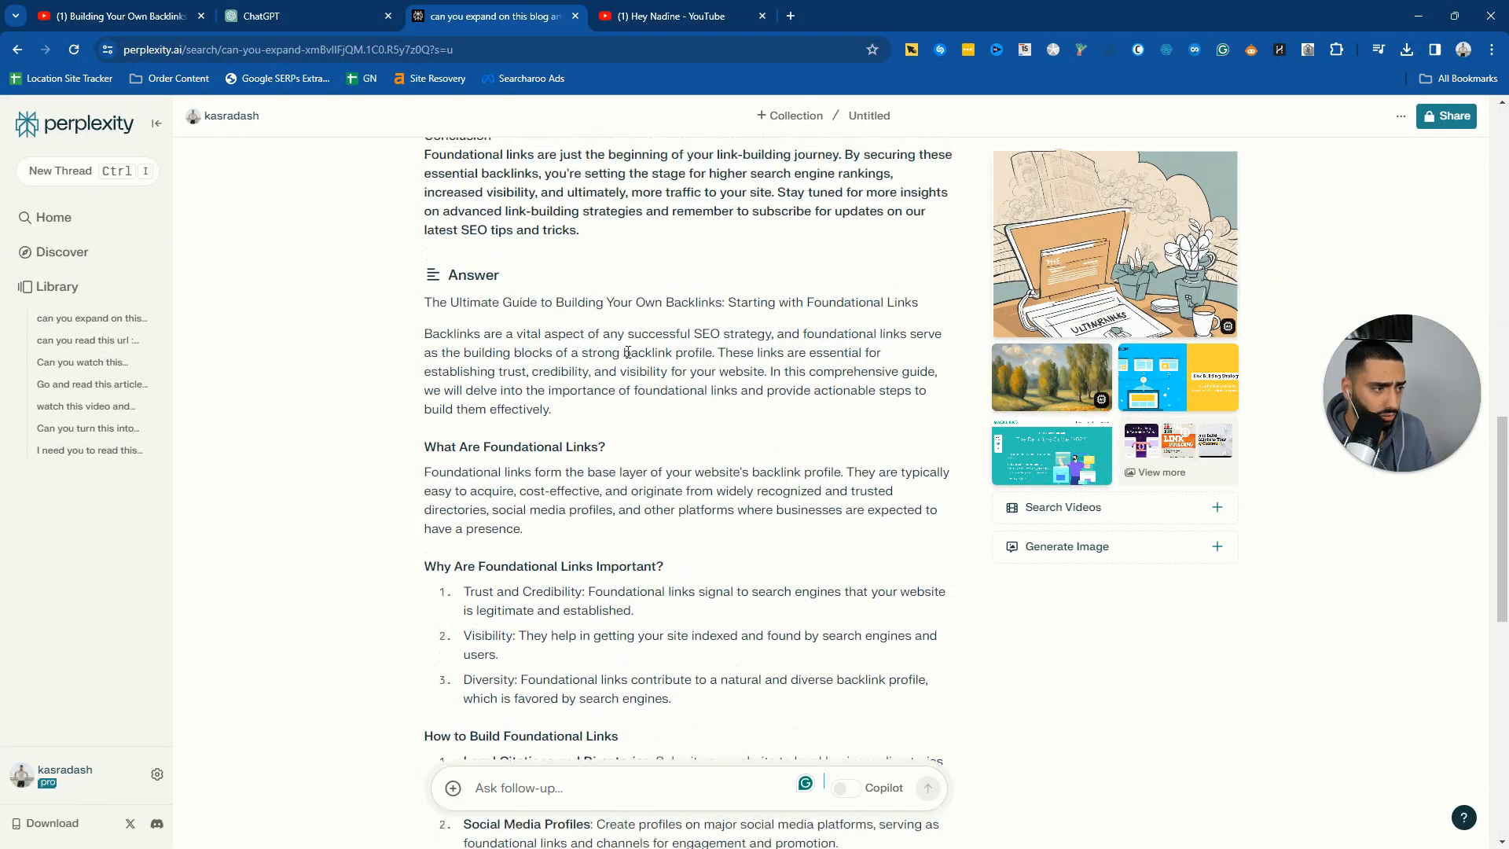
pyautogui.scroll(-3)
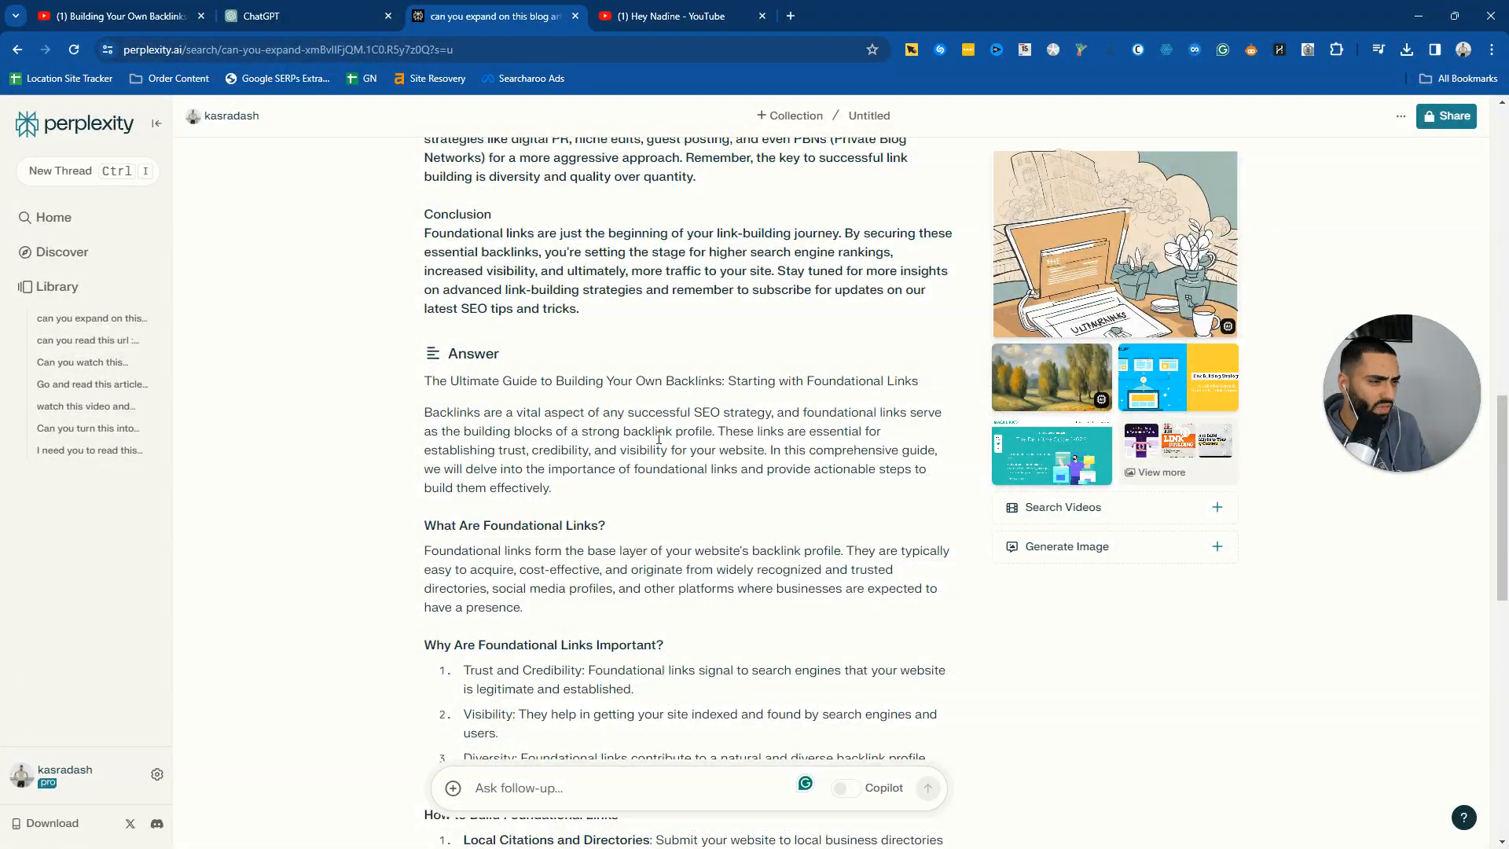
pyautogui.click(1114, 243)
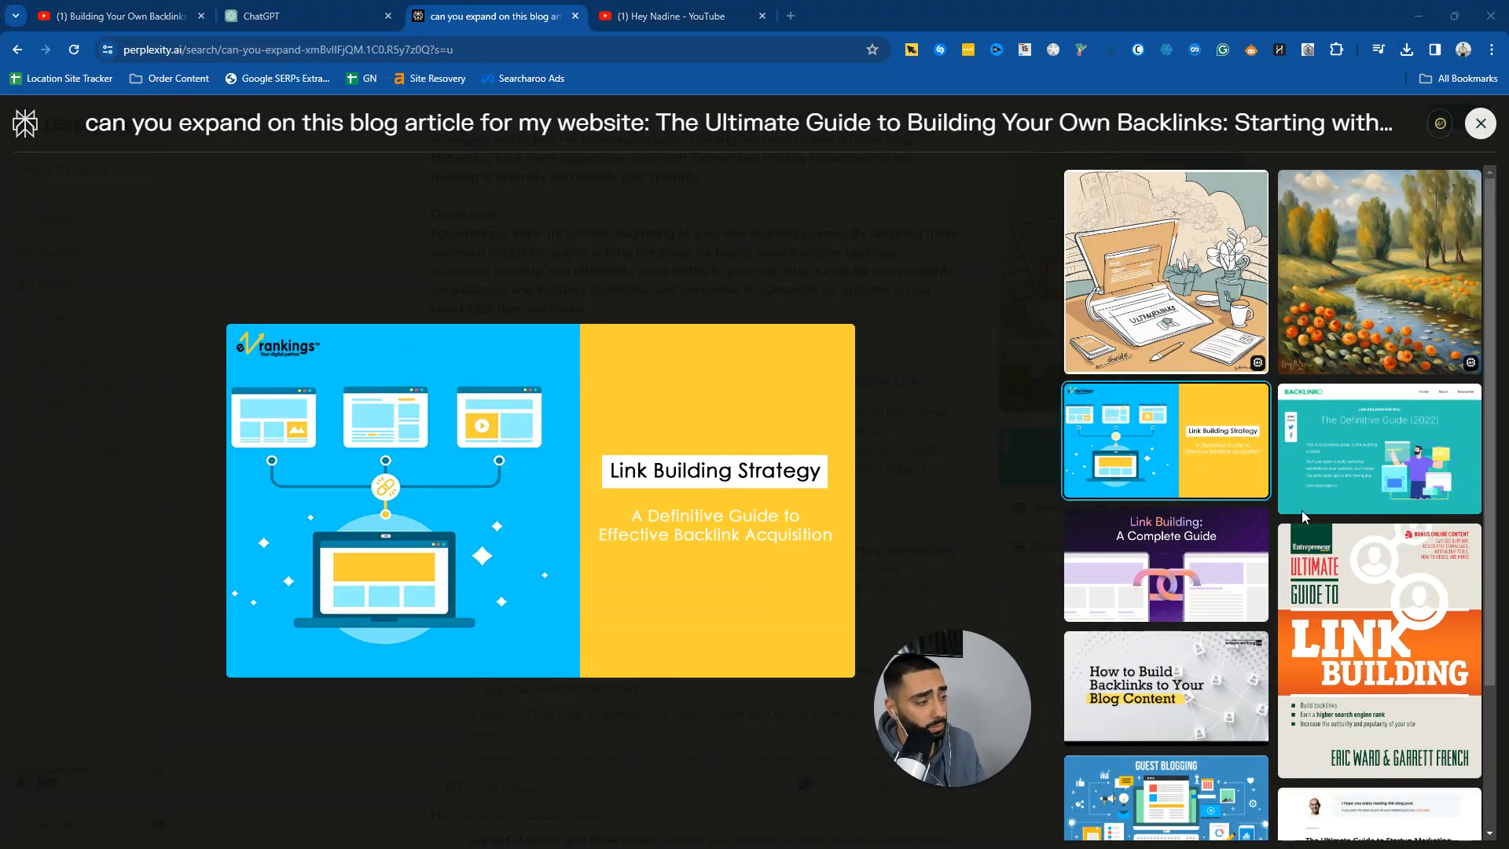
# - View the Backlinko link-building guide image in the gallery, then close it back to the answer
pyautogui.click(1378, 448)
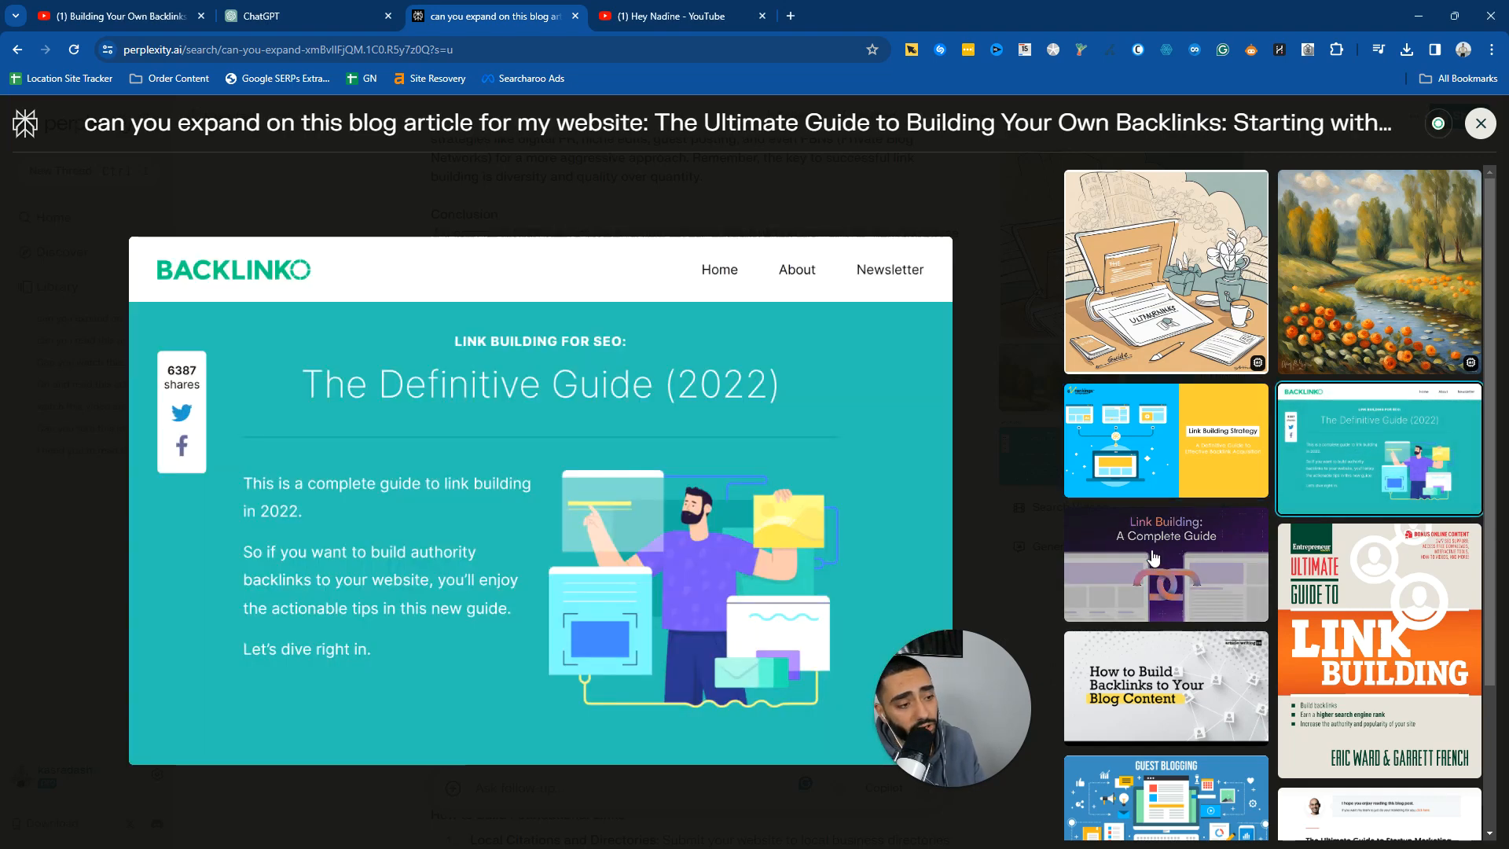
pyautogui.click(1164, 687)
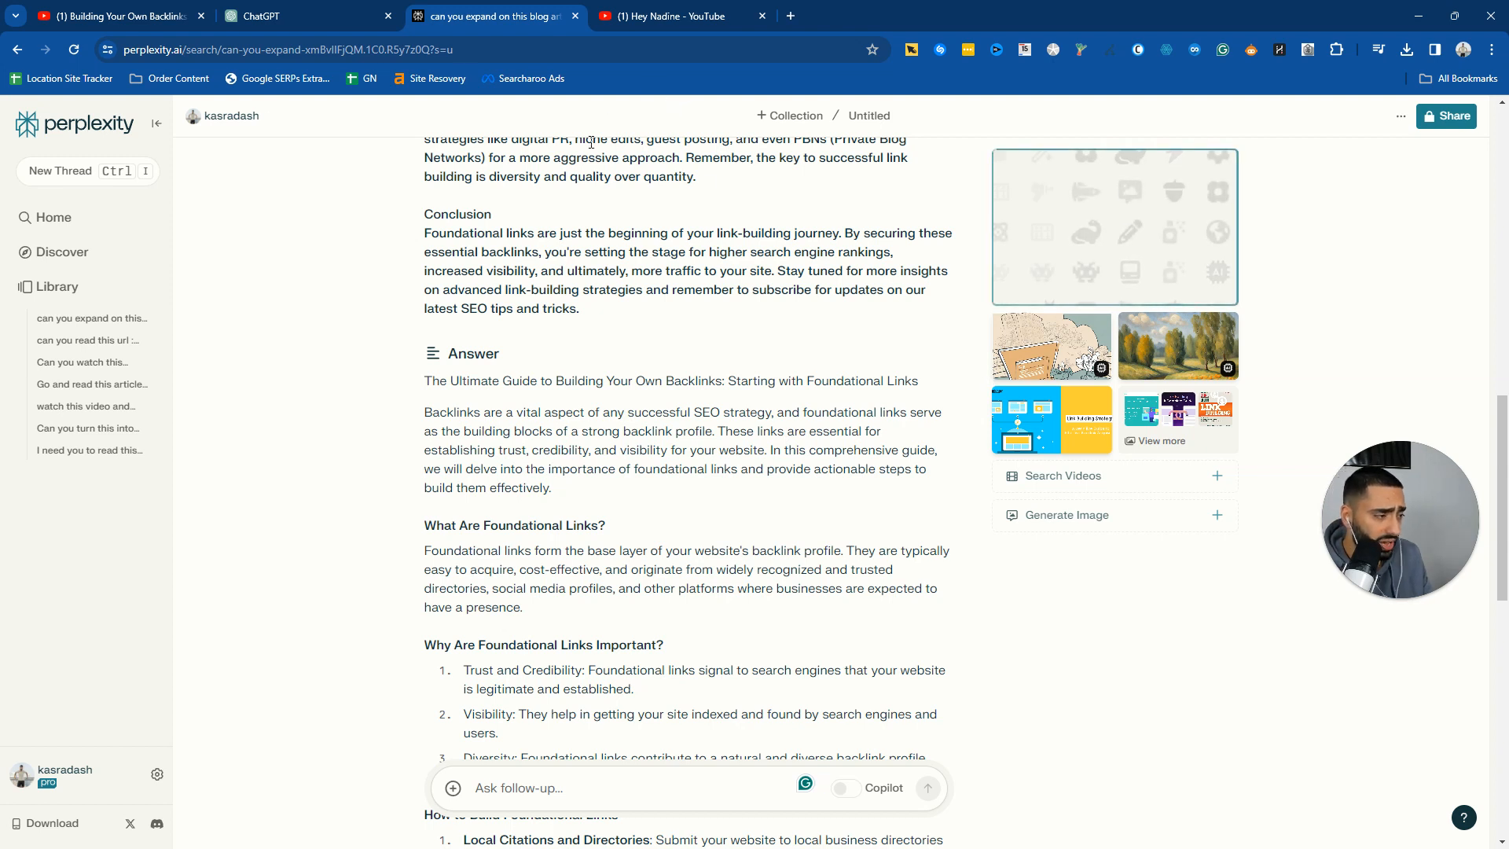
pyautogui.moveTo(687, 222)
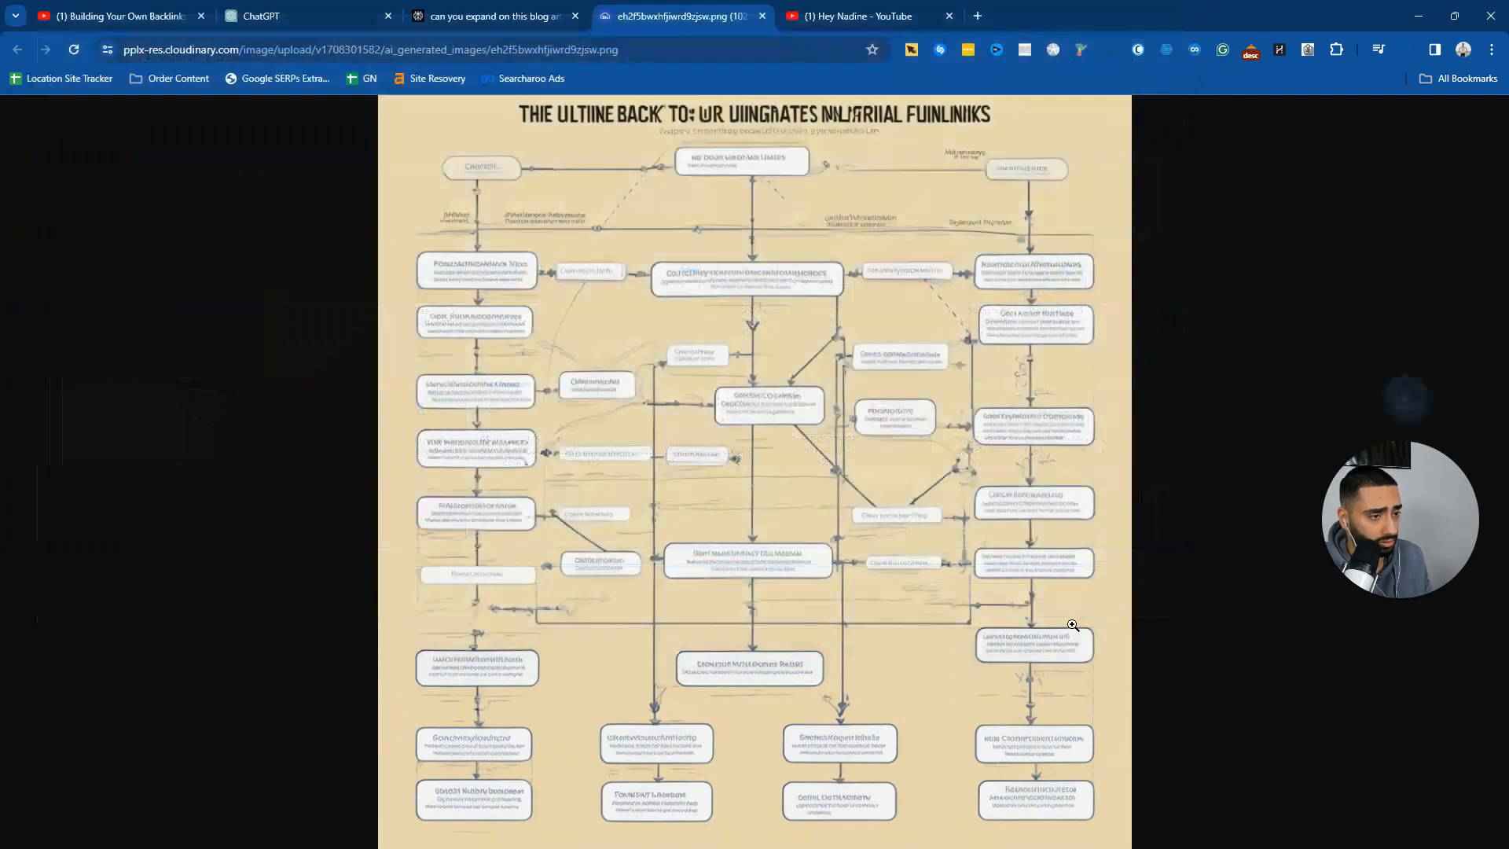
# - Go to canva.com, find the uploaded flowchart image in Projects and choose Edit photo
pyautogui.click(1164, 16)
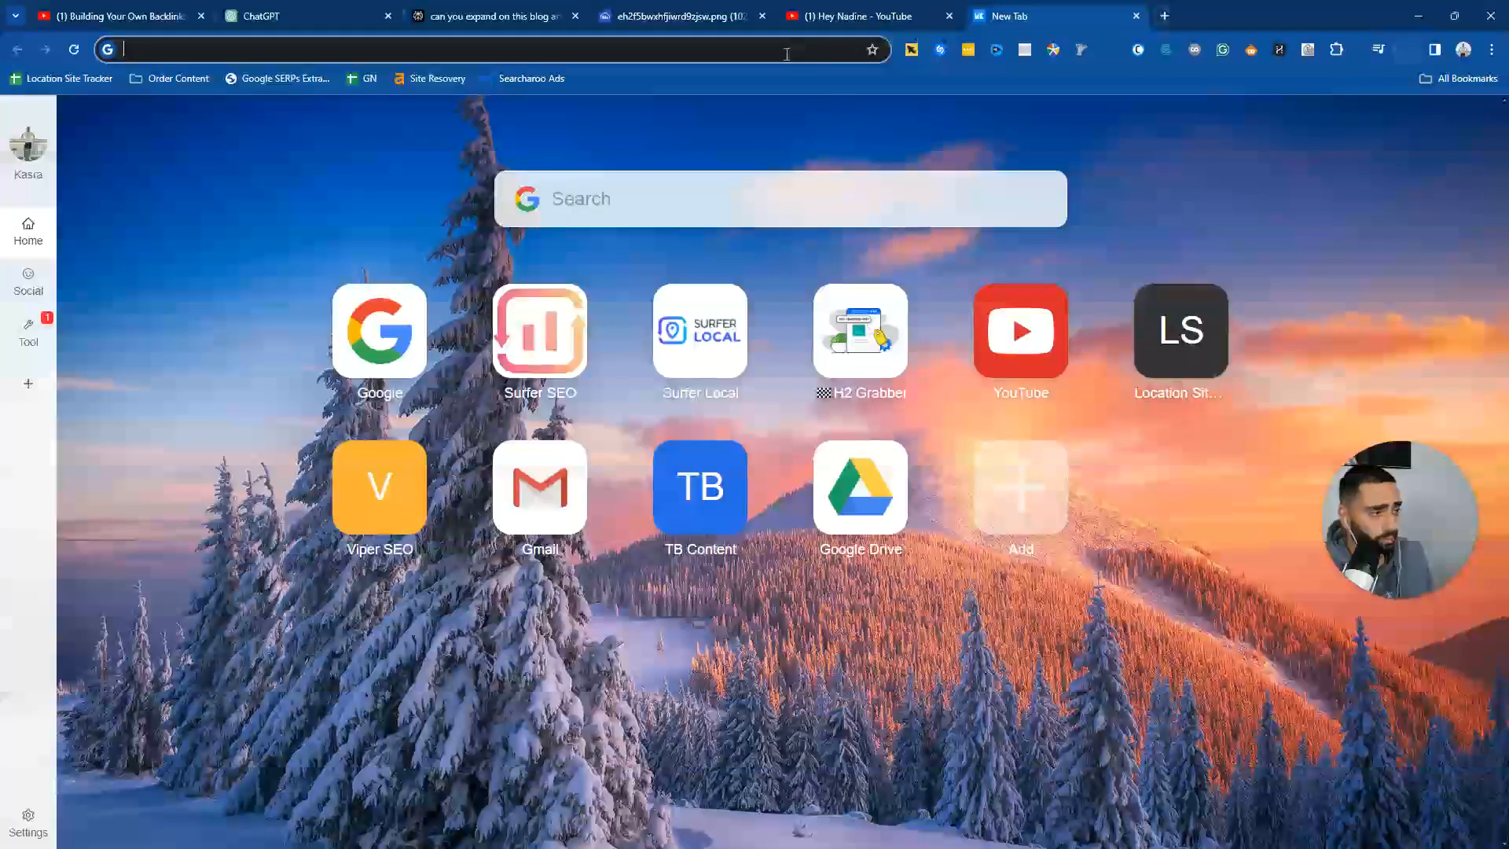
pyautogui.write('canva.com')
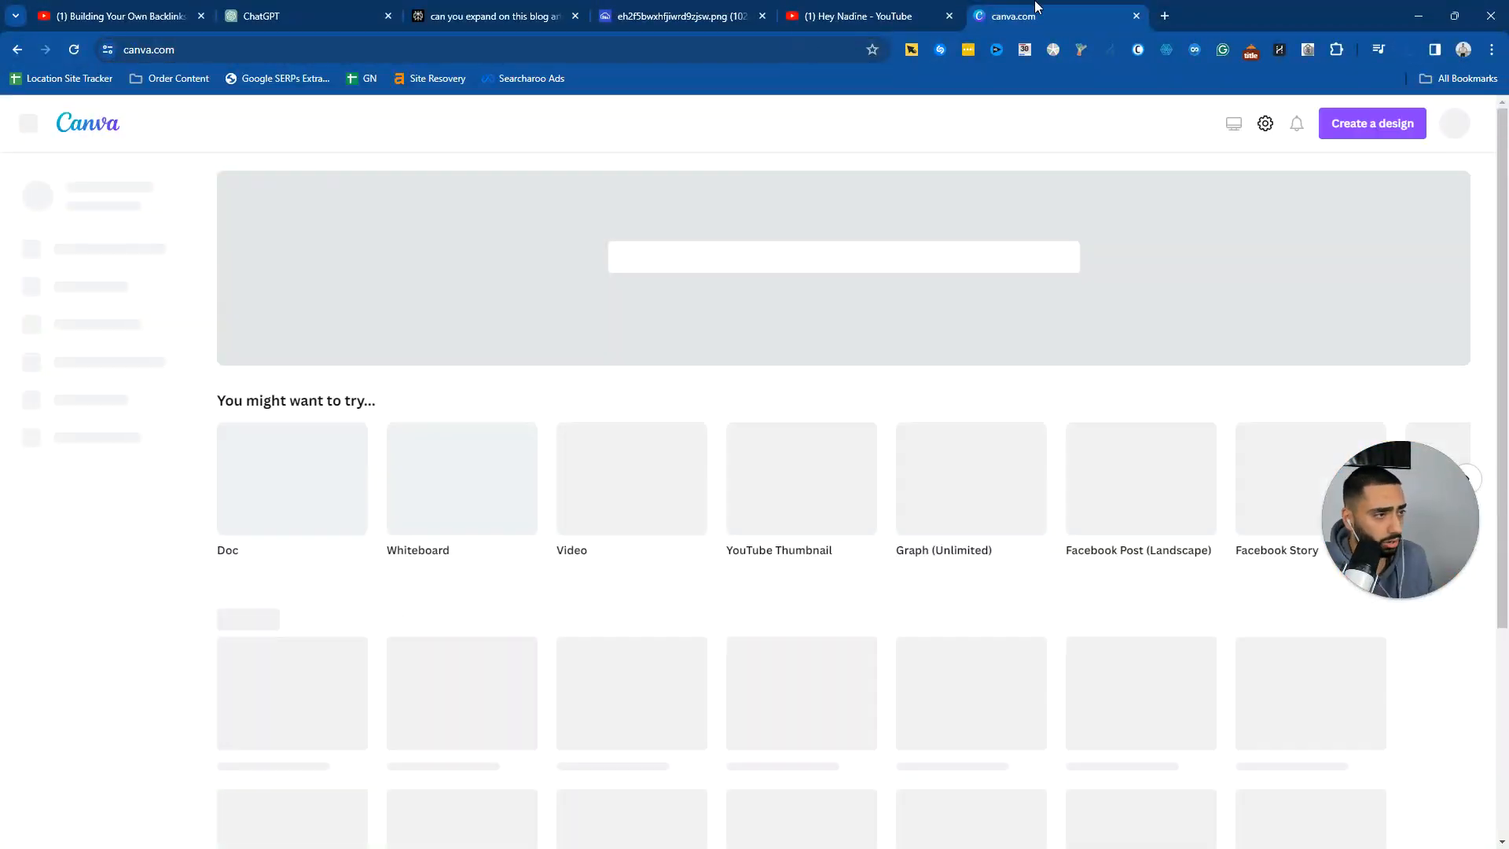
pyautogui.click(1405, 49)
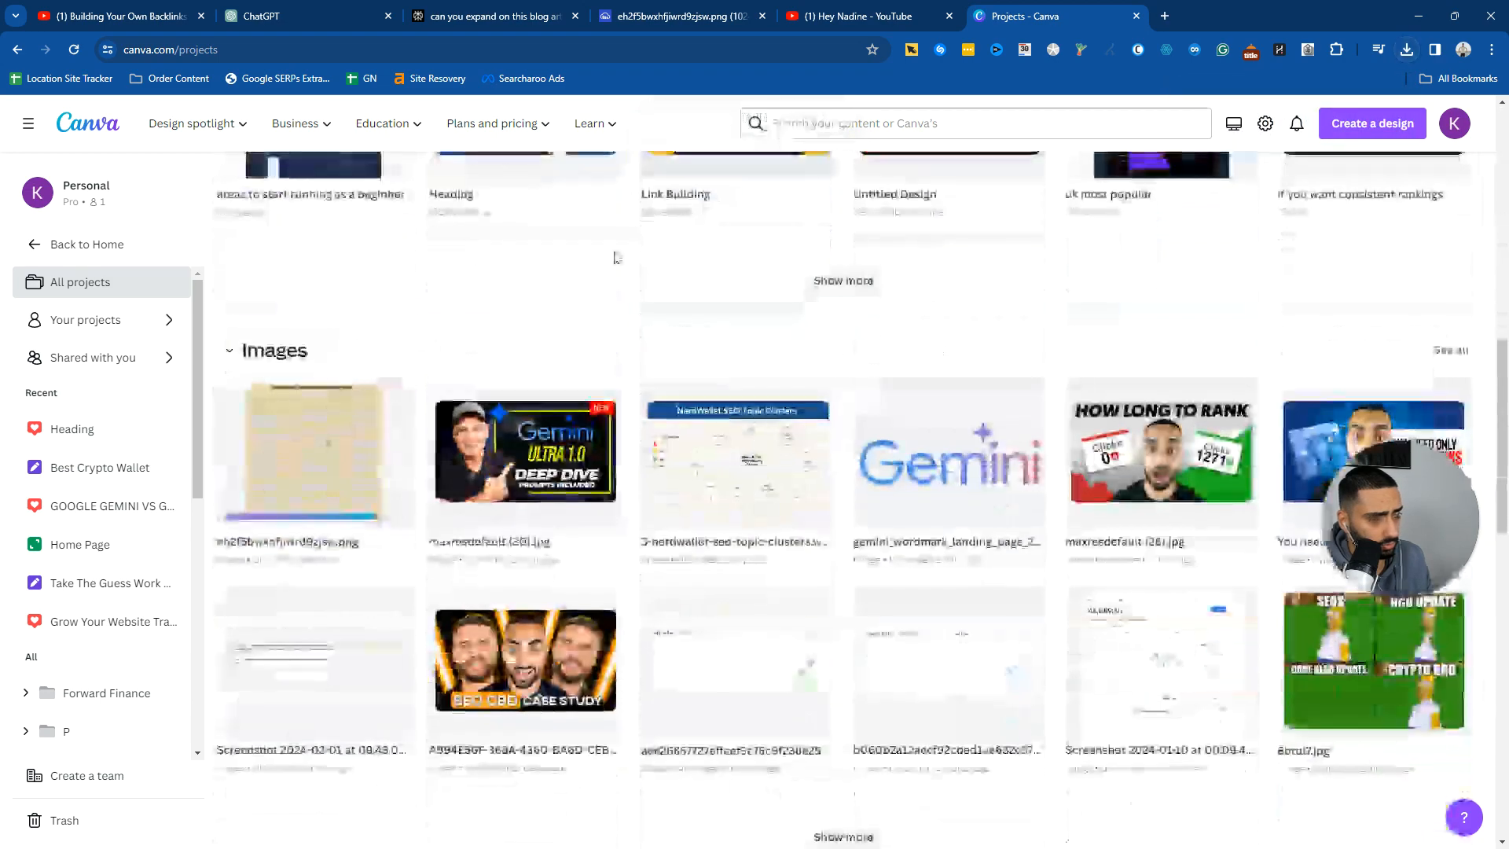
pyautogui.click(393, 393)
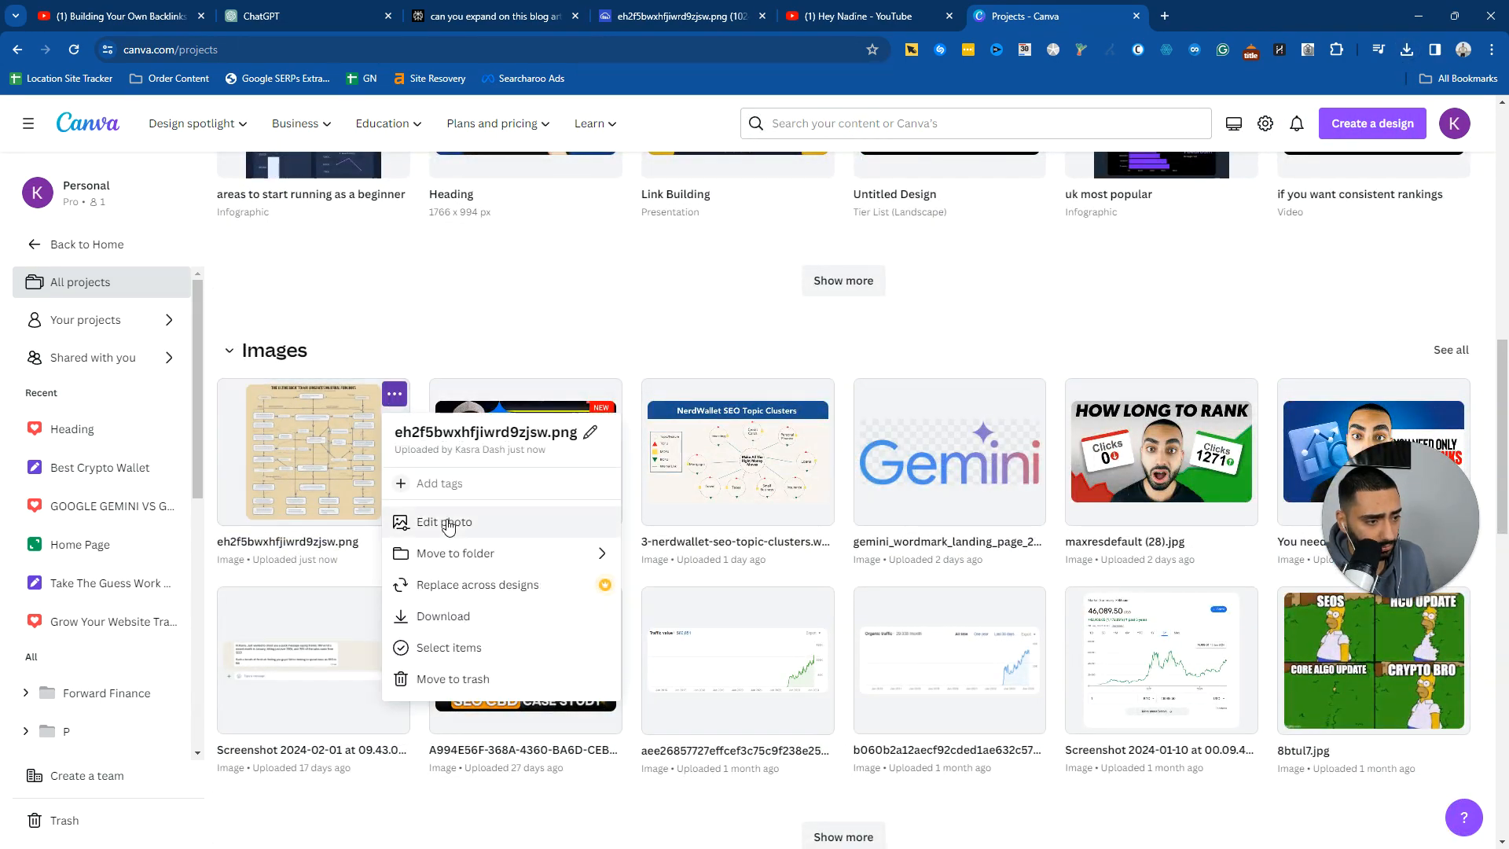
pyautogui.click(443, 522)
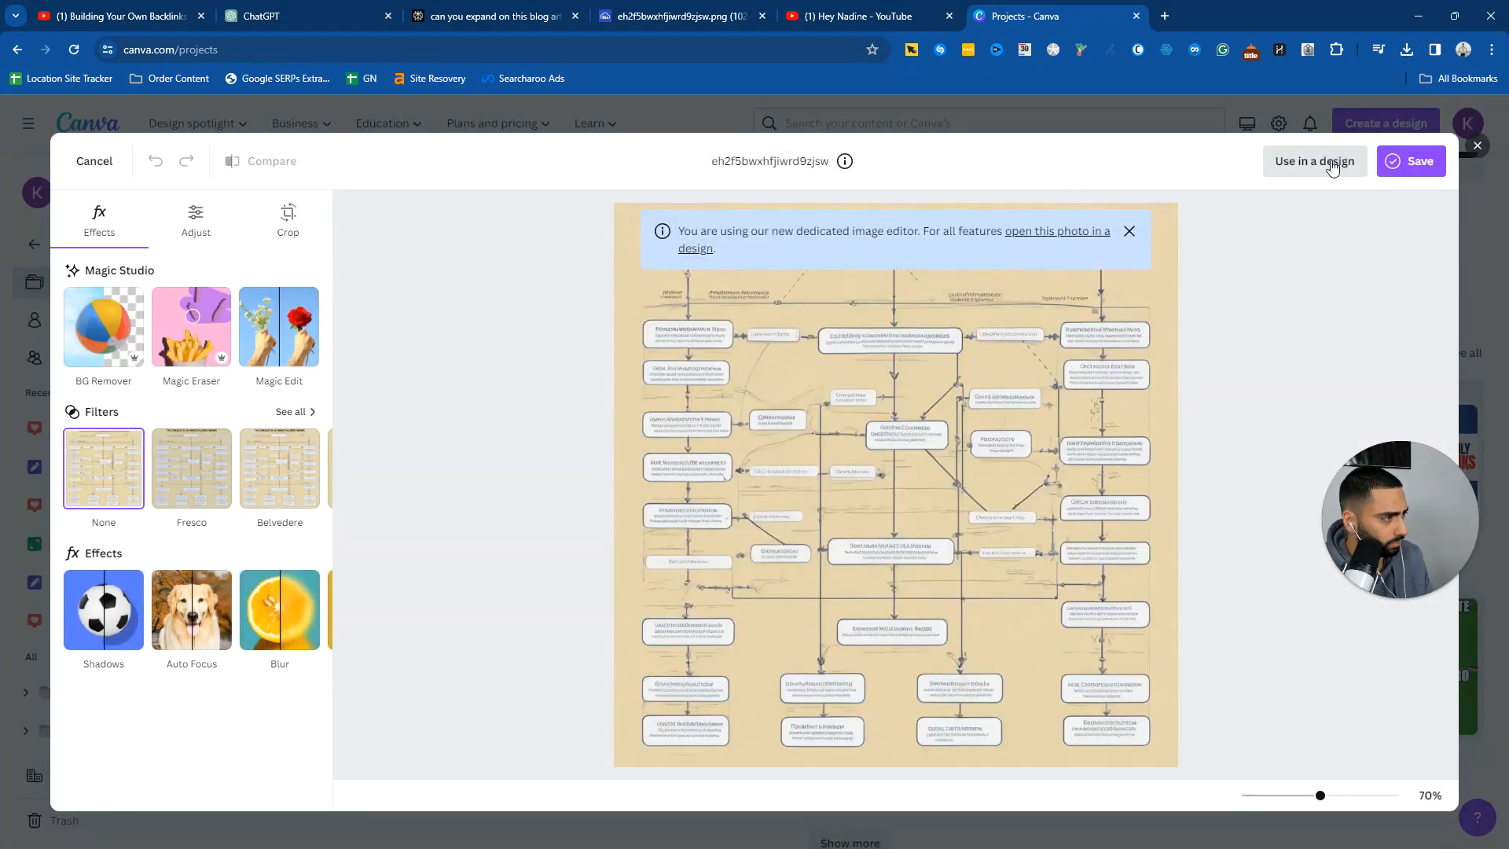
# - Place the flowchart into a new square design and select its image and heading text
pyautogui.click(1314, 160)
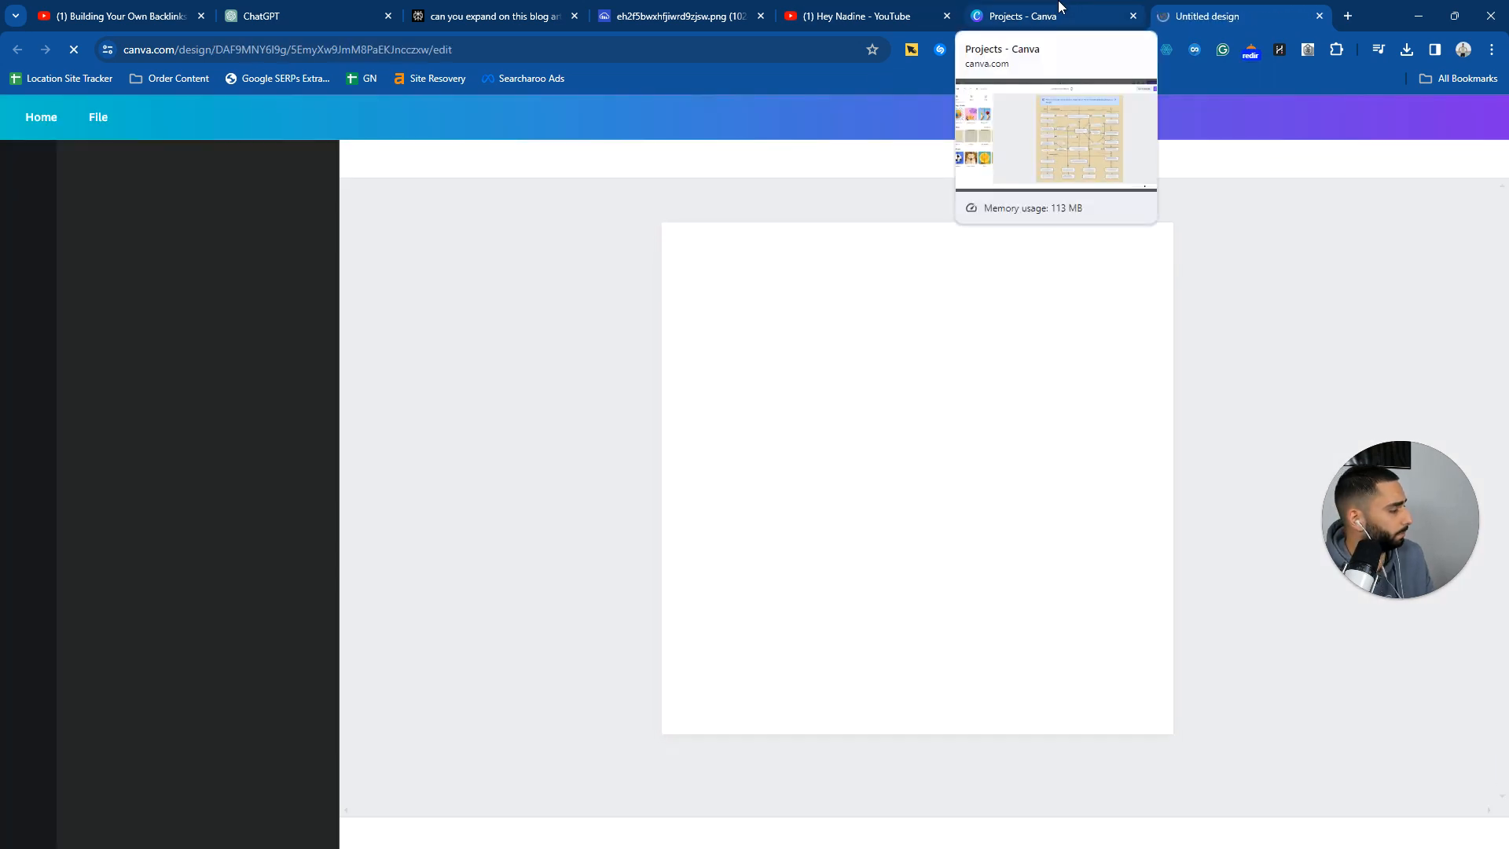
pyautogui.click(1207, 16)
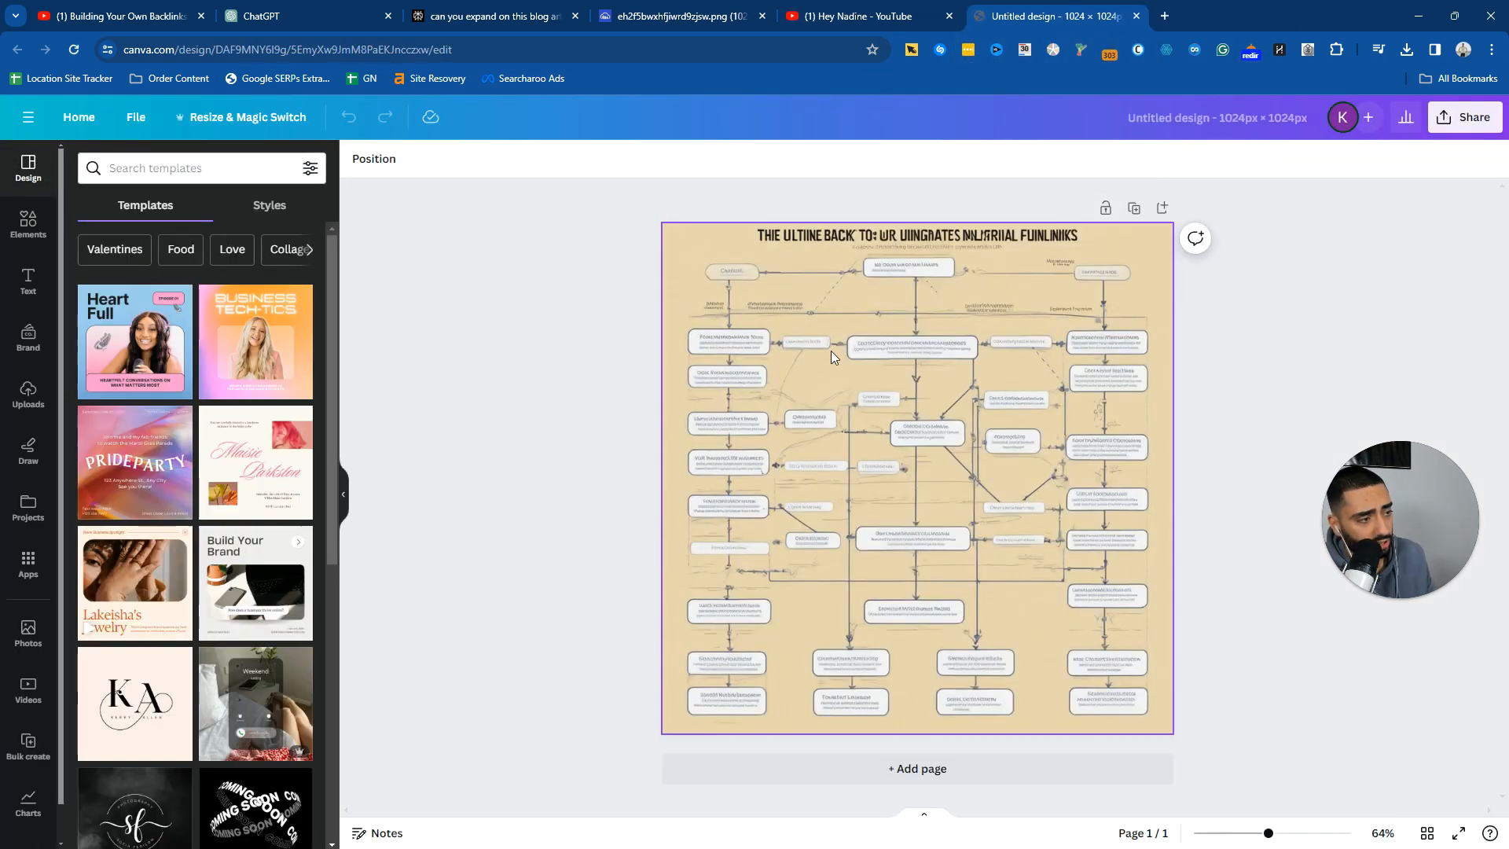
pyautogui.click(916, 478)
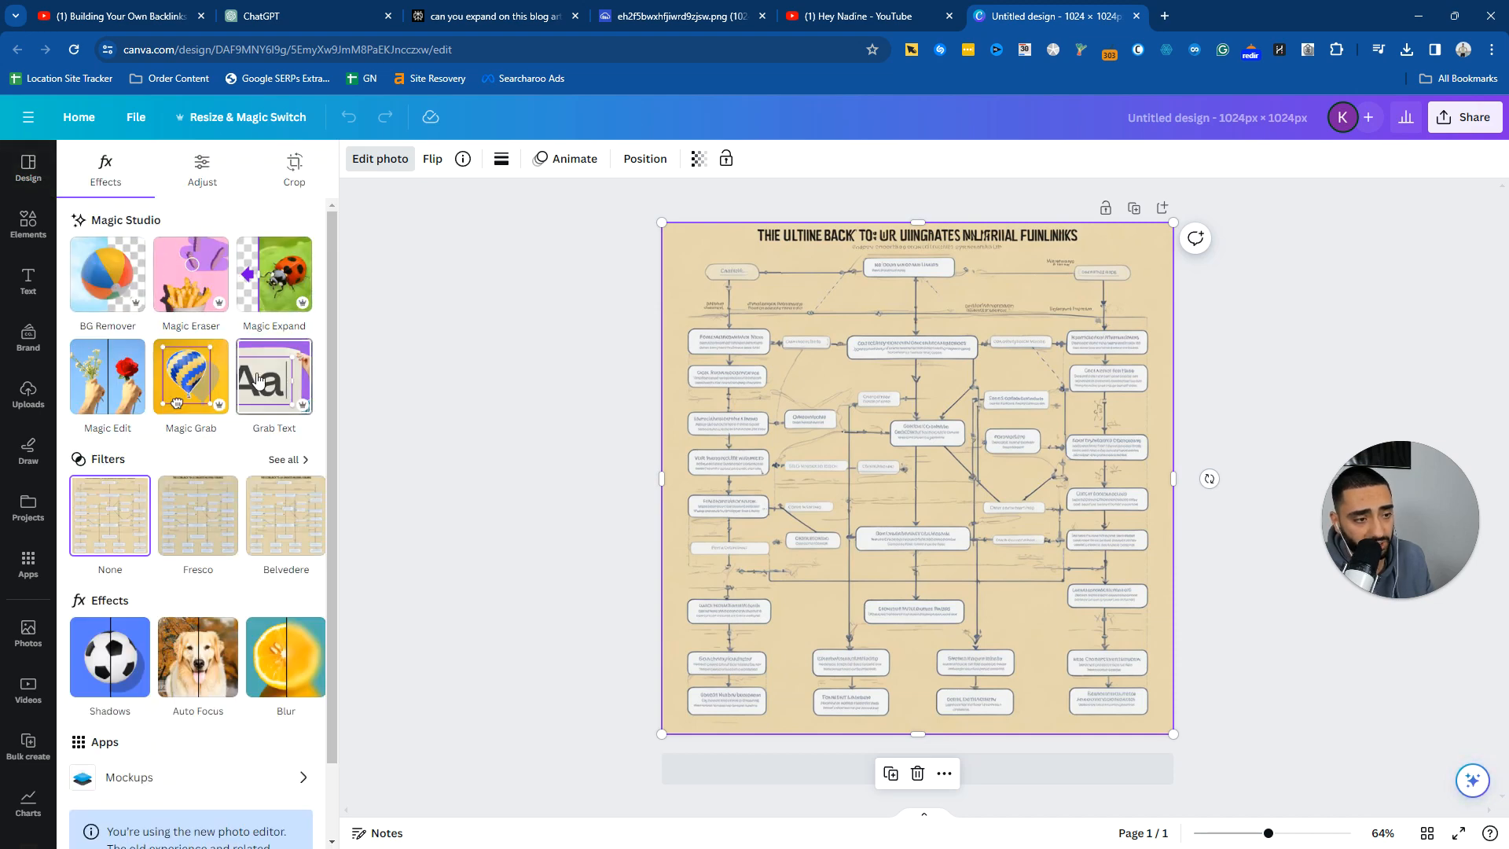
pyautogui.click(274, 376)
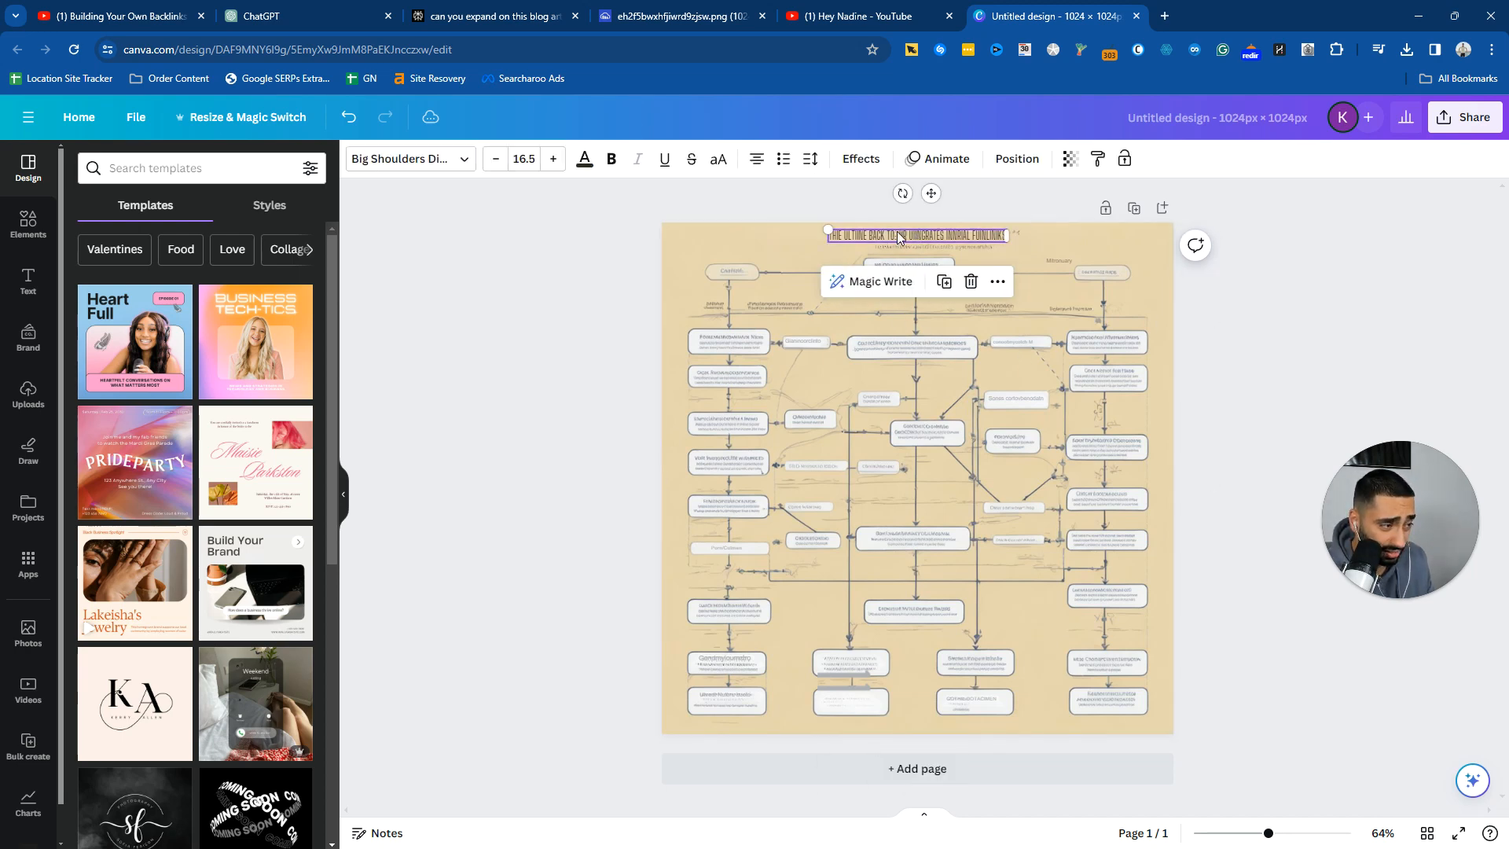
# - Add a brown square from Elements and stretch it over the top-left diagram boxes
pyautogui.click(1078, 261)
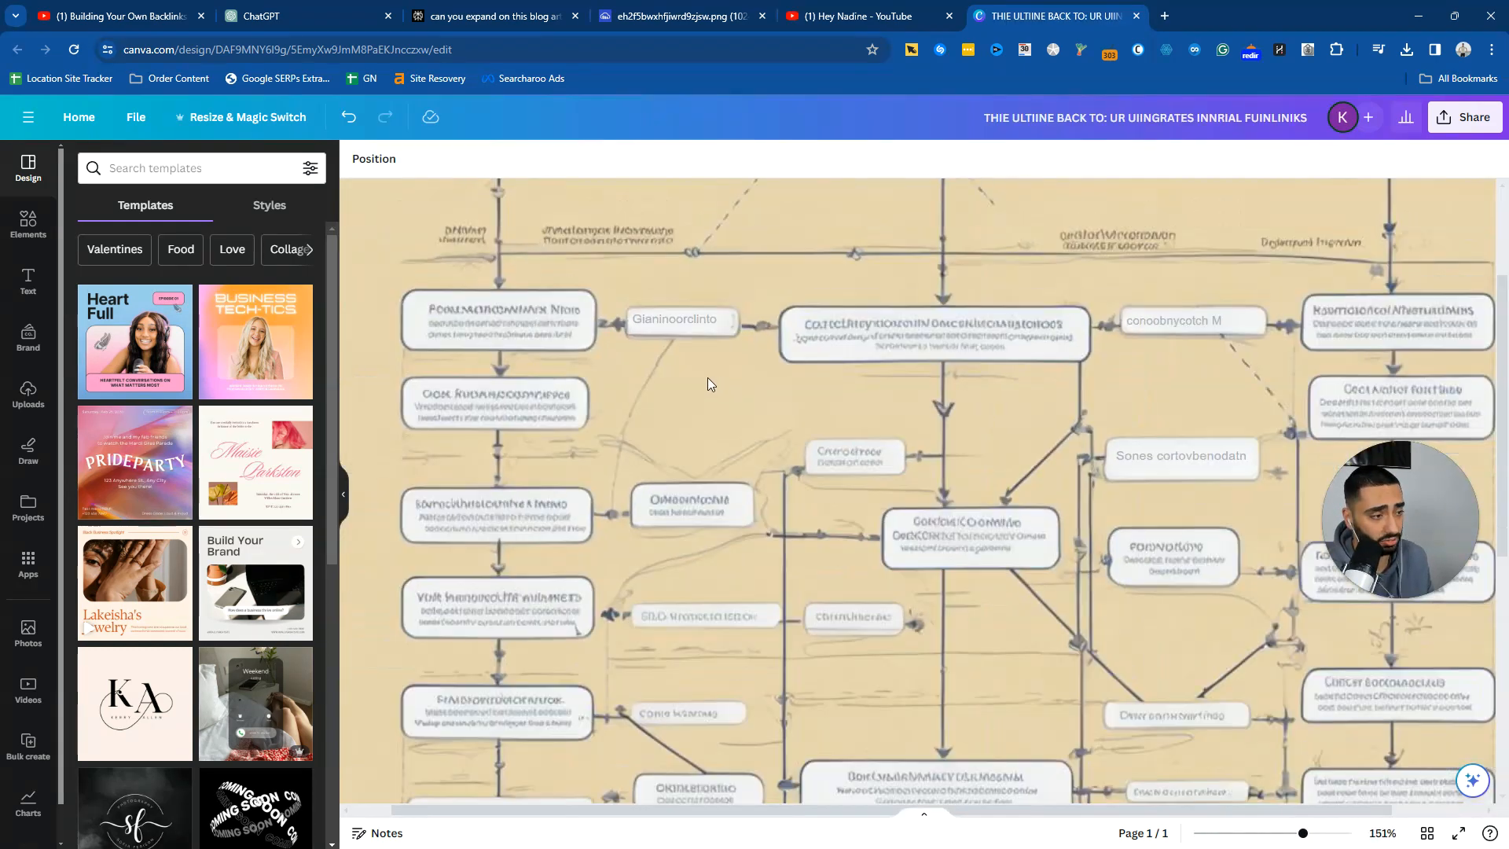
pyautogui.click(28, 223)
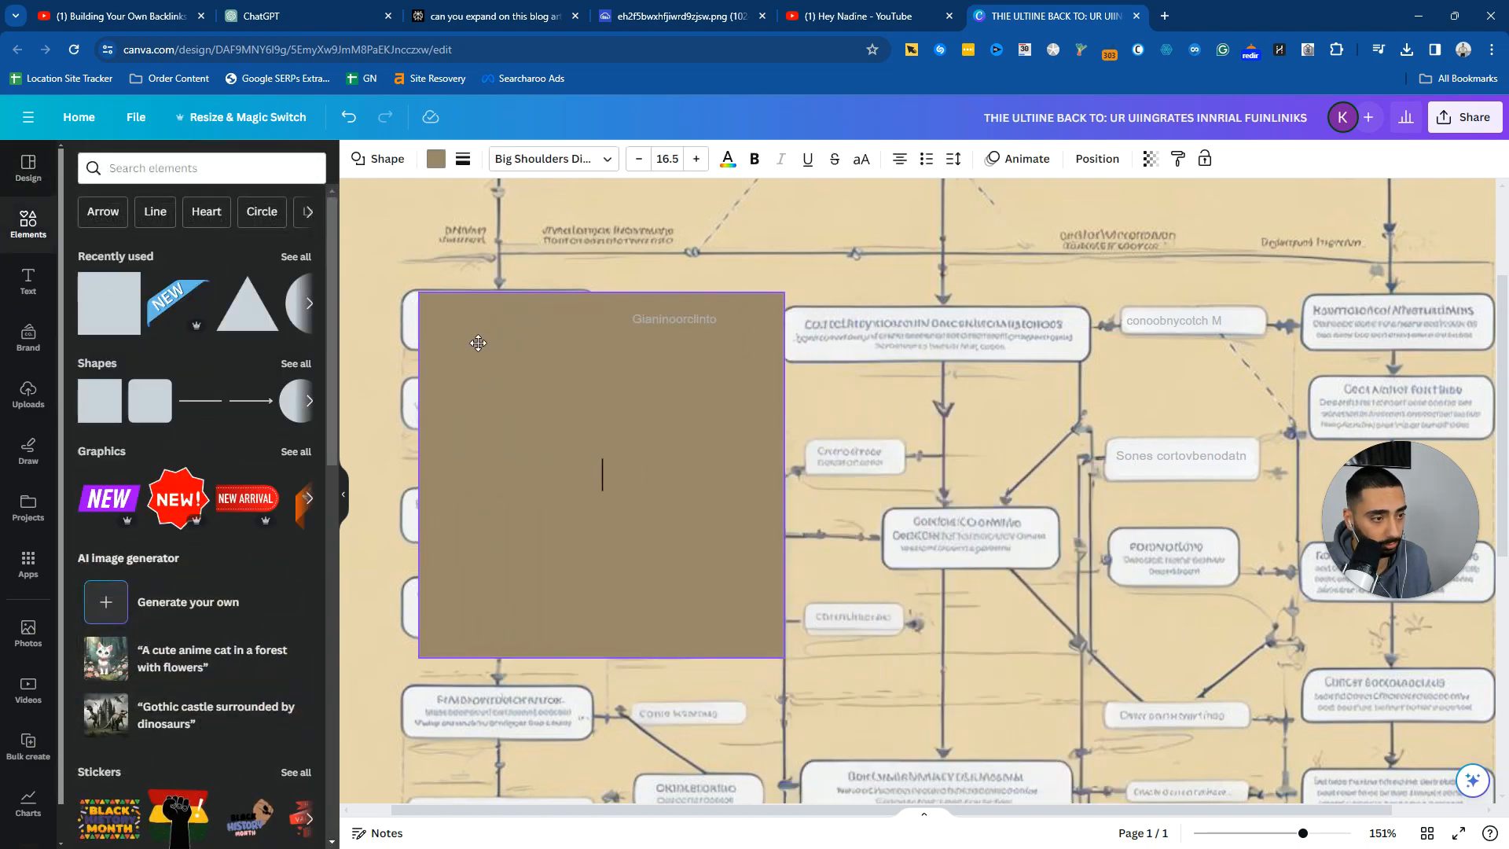
pyautogui.moveTo(599, 472); pyautogui.dragTo(692, 538)
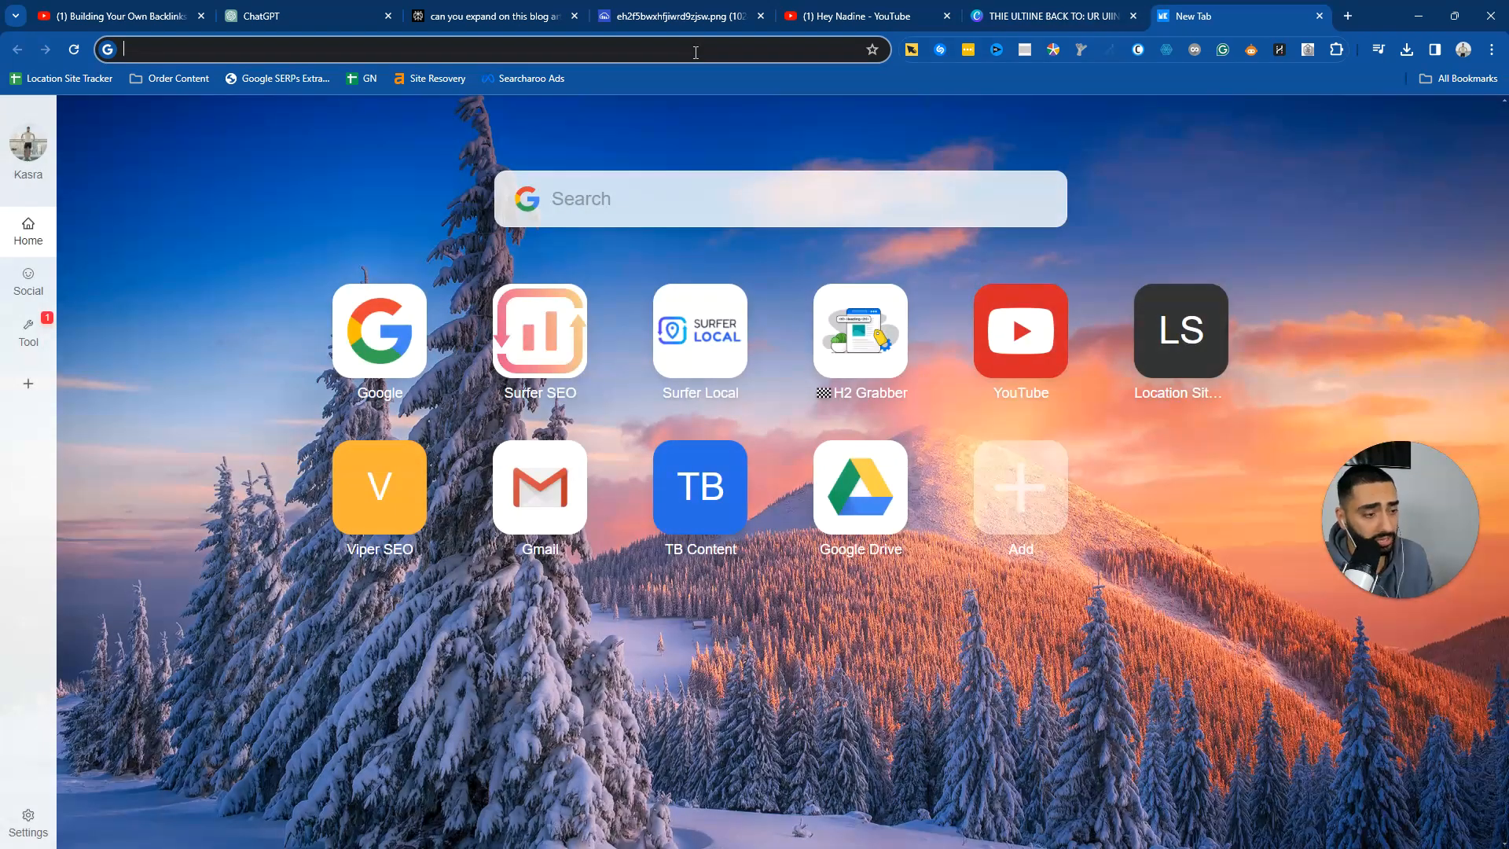
# - Start a new infographic from canva.com/create/infographics and apply the everyday plastic items template
pyautogui.write('infographics/')
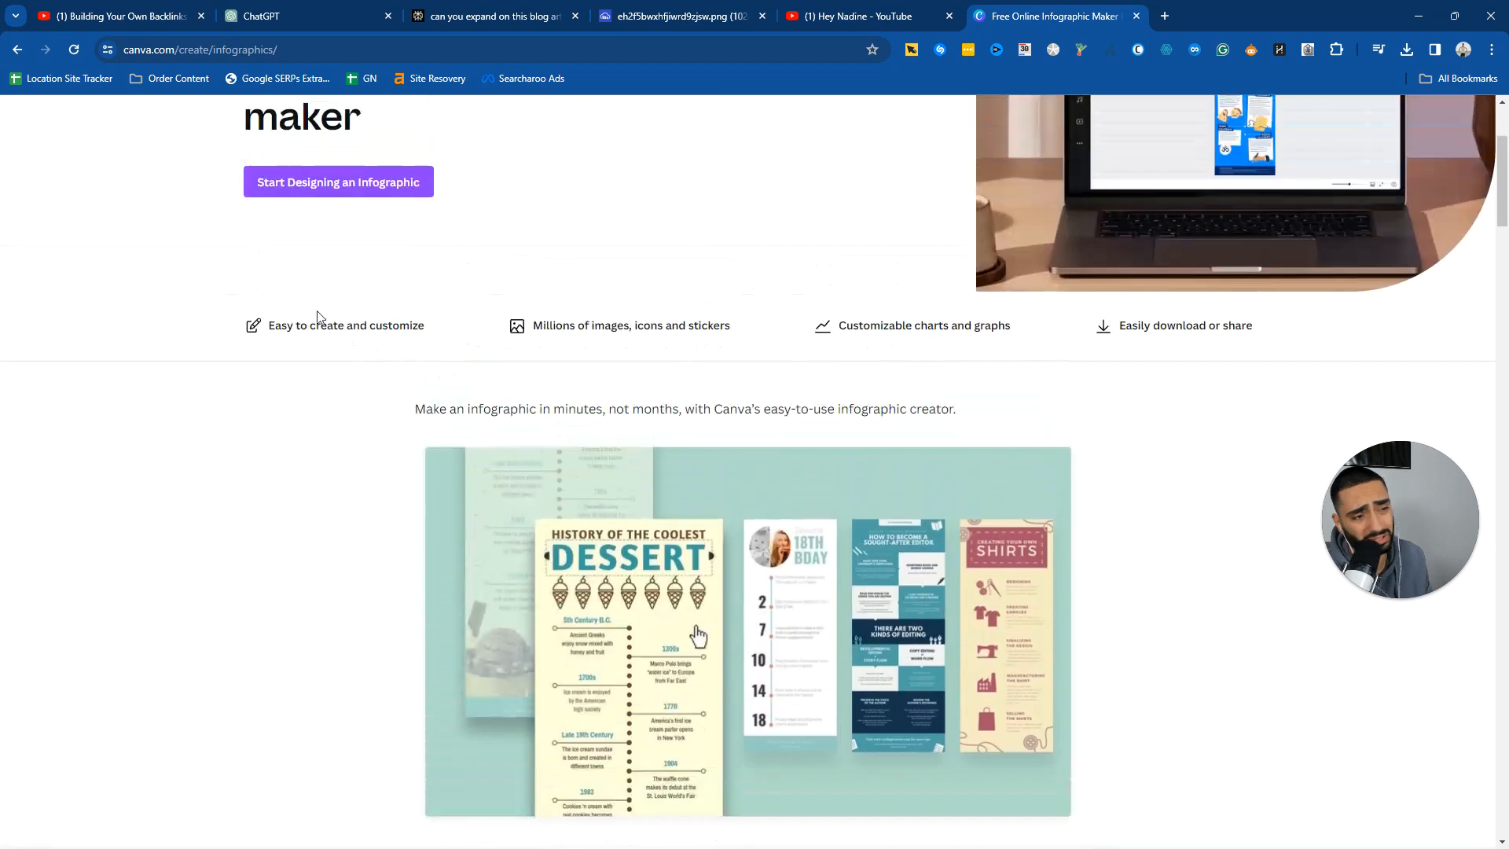
pyautogui.click(338, 182)
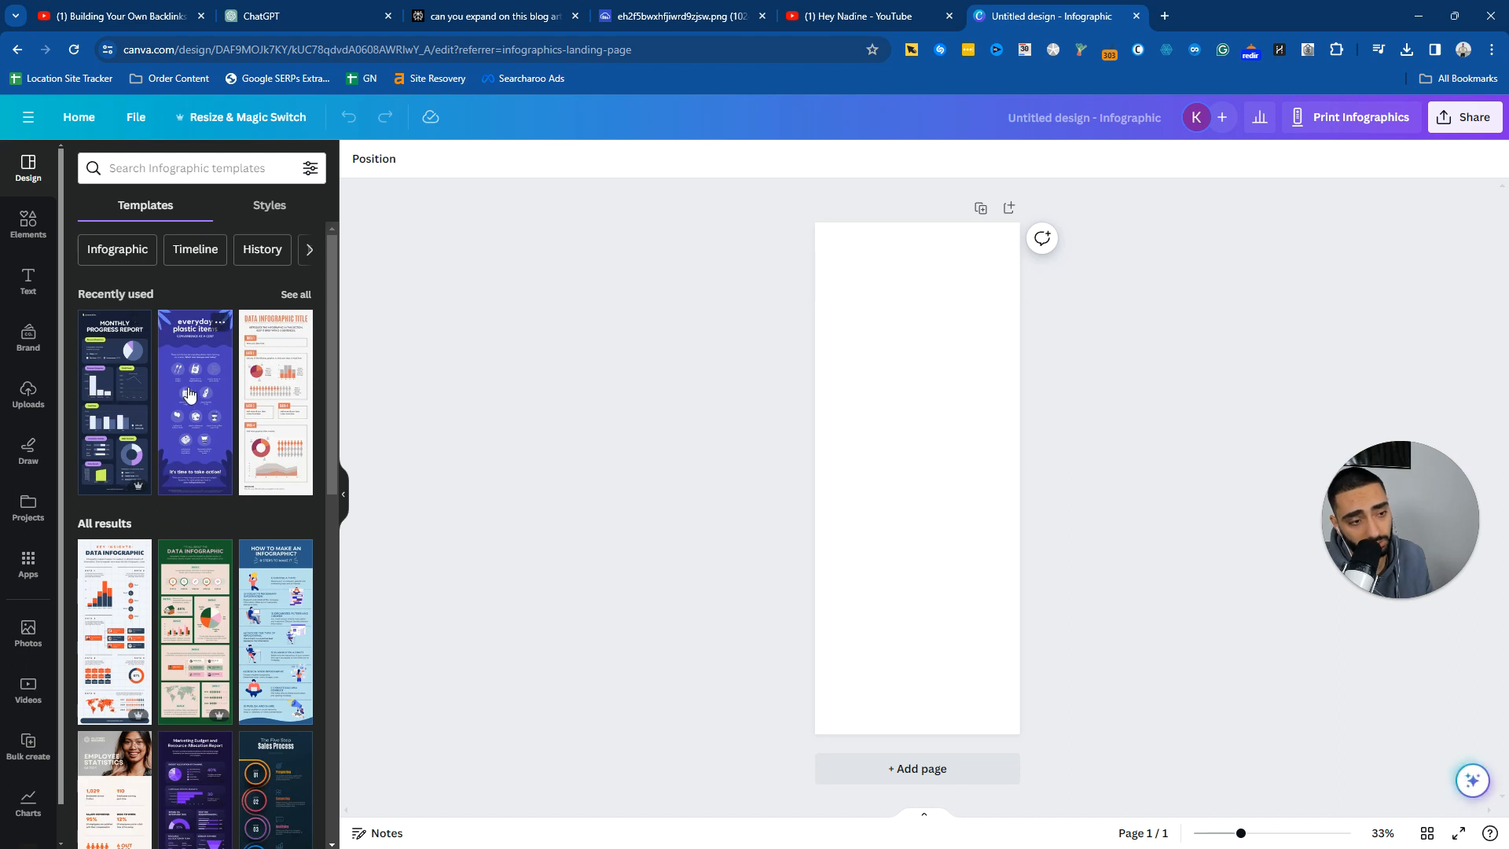
pyautogui.click(195, 402)
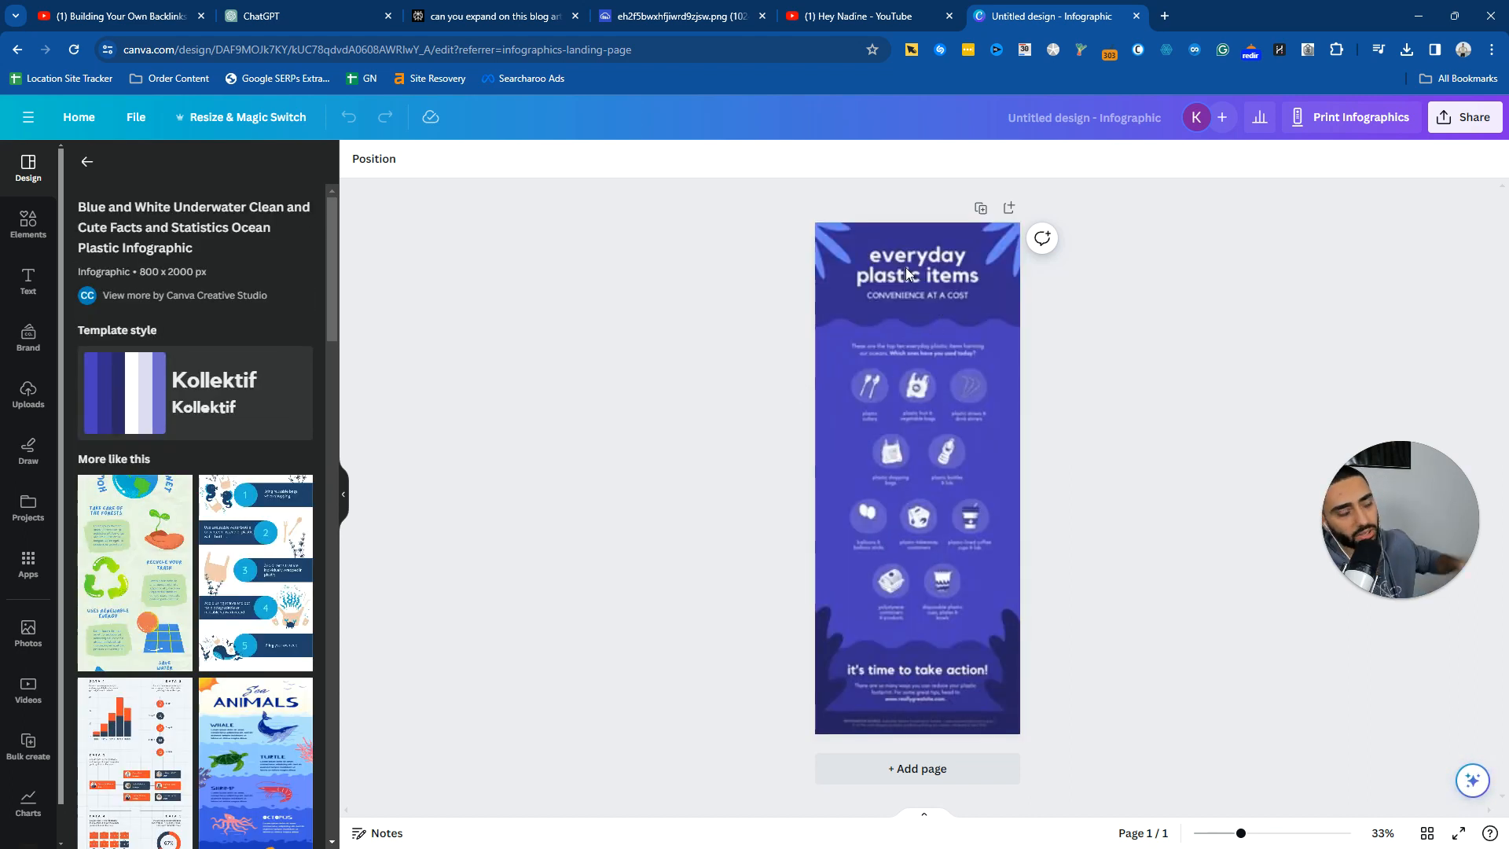
pyautogui.click(915, 269)
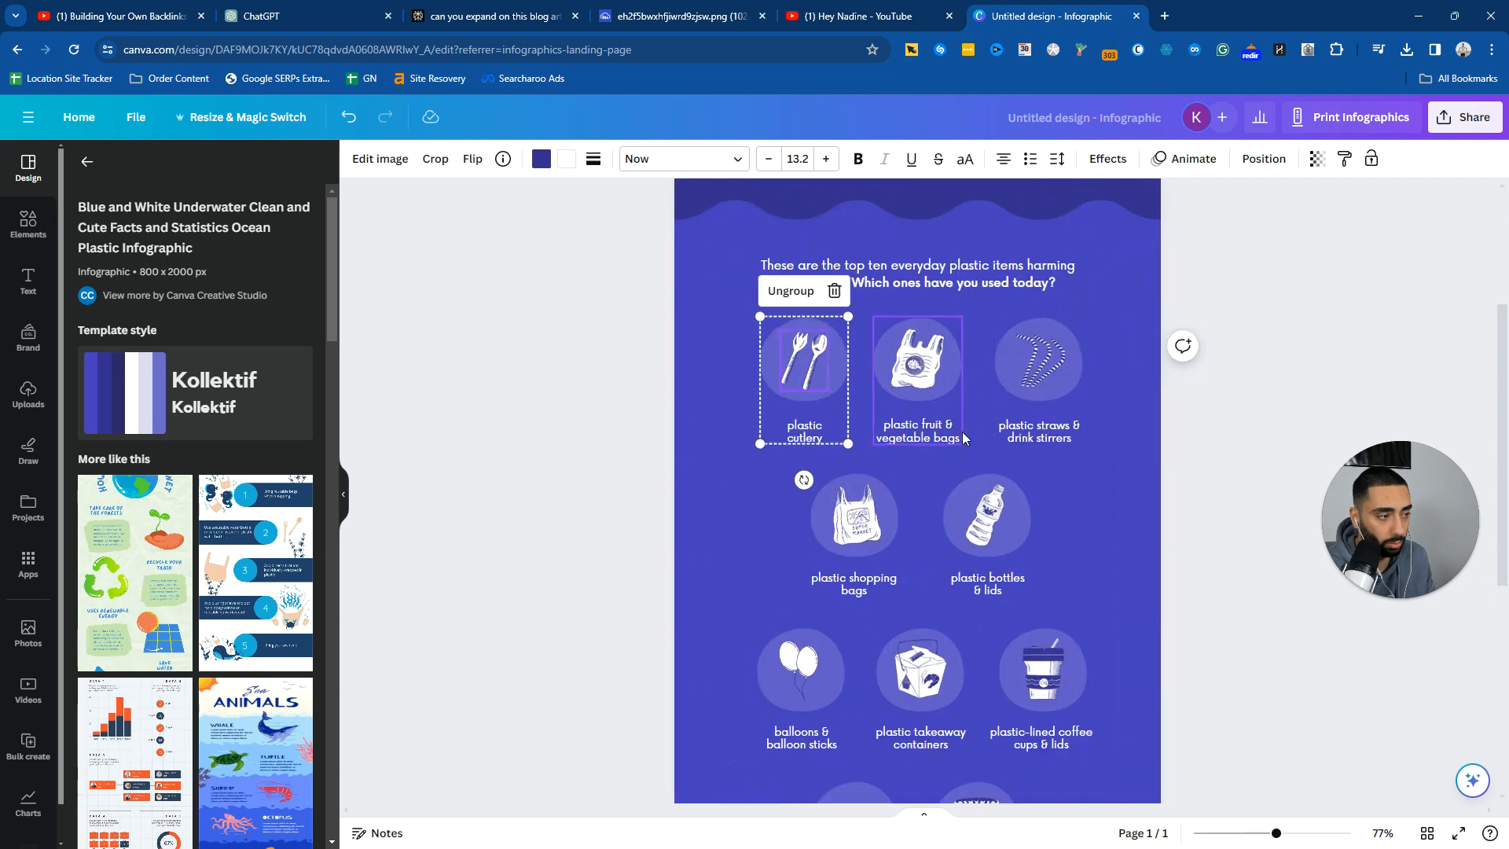
pyautogui.scroll(-3)
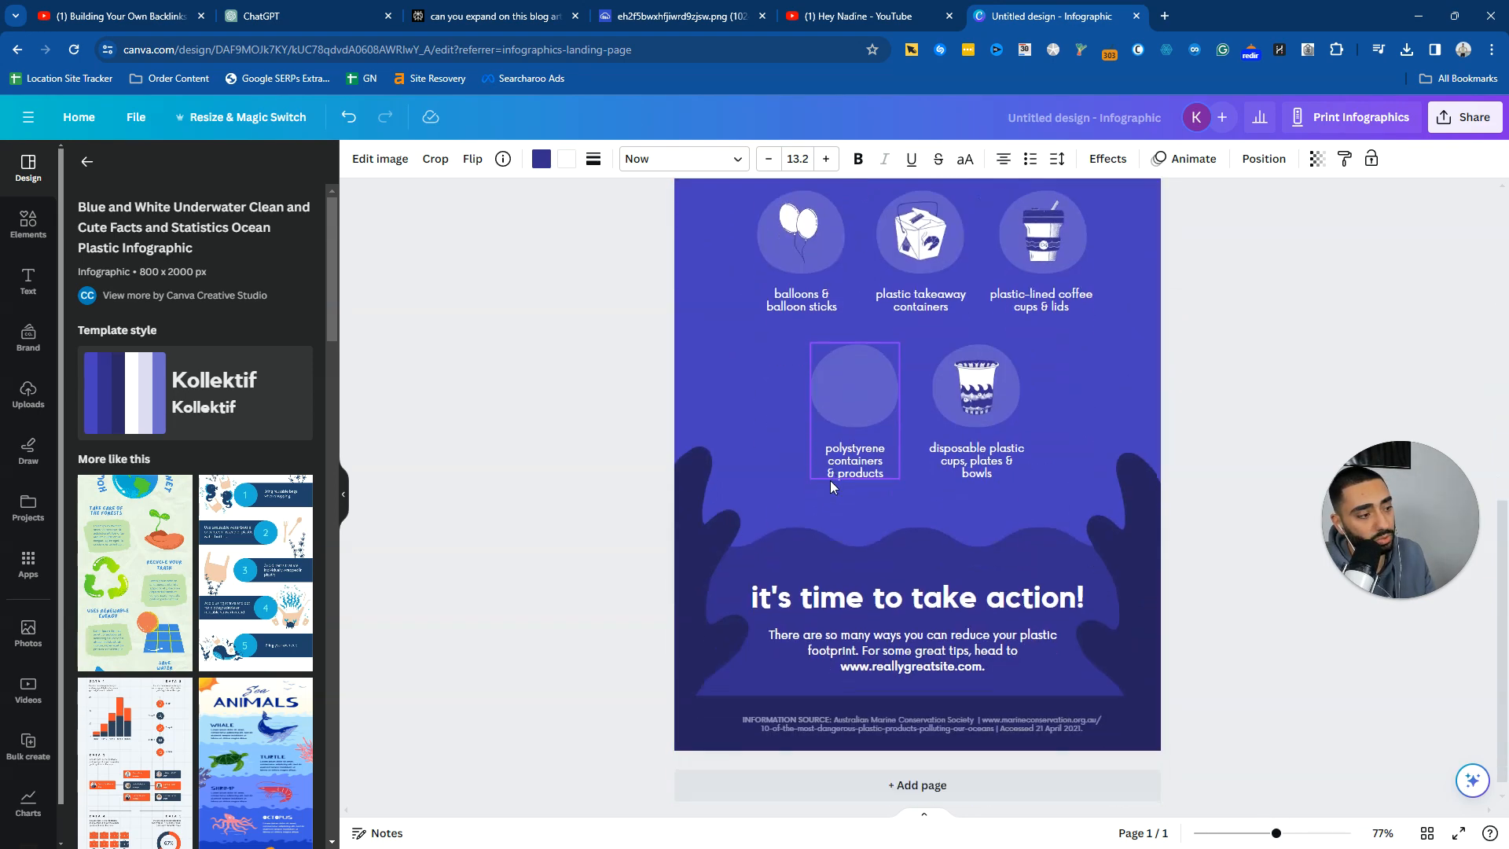
pyautogui.scroll(-3)
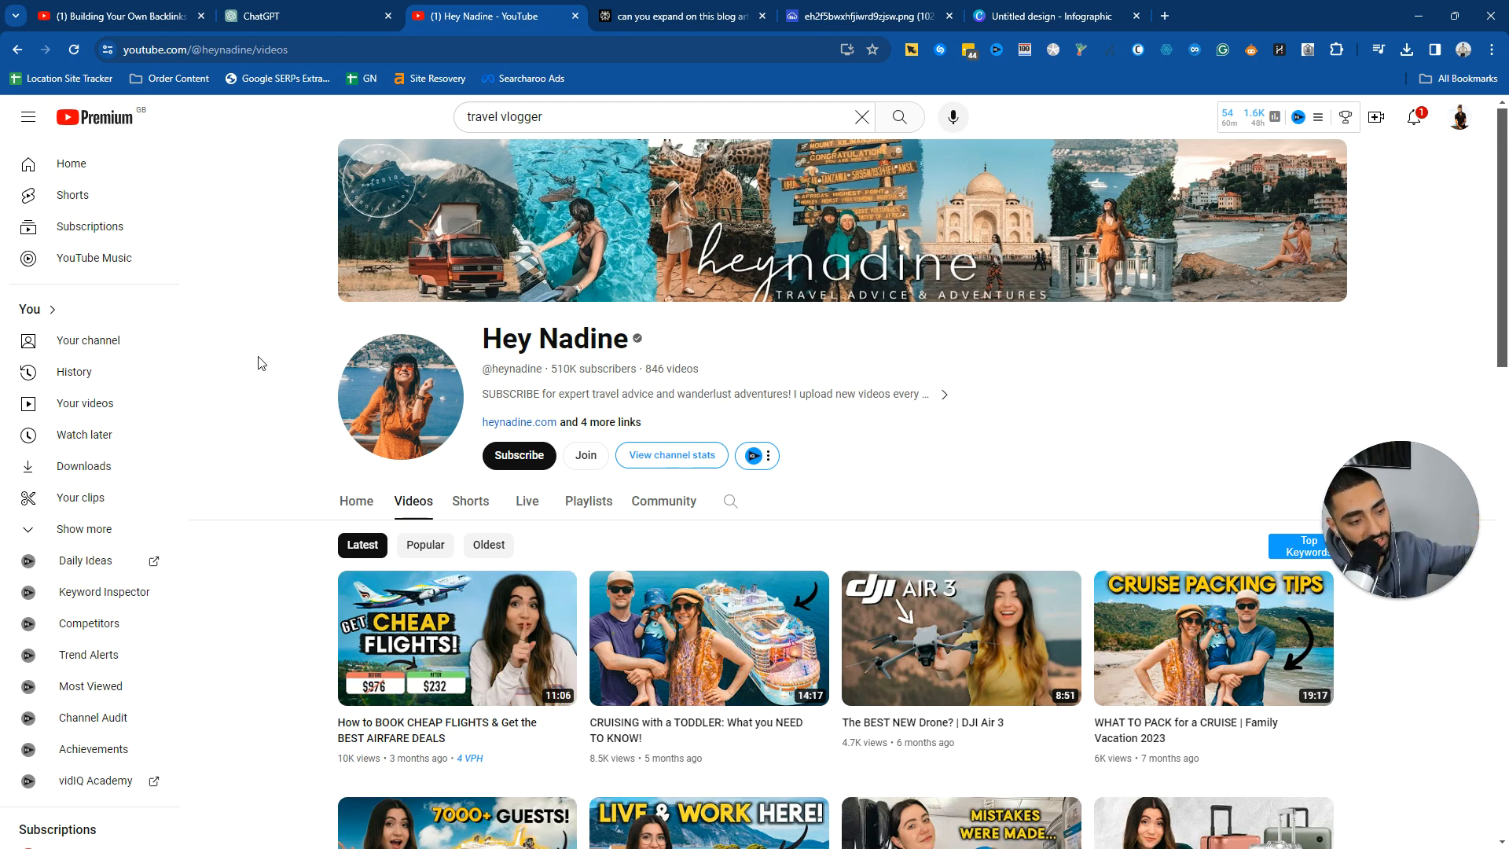
pyautogui.moveTo(324, 404)
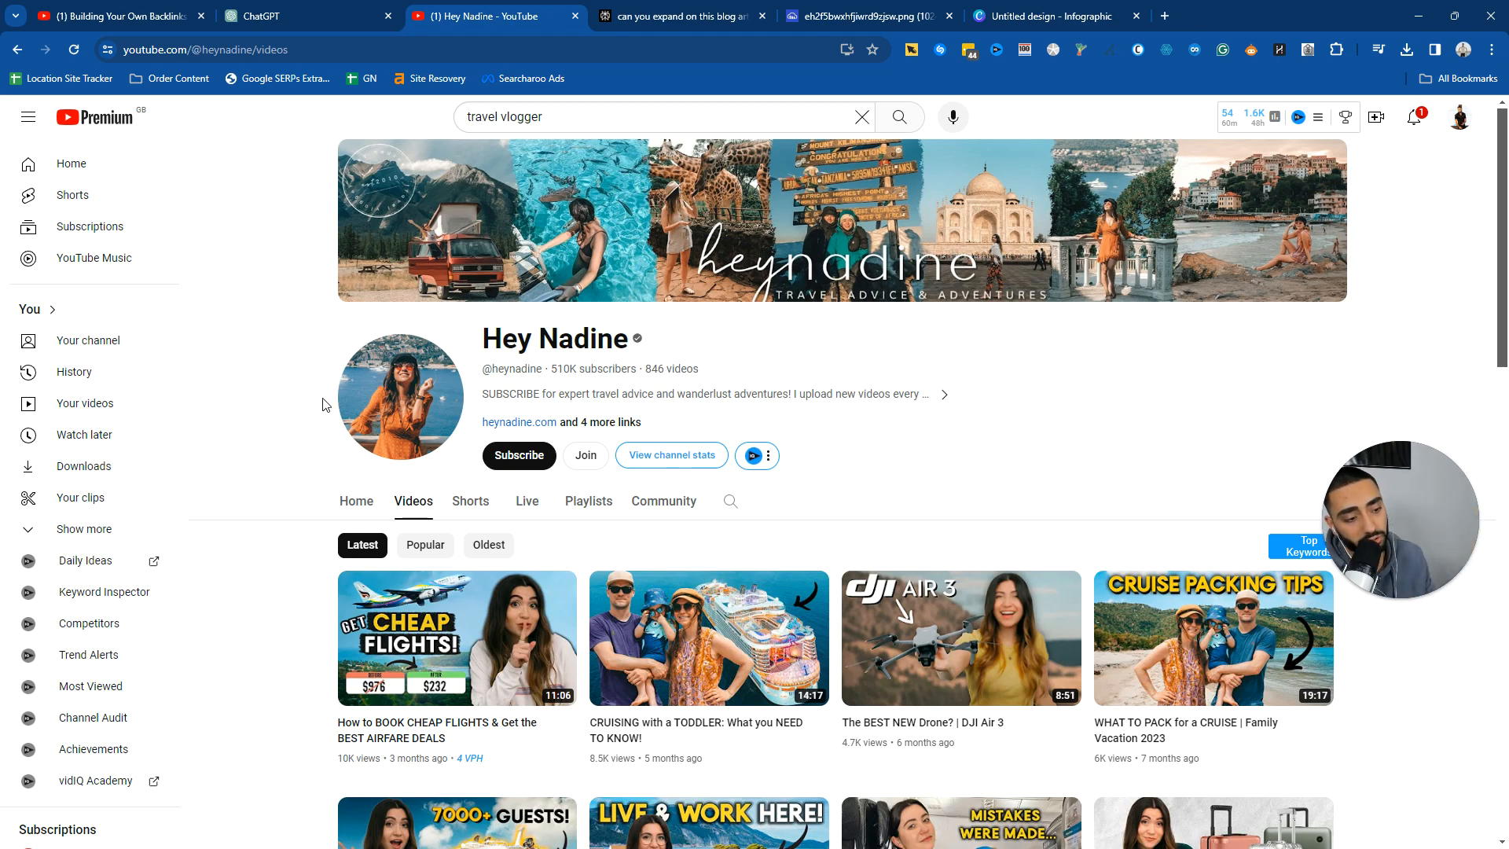
# - Scroll down the Hey Nadine channel's videos to older uploads like birth vlogs and babymoon trips
pyautogui.scroll(-3)
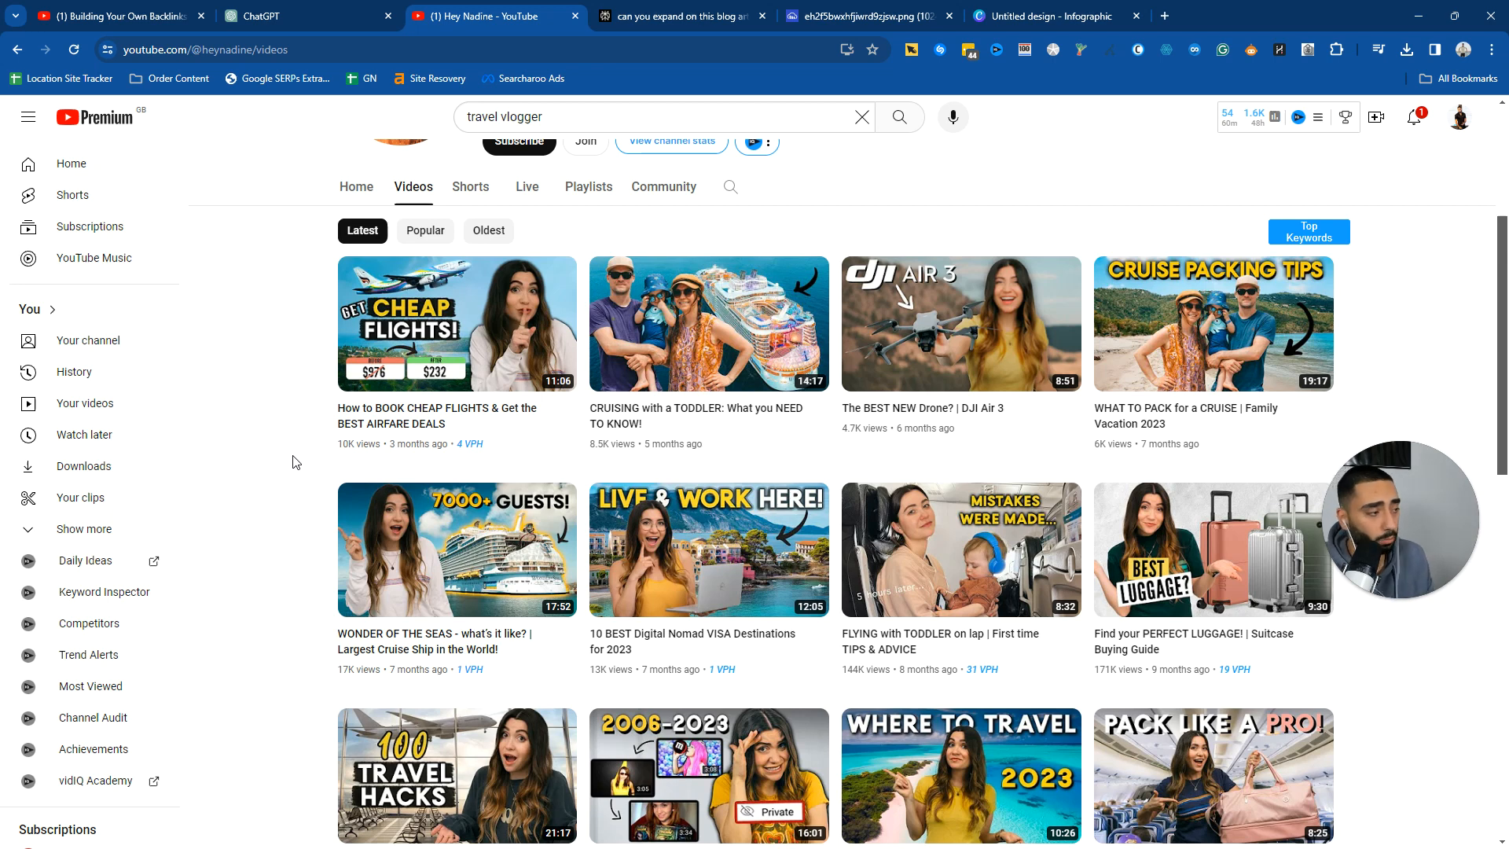
pyautogui.scroll(-3)
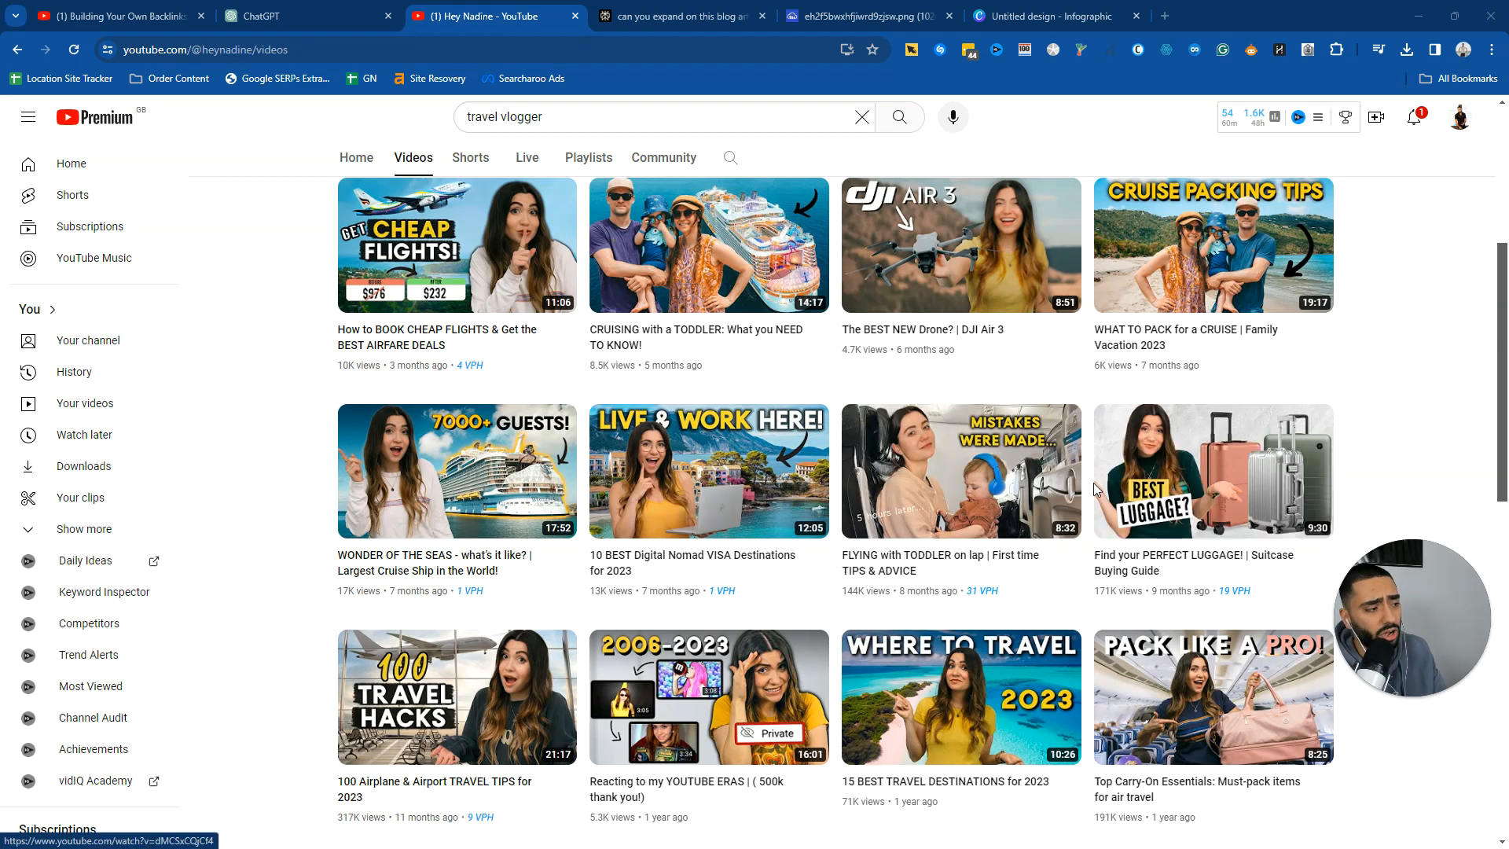
pyautogui.moveTo(598, 563)
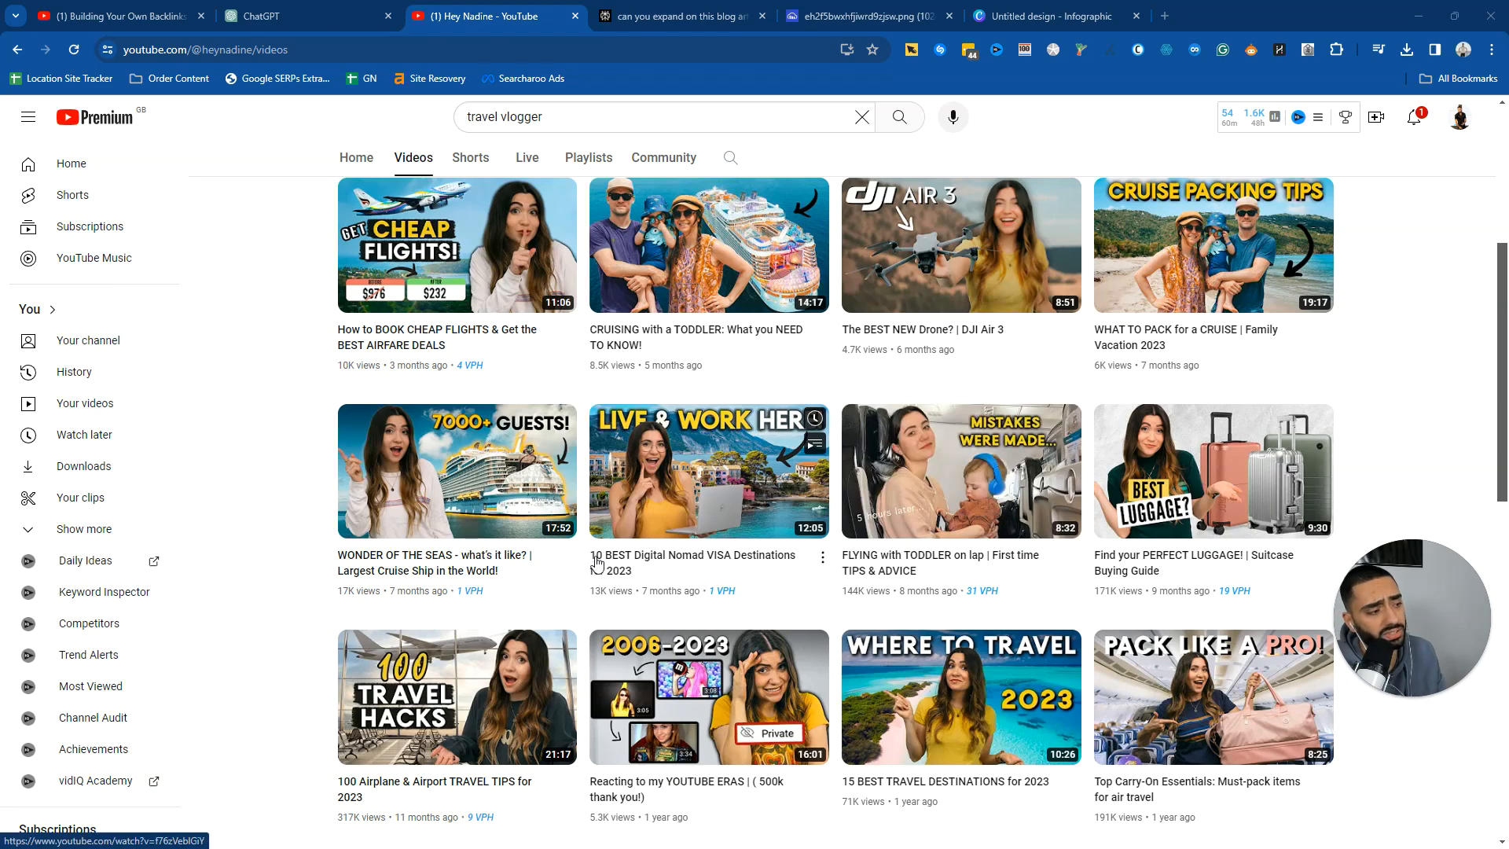
pyautogui.moveTo(961, 245)
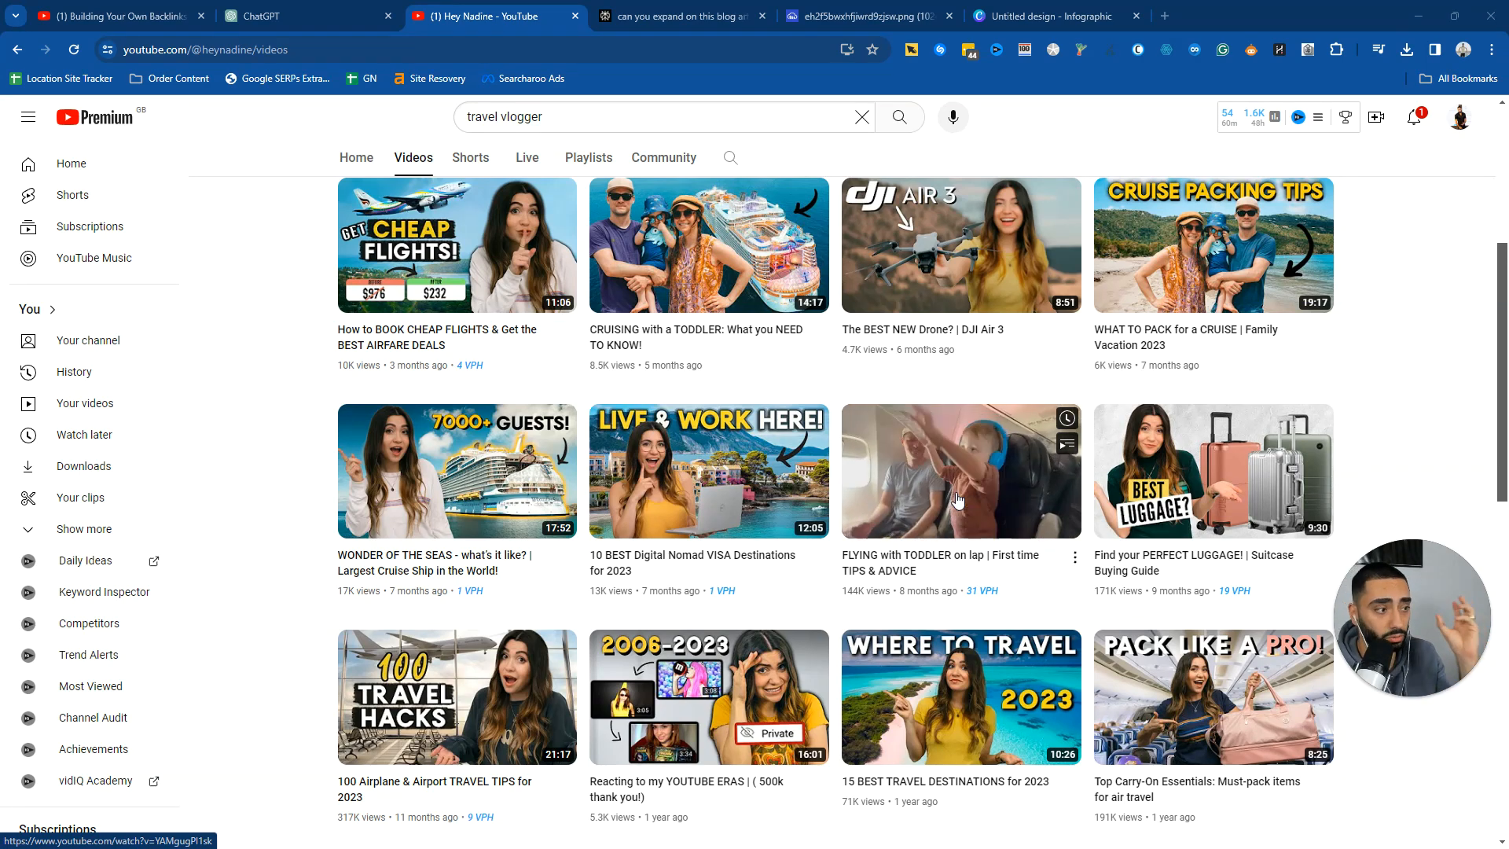
pyautogui.click(303, 16)
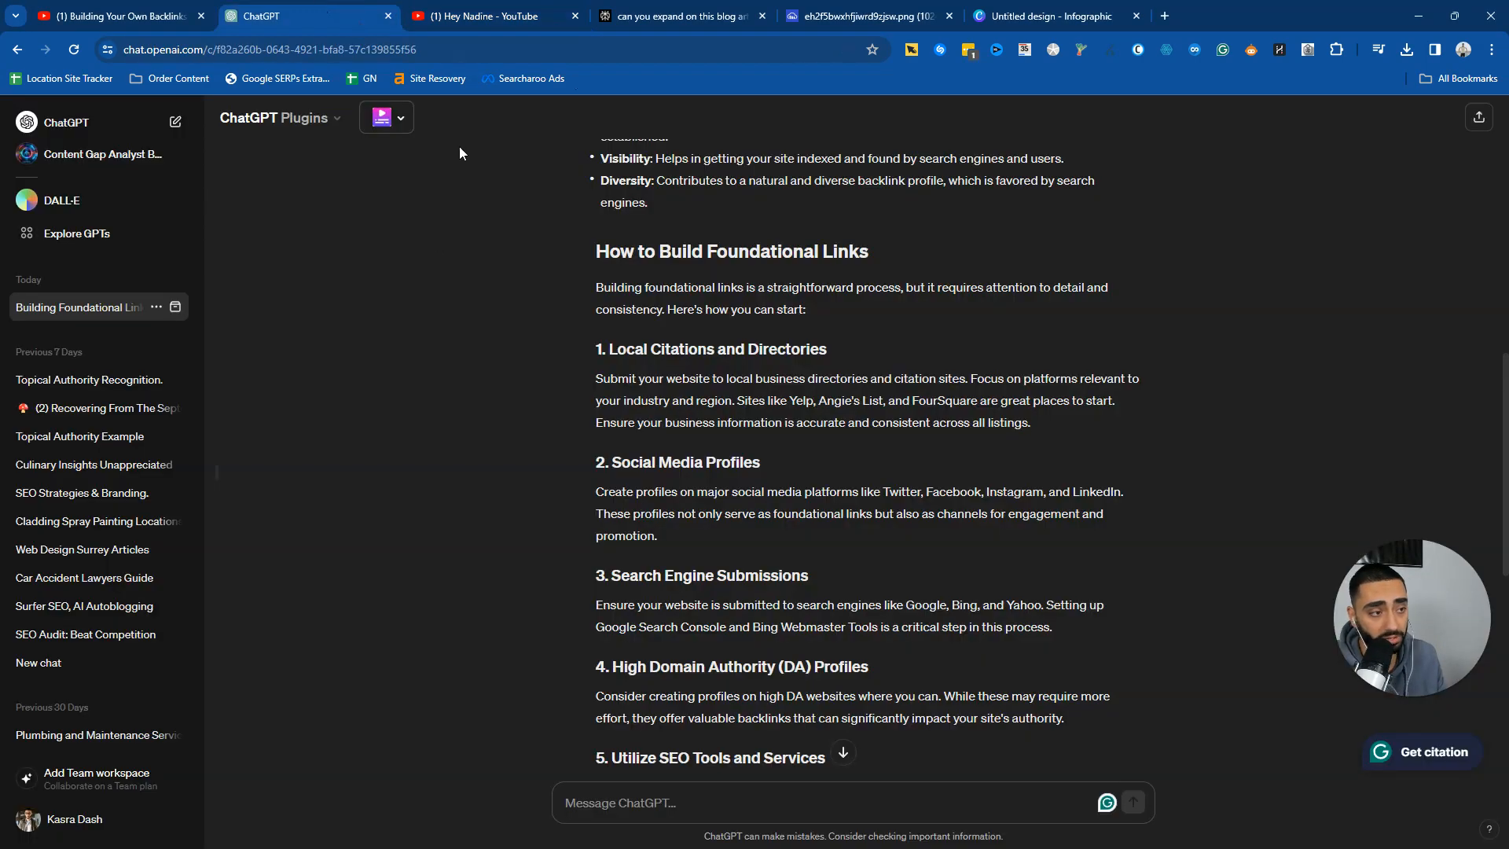
pyautogui.click(490, 16)
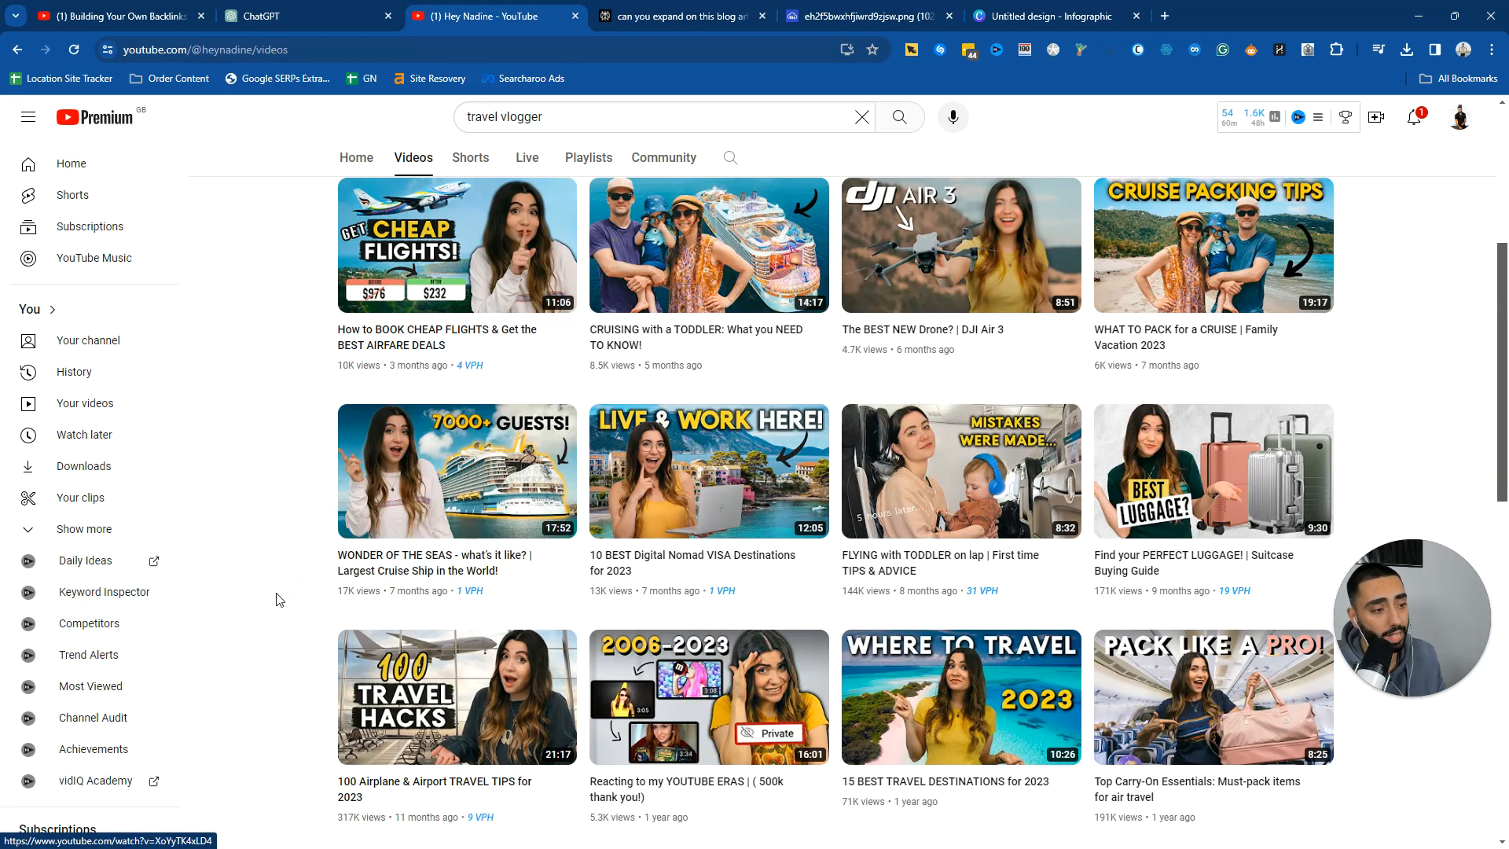
pyautogui.scroll(-3)
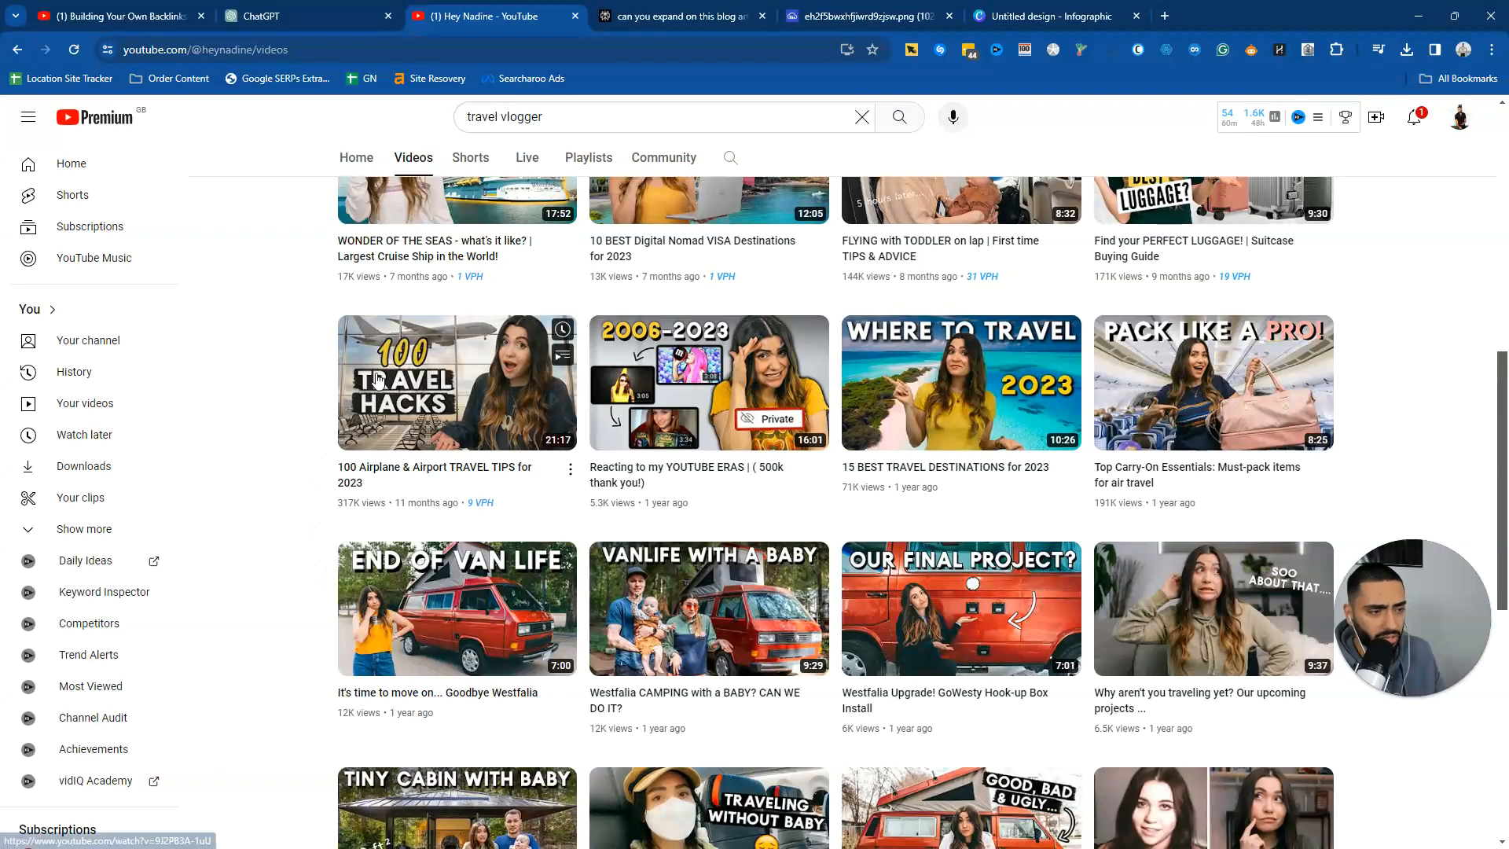
pyautogui.moveTo(286, 465)
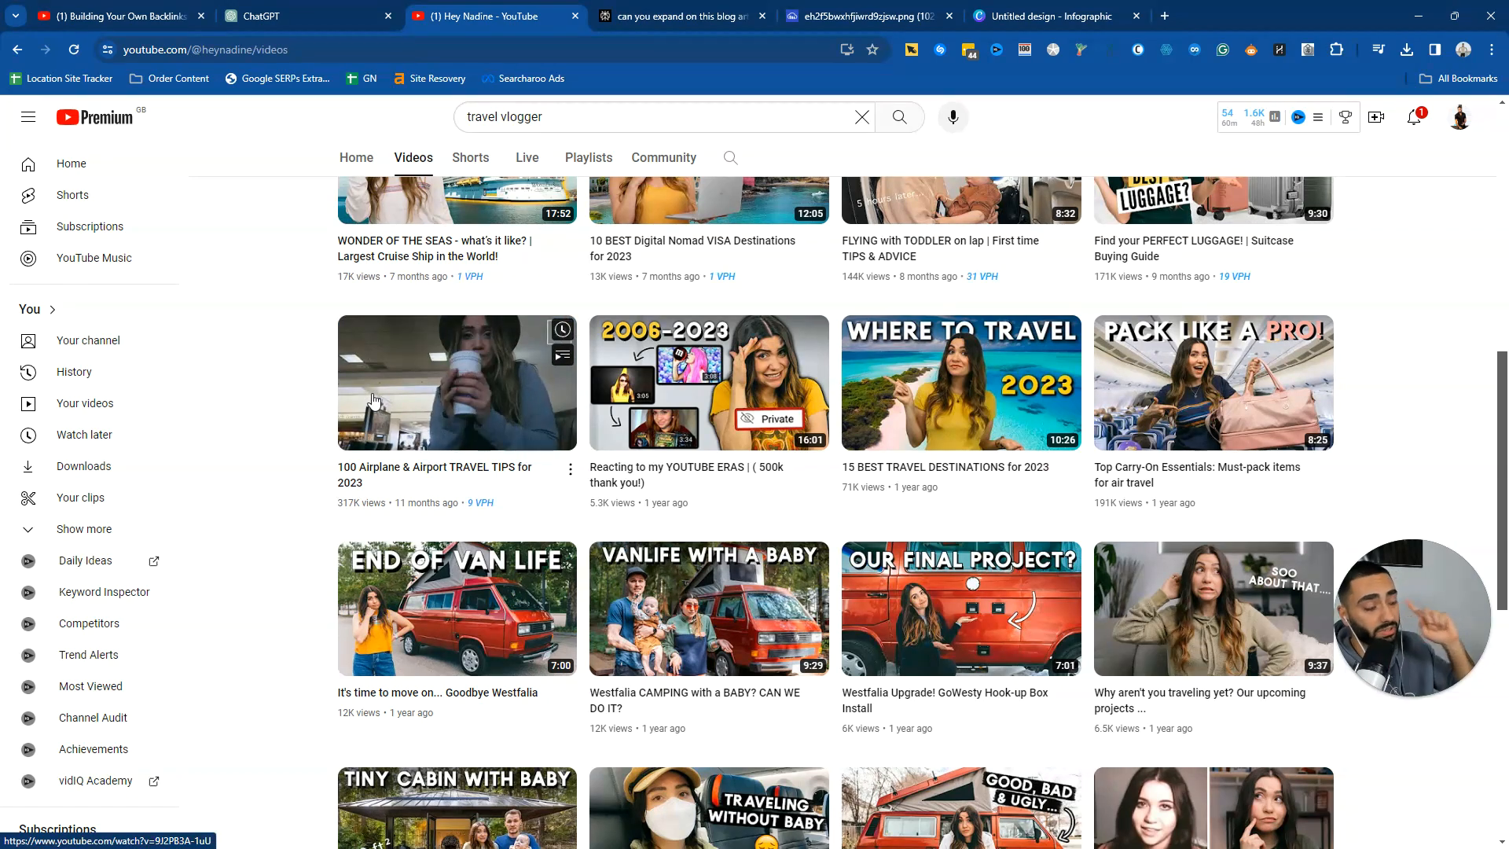
pyautogui.scroll(-3)
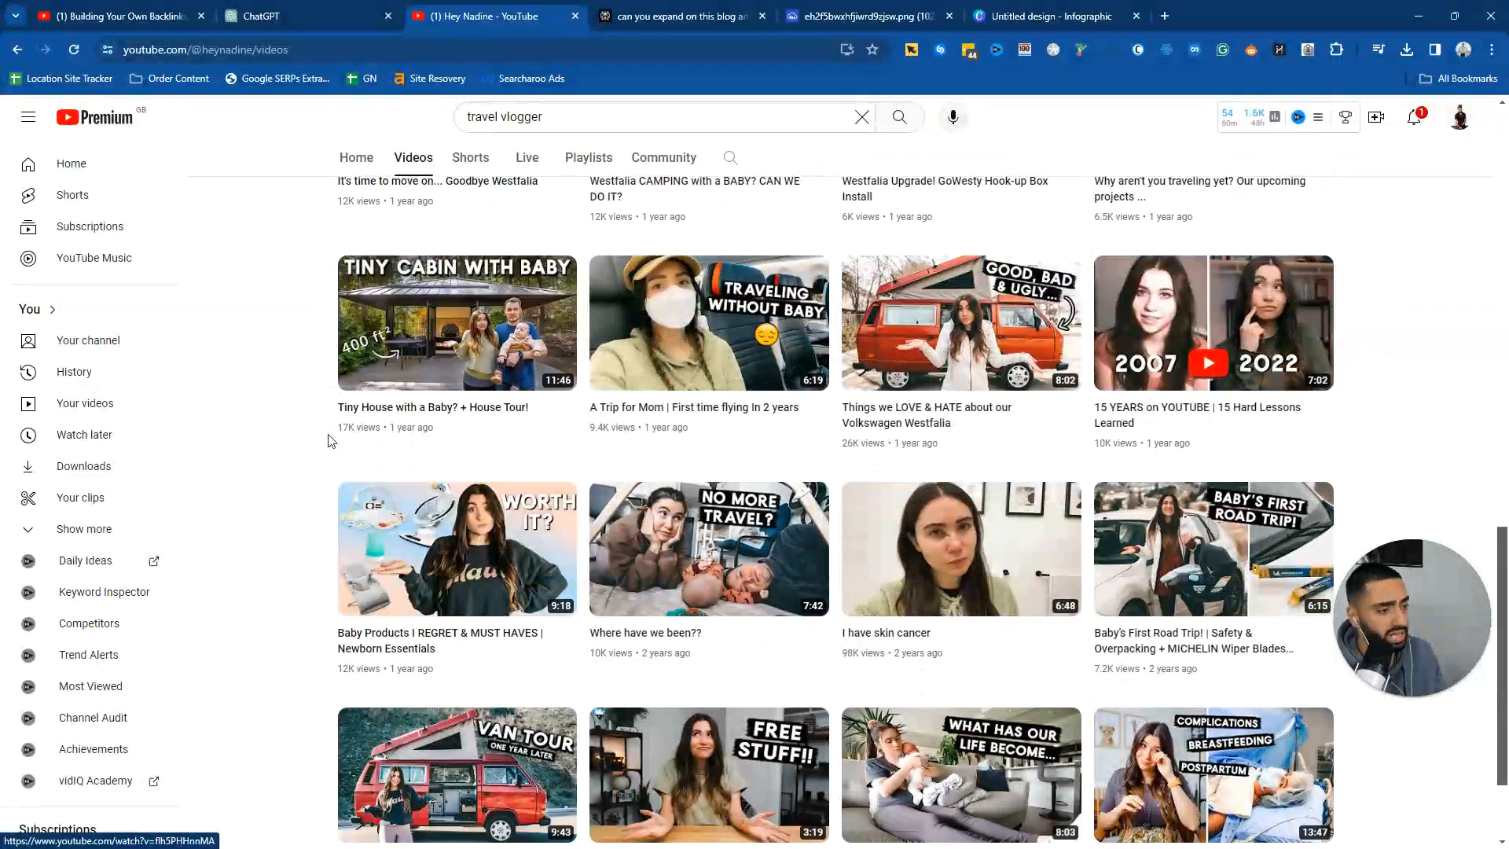
pyautogui.scroll(-3)
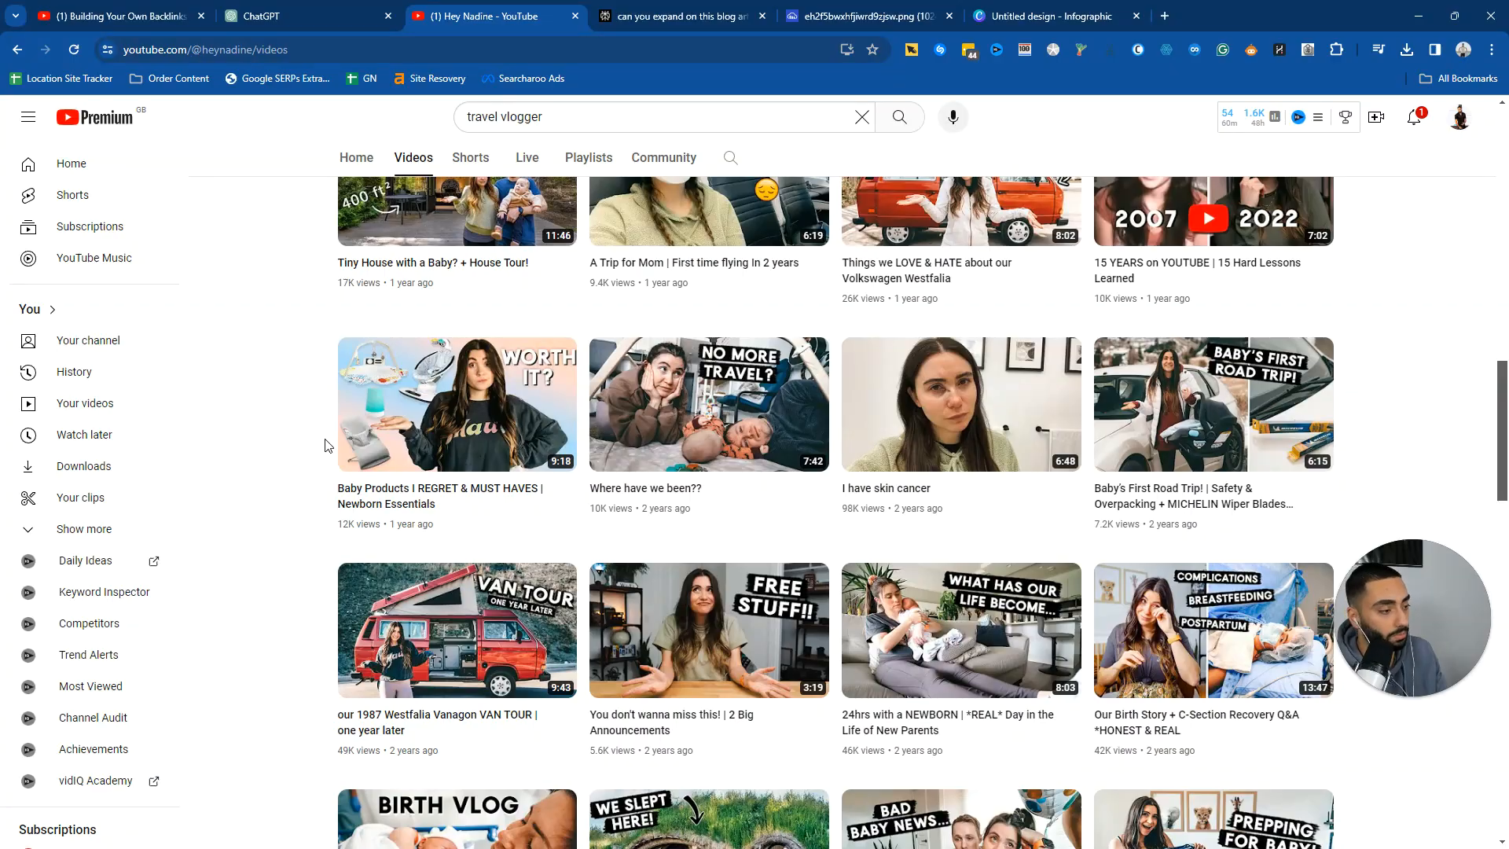
pyautogui.scroll(-3)
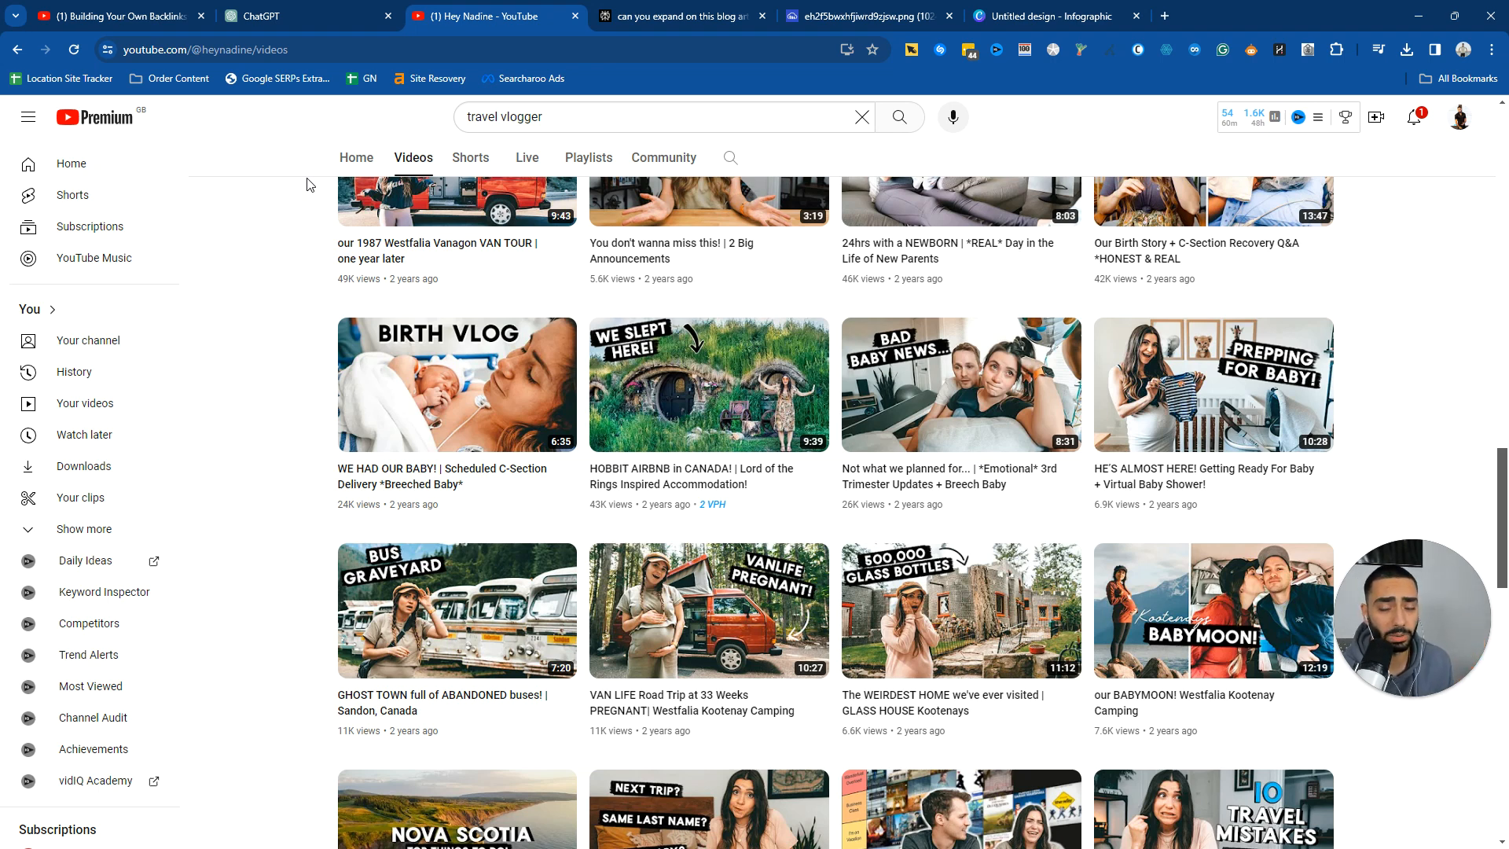
pyautogui.moveTo(708, 198)
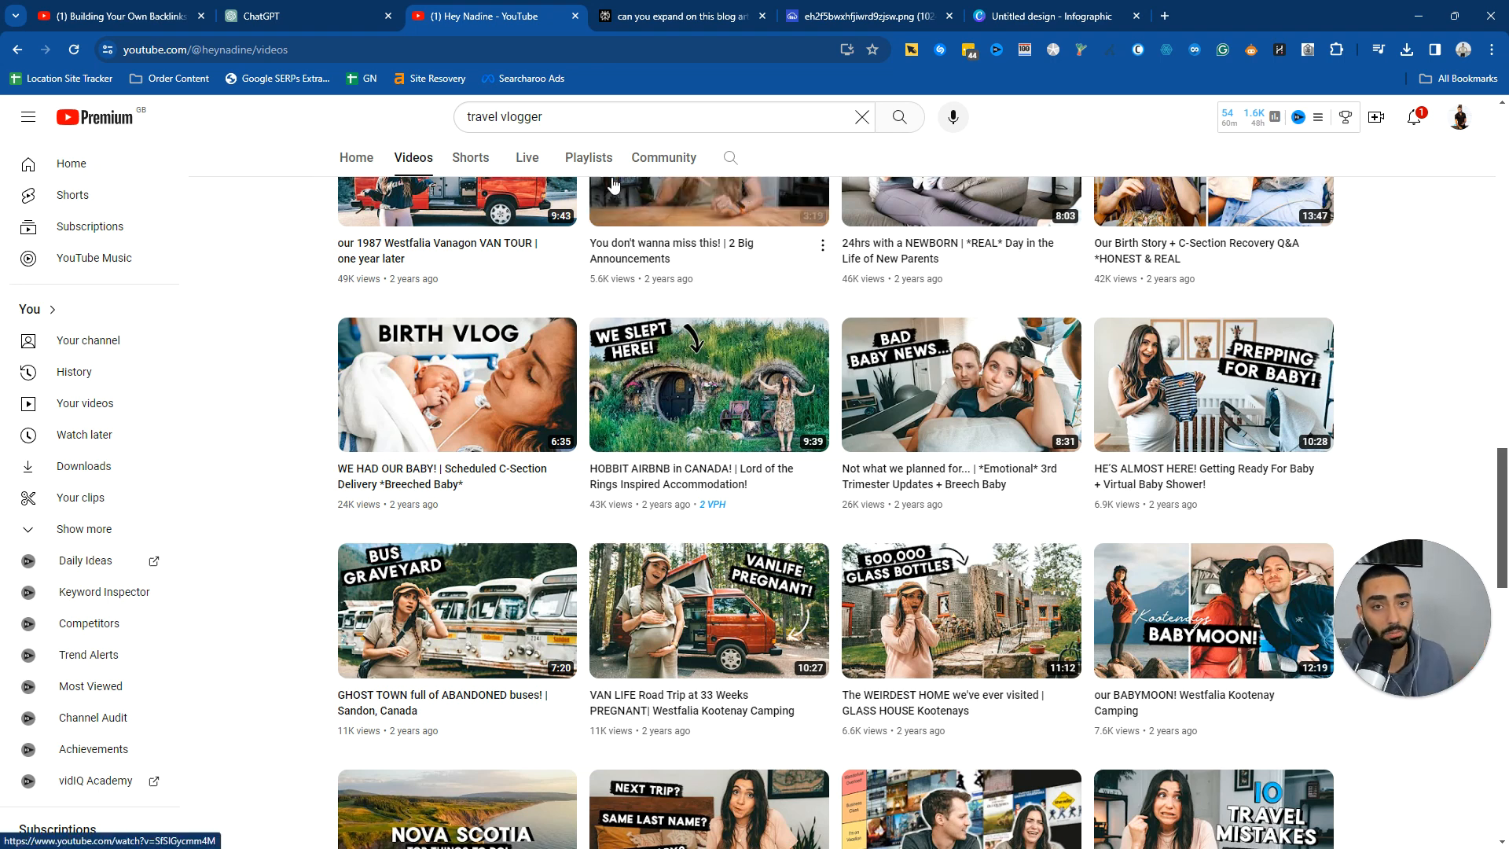